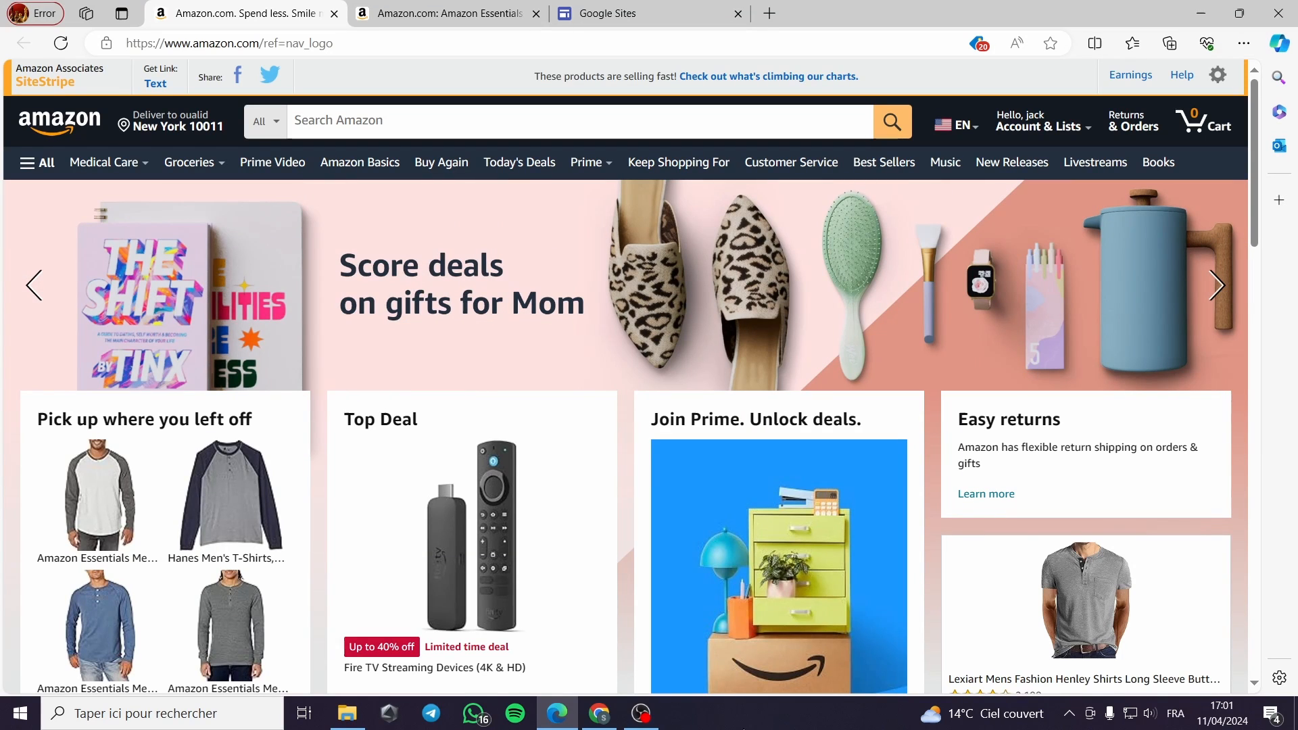
mouse_move(745, 727)
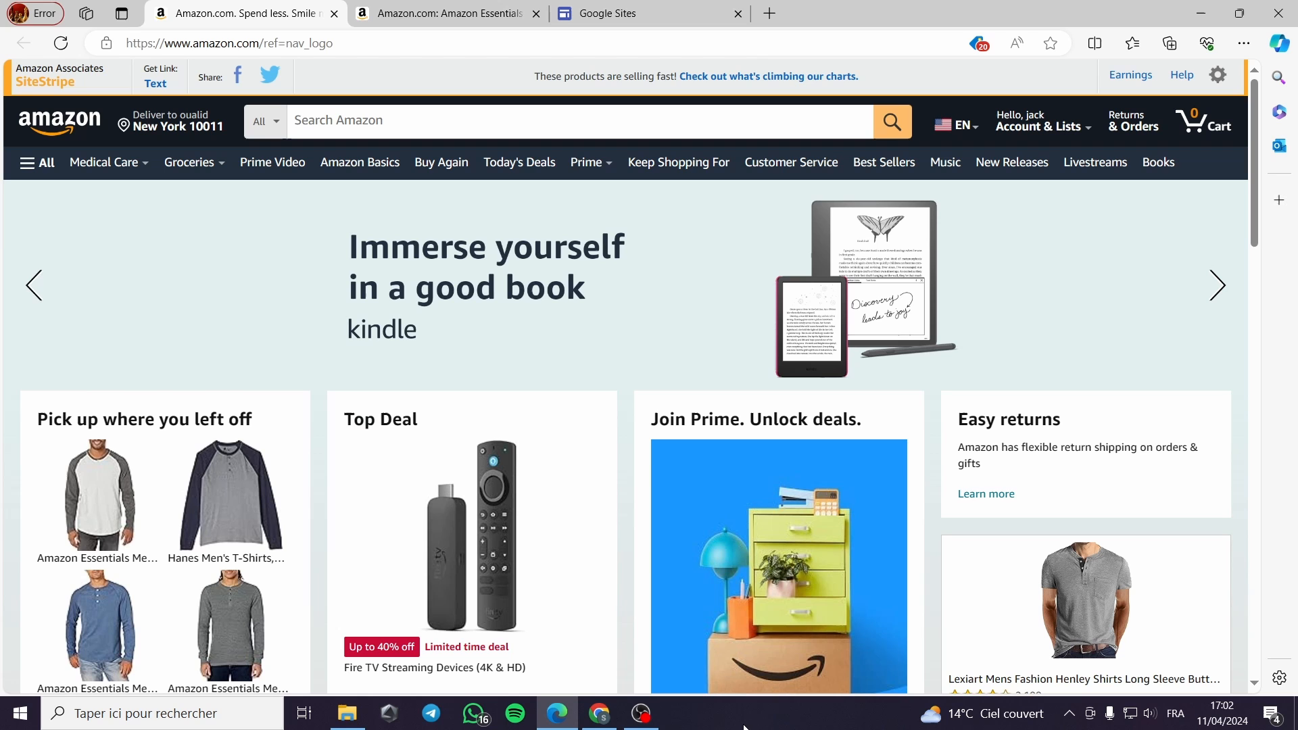
mouse_move(748, 713)
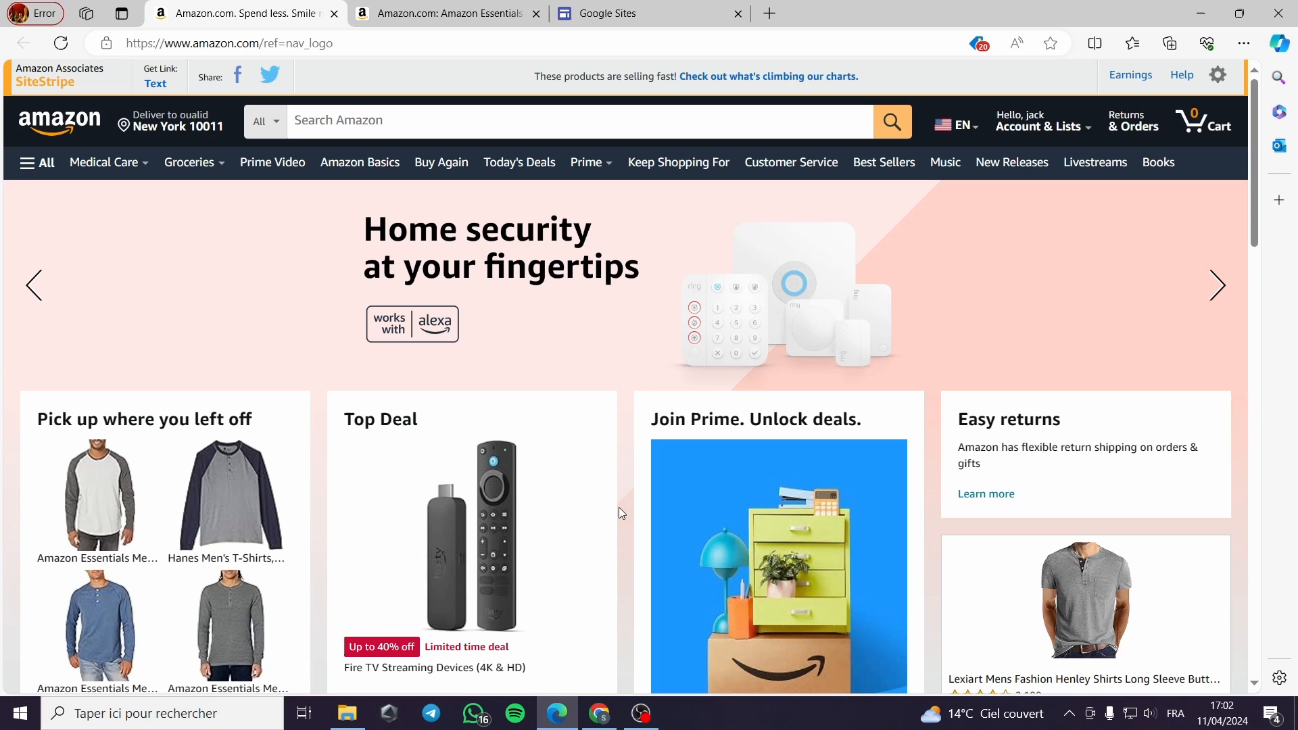
Leave the Amazon page and switch to the Google Sites home to start a blank site.
scroll("down", 3)
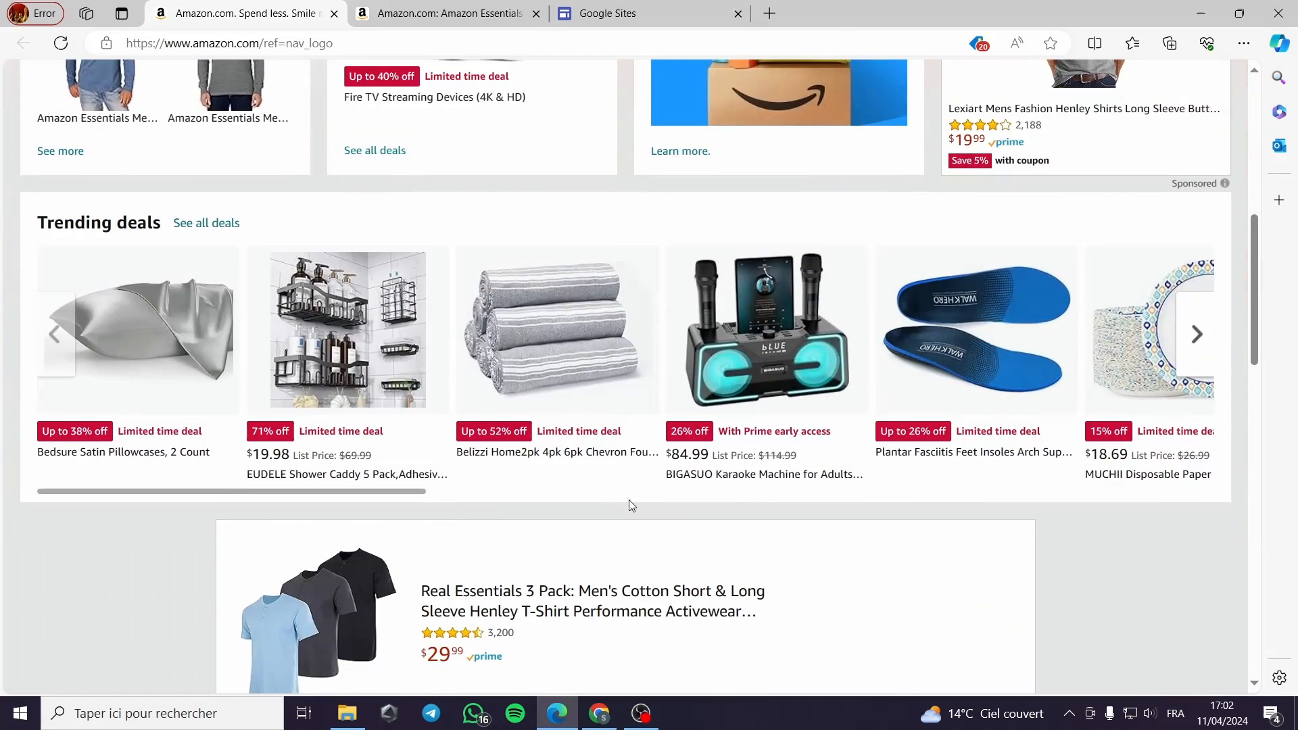
scroll("down", 3)
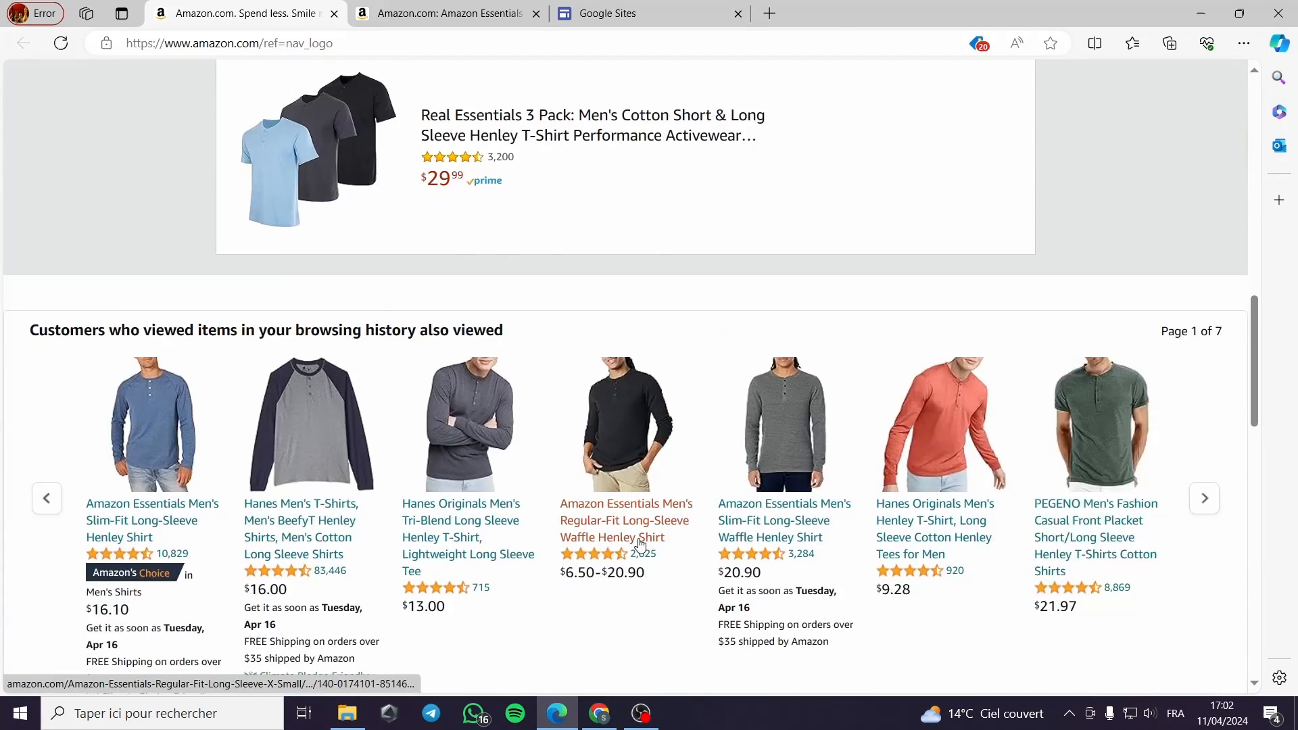
scroll("up", 3)
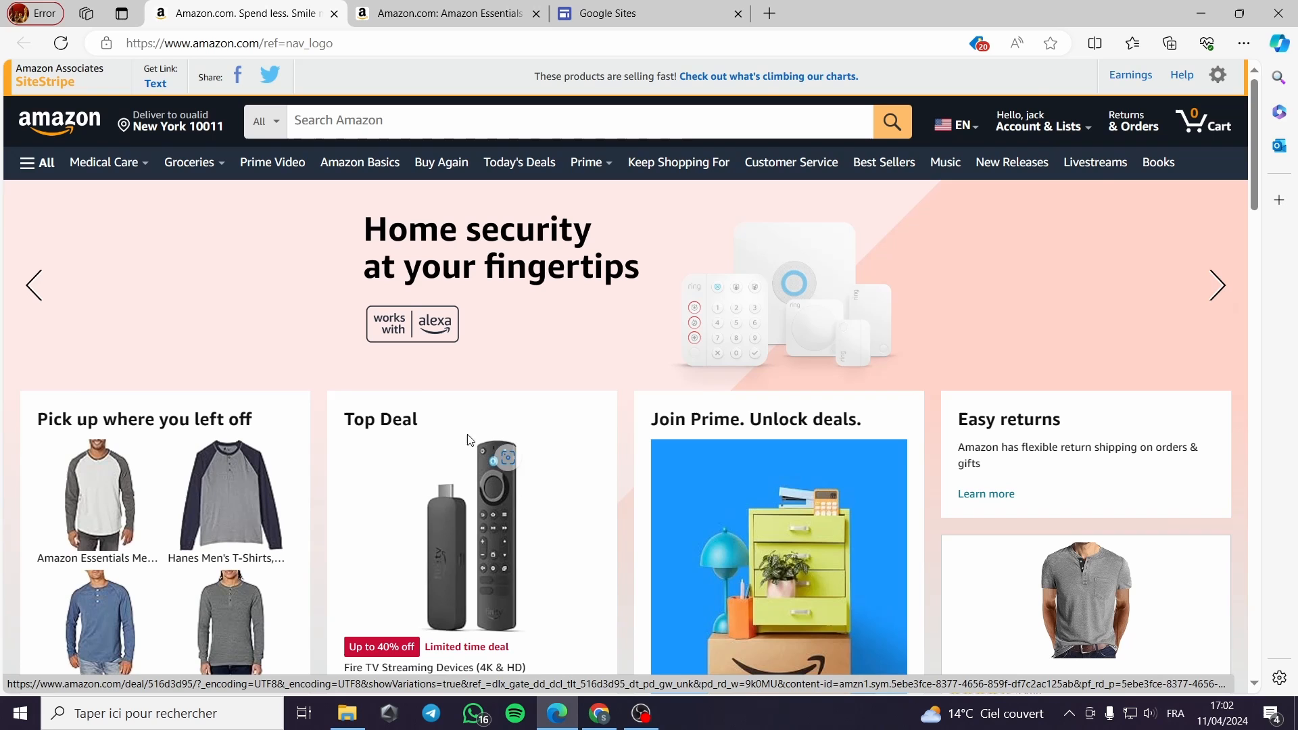
mouse_move(194, 162)
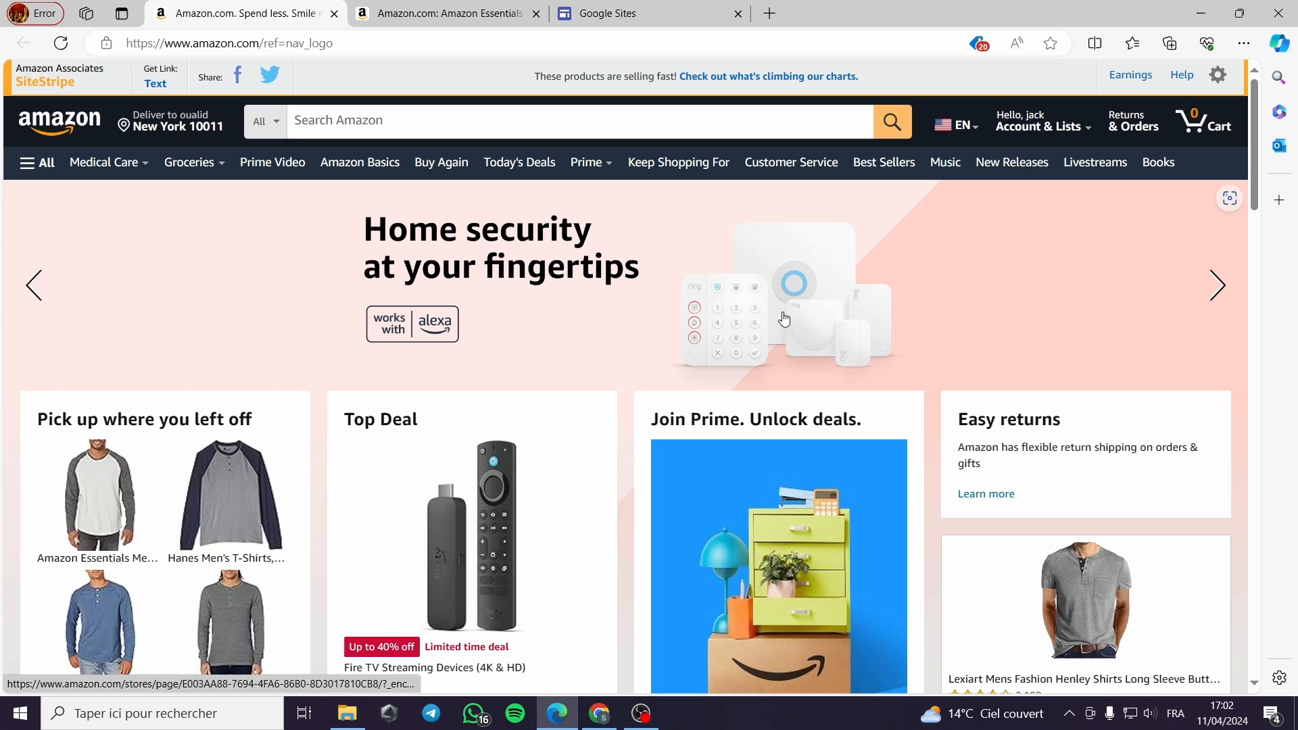
mouse_move(631, 453)
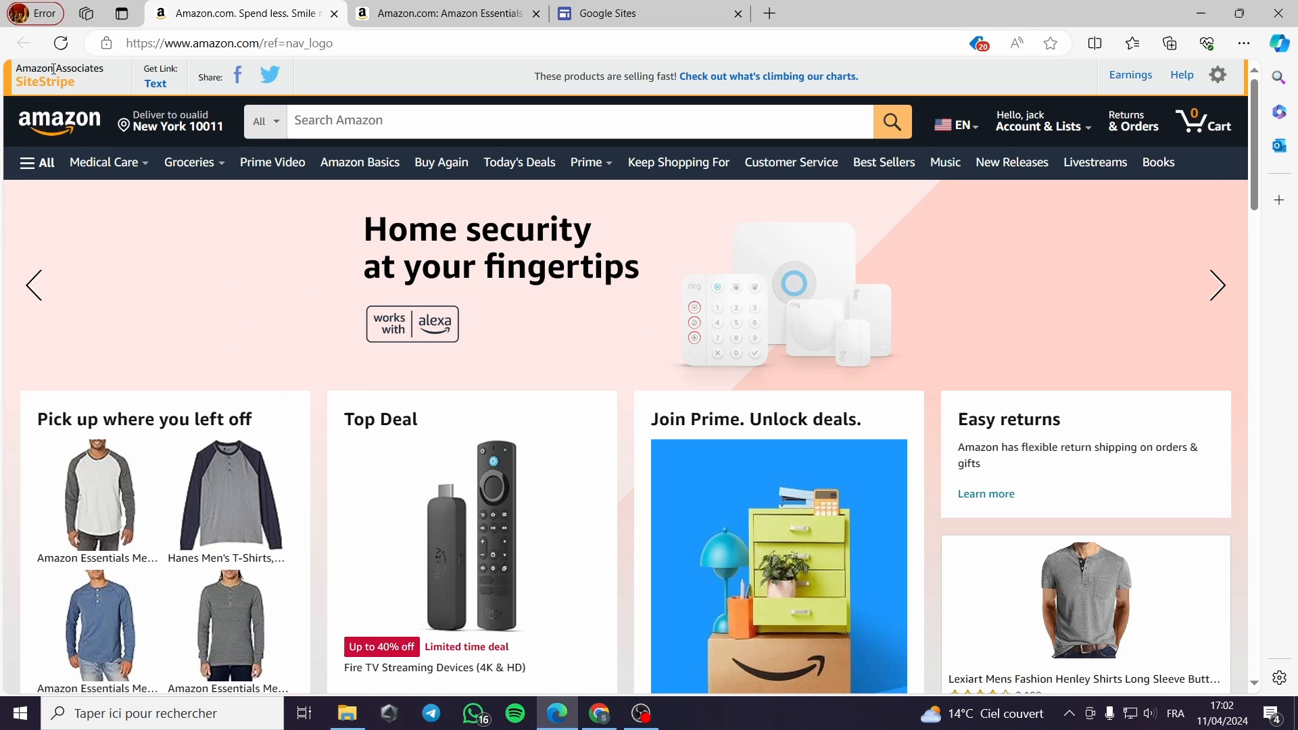
scroll("down", 3)
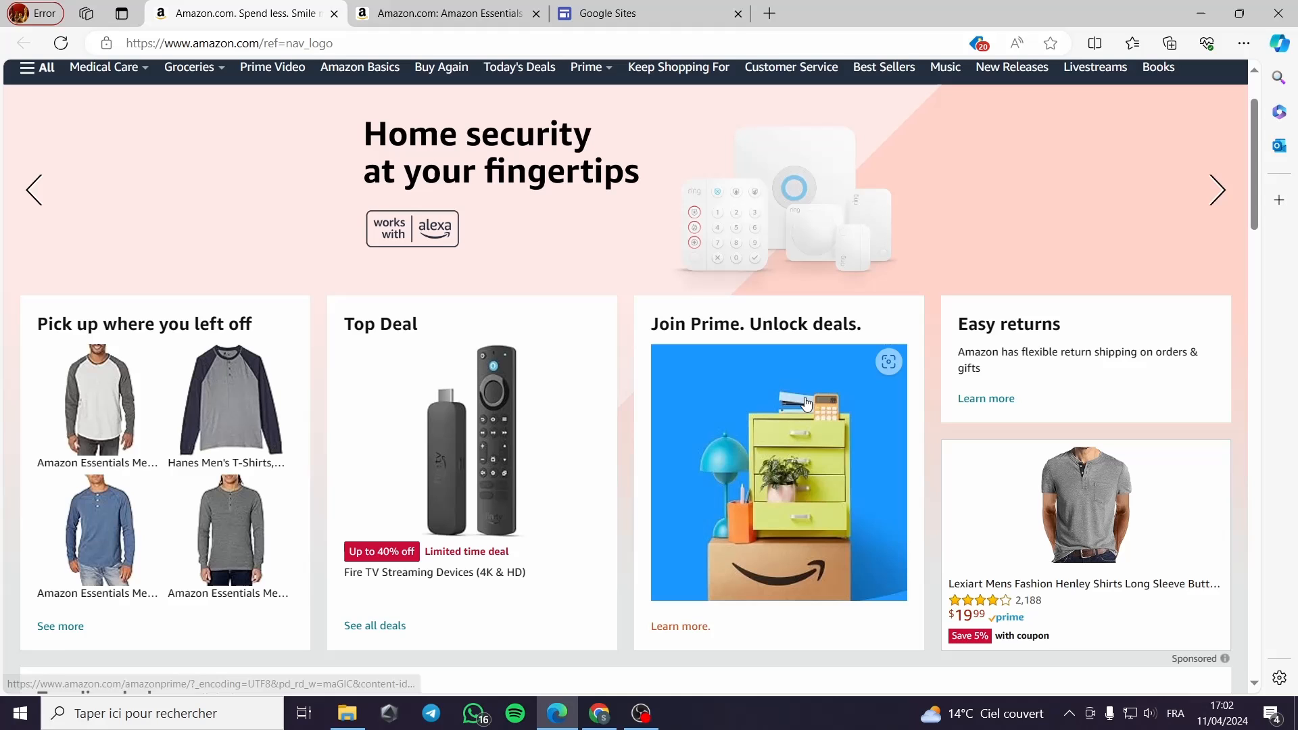
scroll("down", 3)
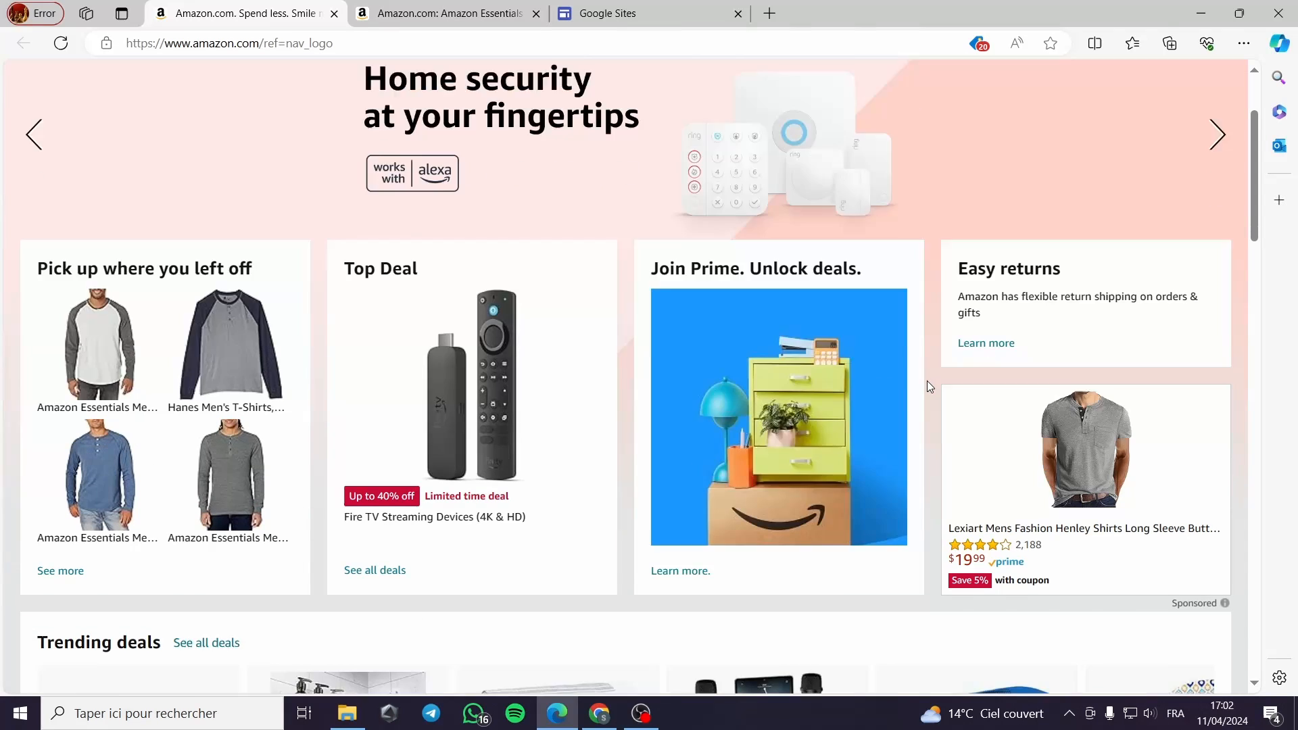
scroll("down", 3)
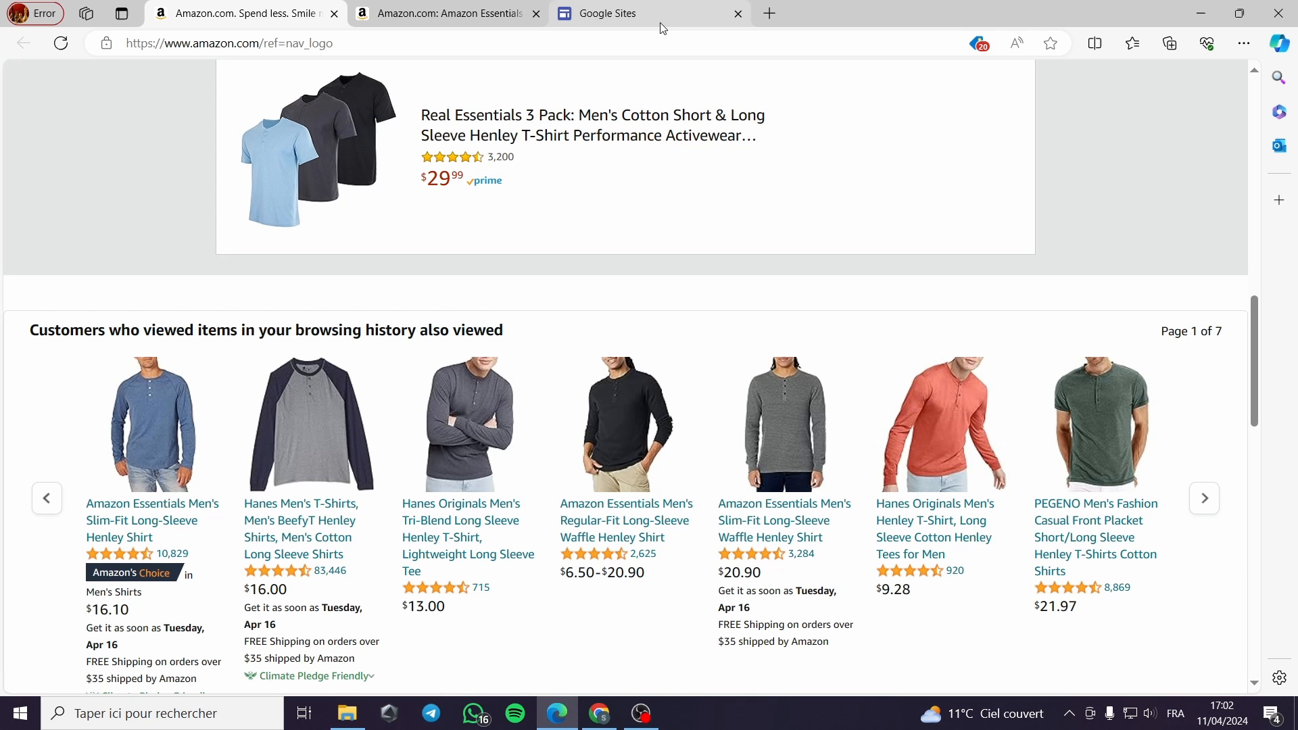
left_click(650, 14)
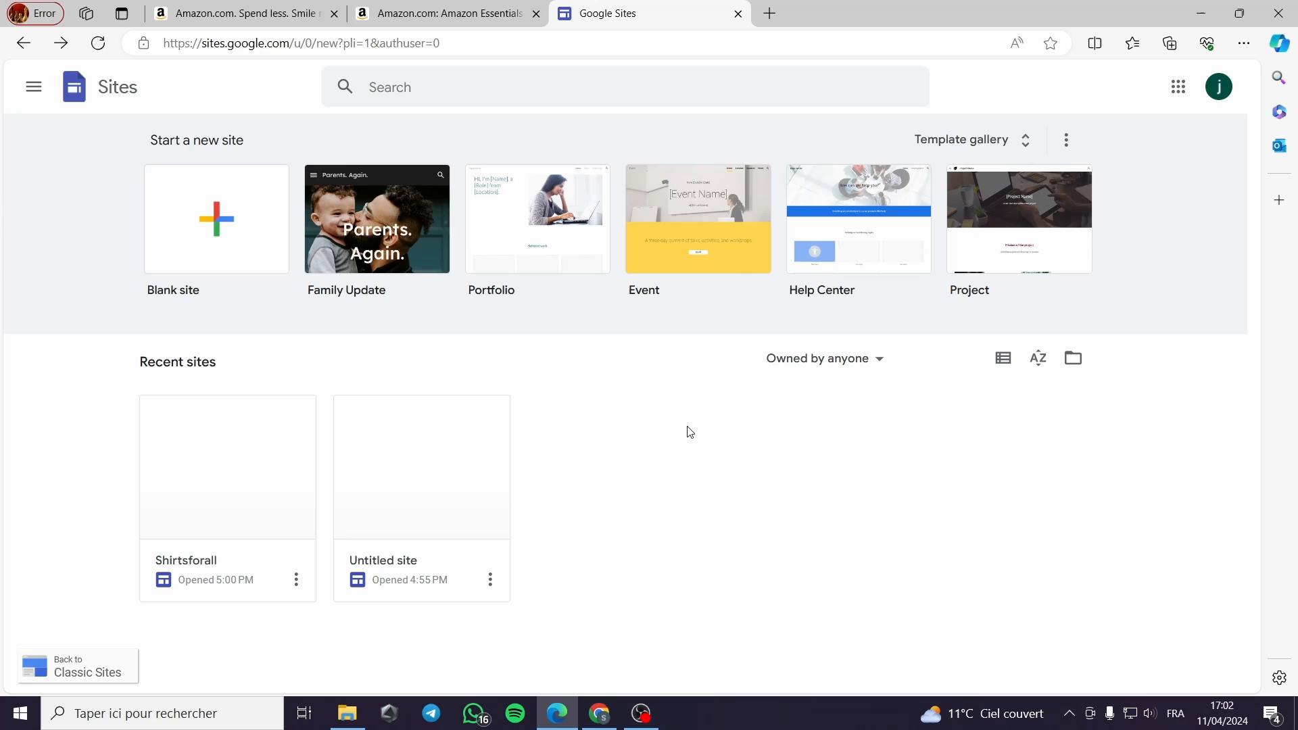
mouse_move(539, 420)
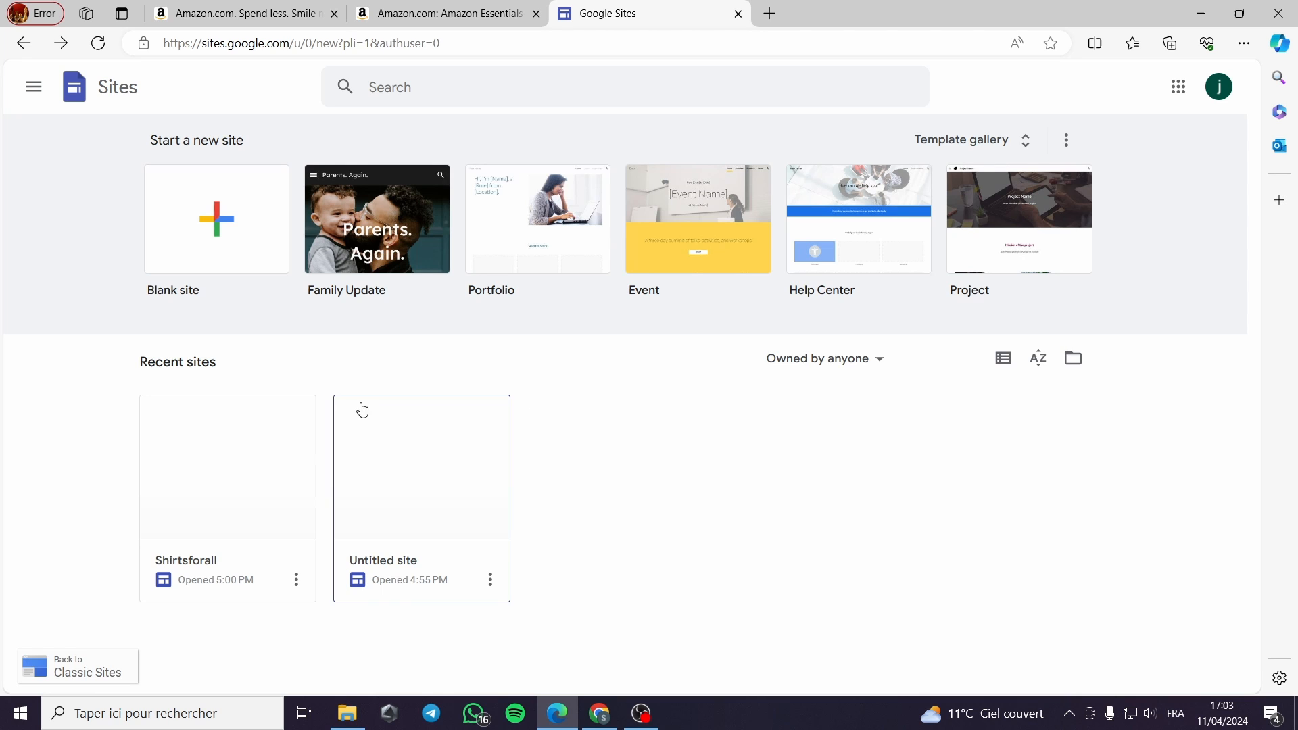
mouse_move(118, 106)
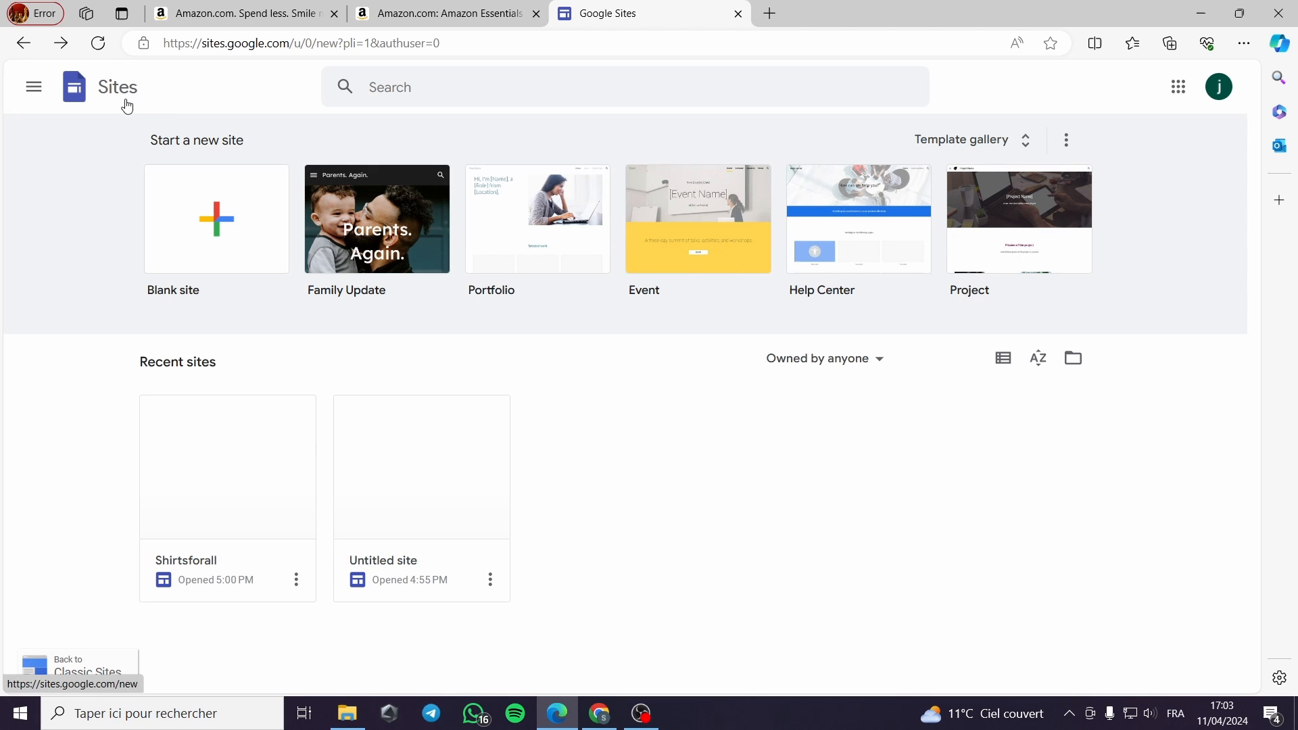
mouse_move(982, 526)
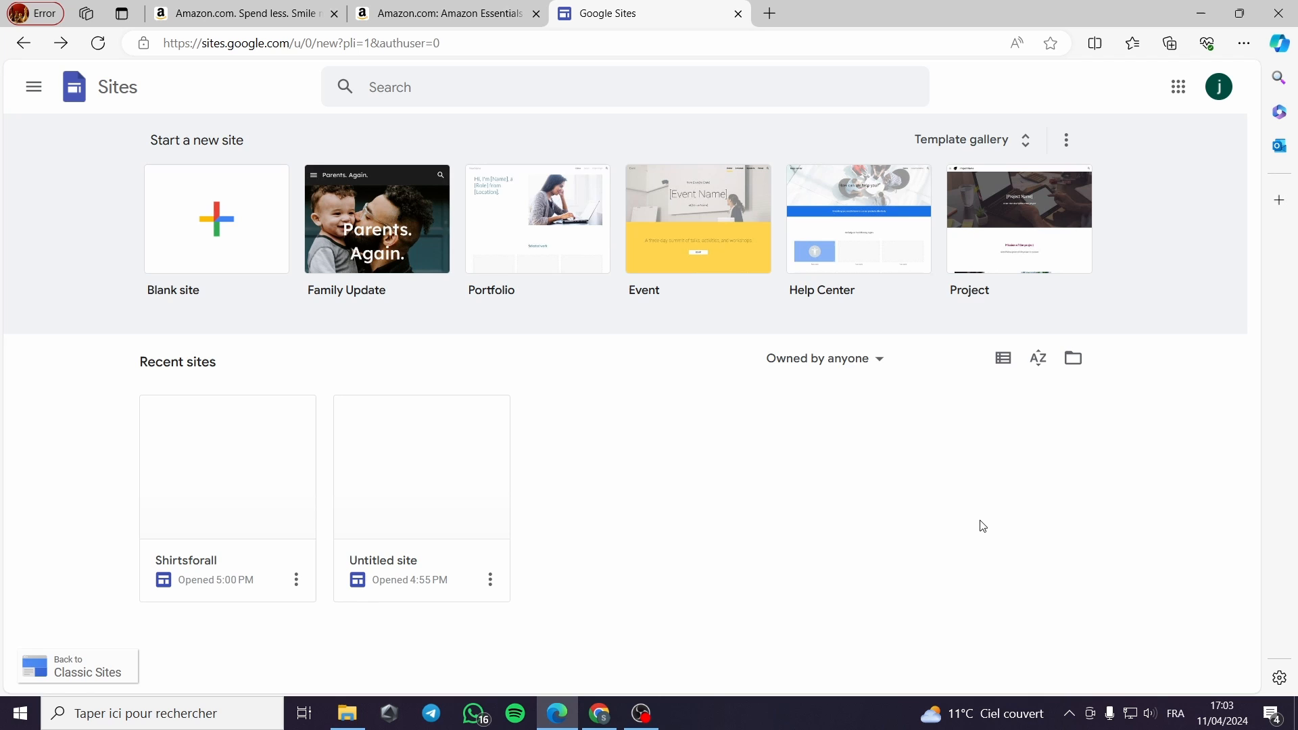
mouse_move(1154, 303)
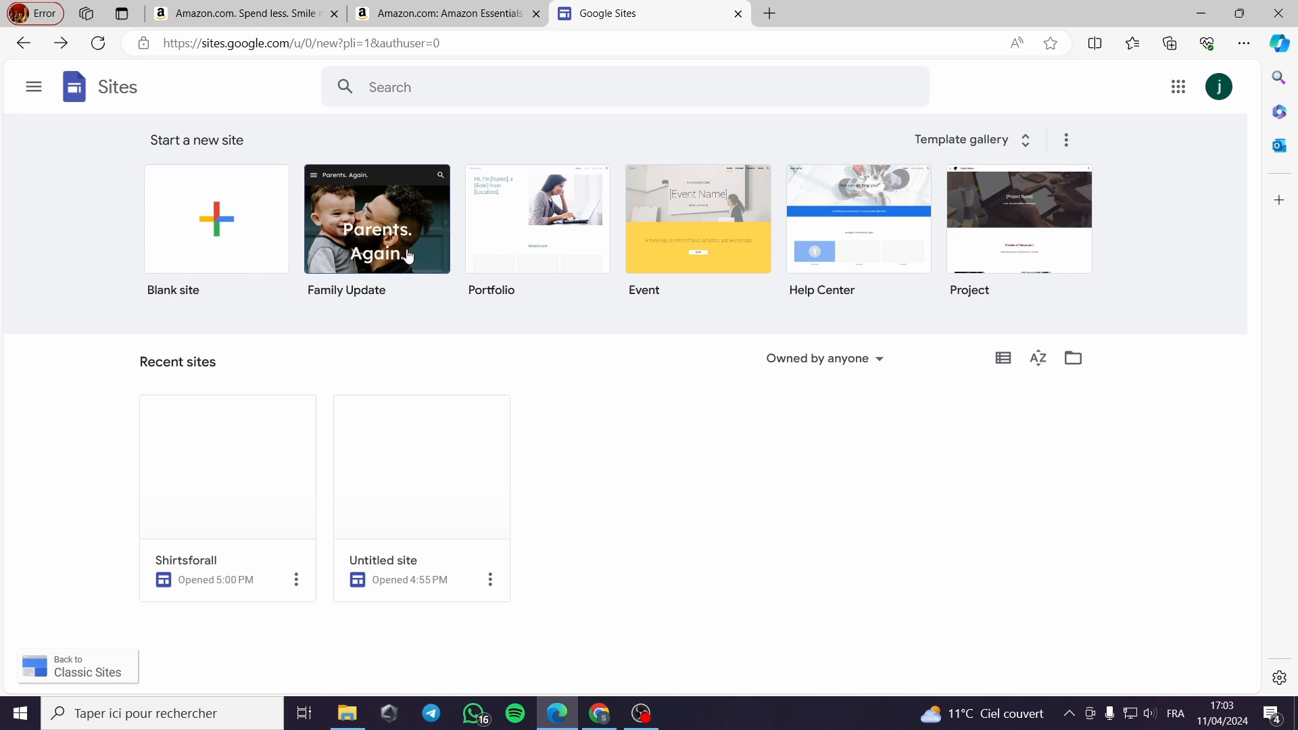
mouse_move(1107, 272)
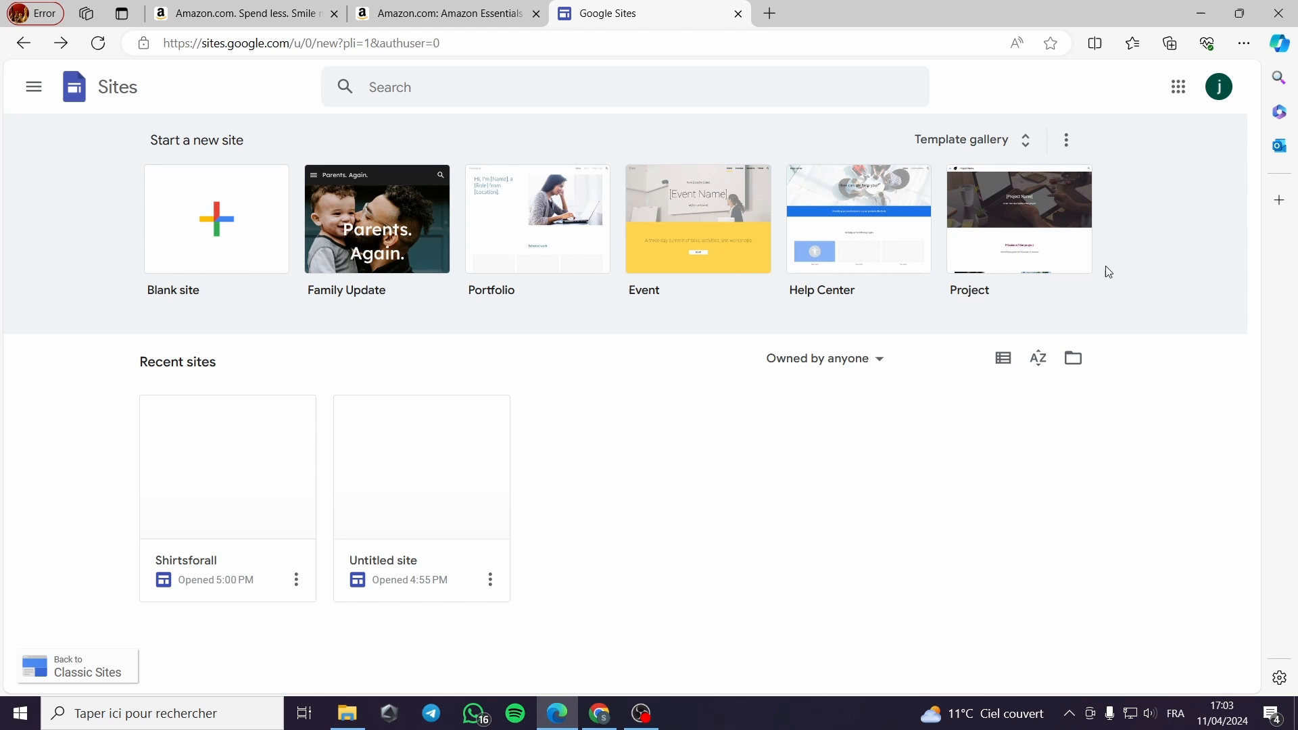
mouse_move(324, 390)
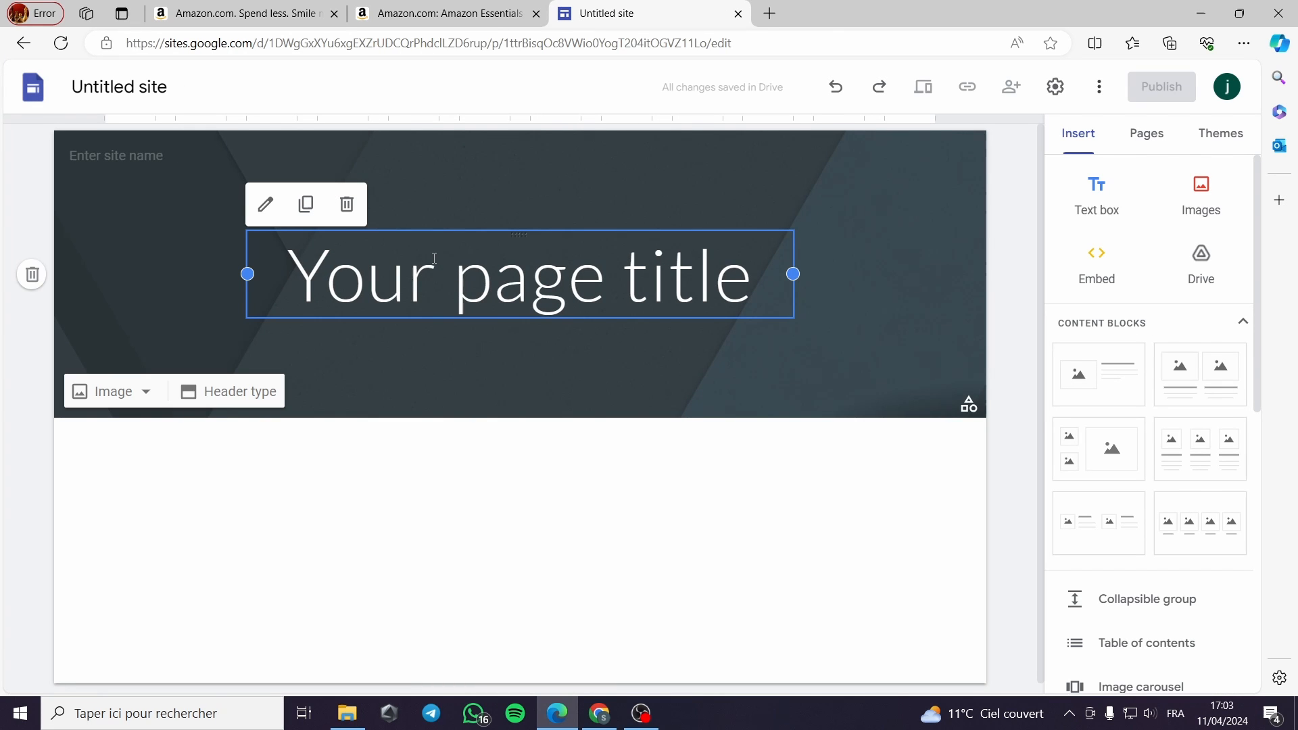
mouse_move(441, 323)
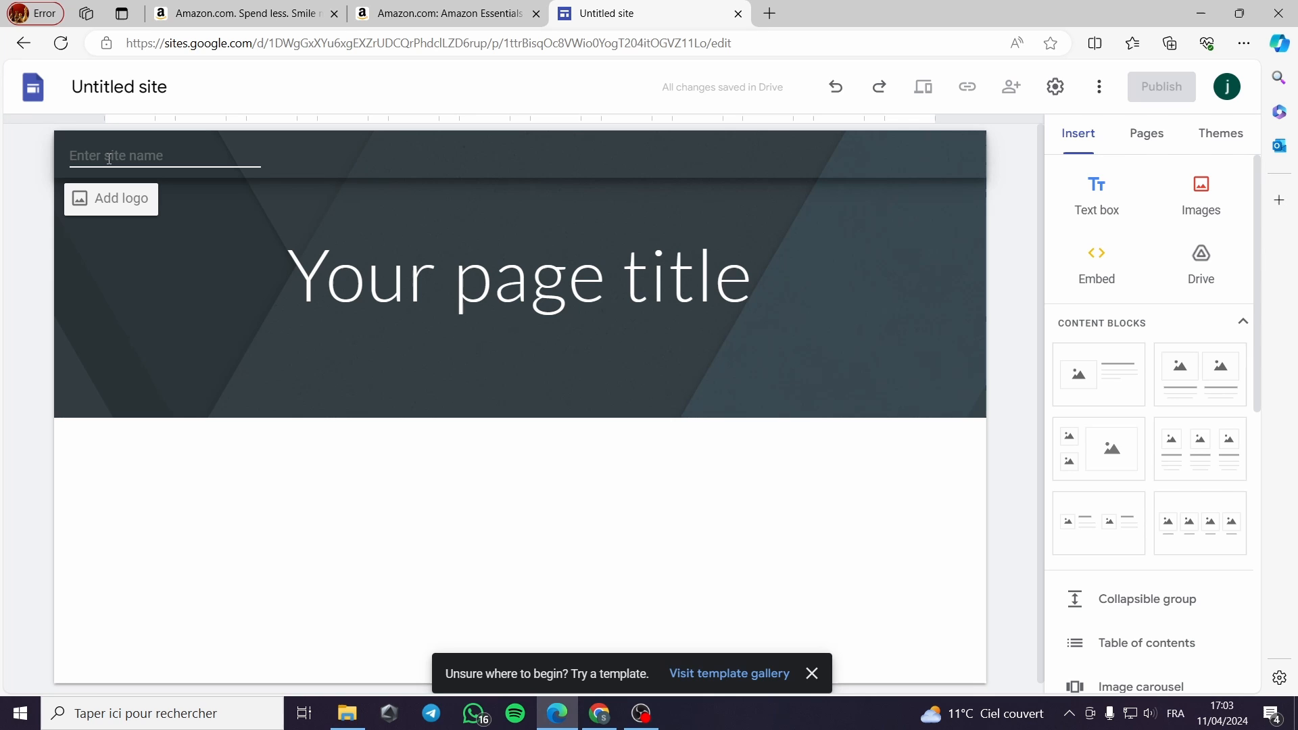
Enter 'shirtsforall' as the site name and bring up the logo and favicon settings.
left_click(811, 674)
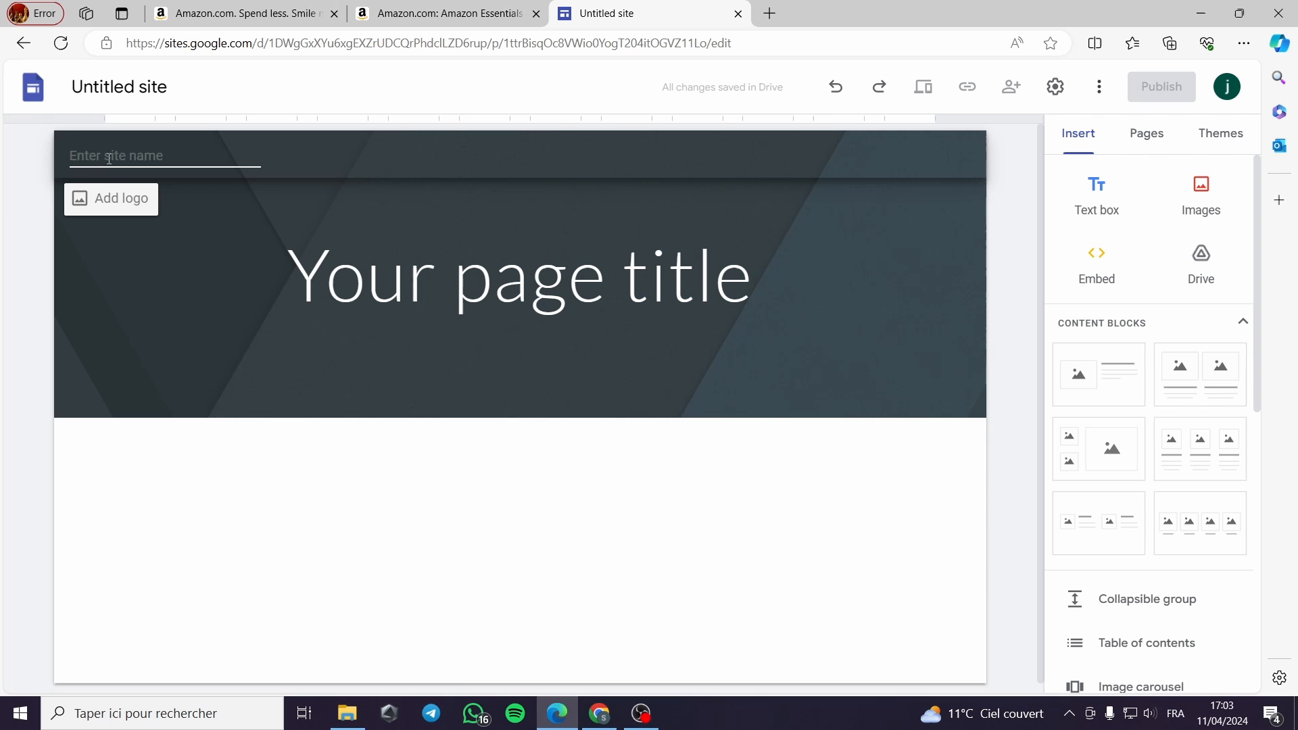
type("shirtsf")
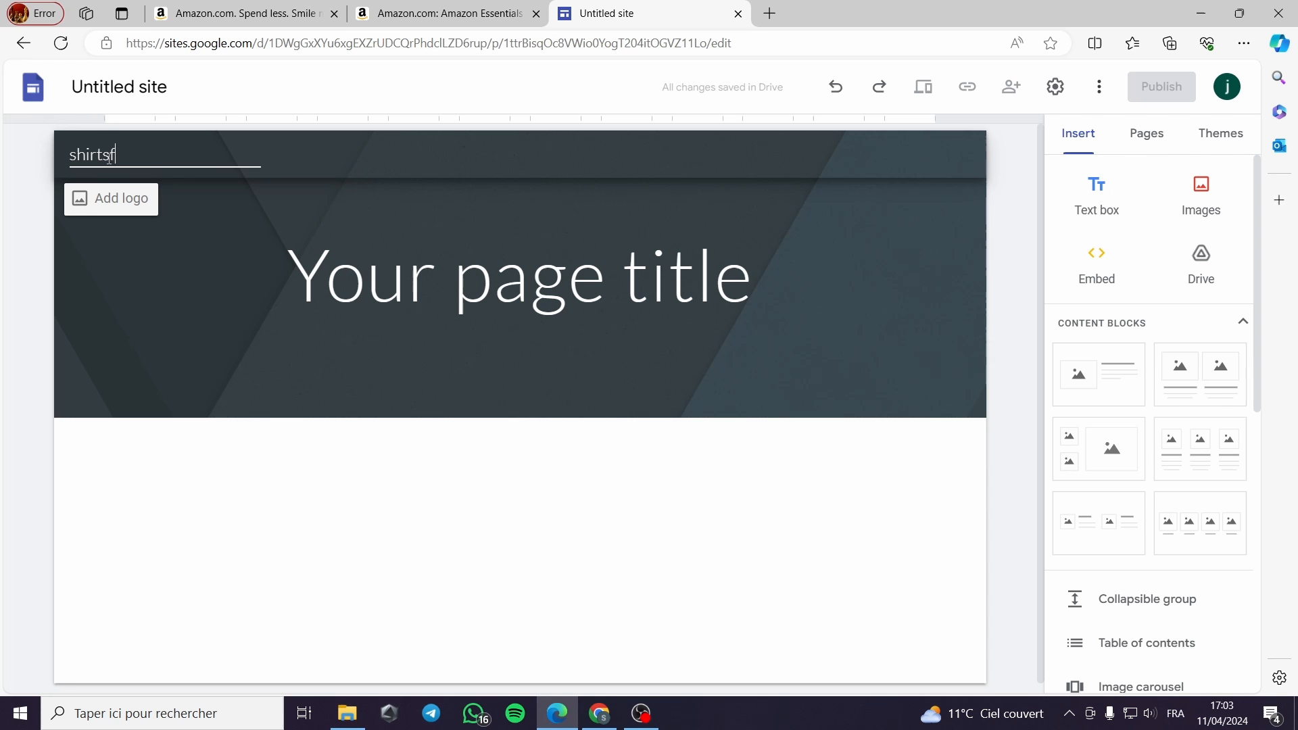
type("orall")
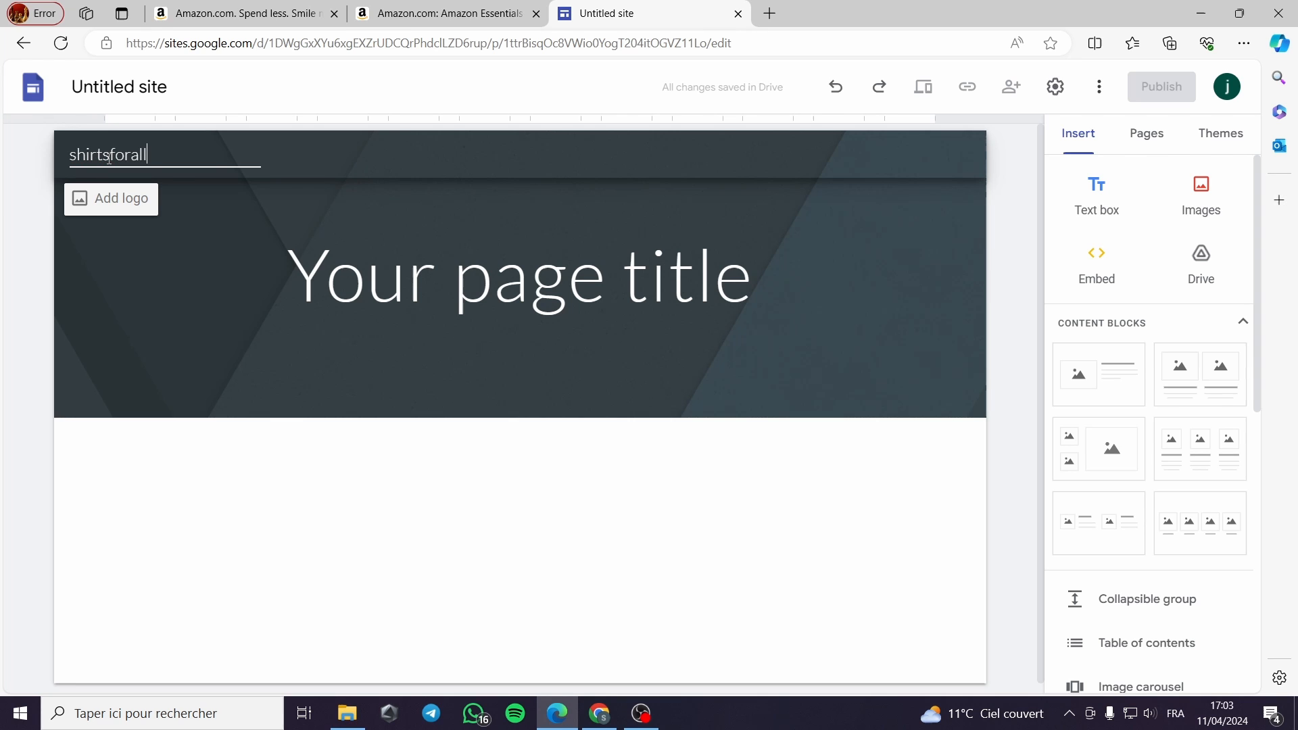
left_click(519, 273)
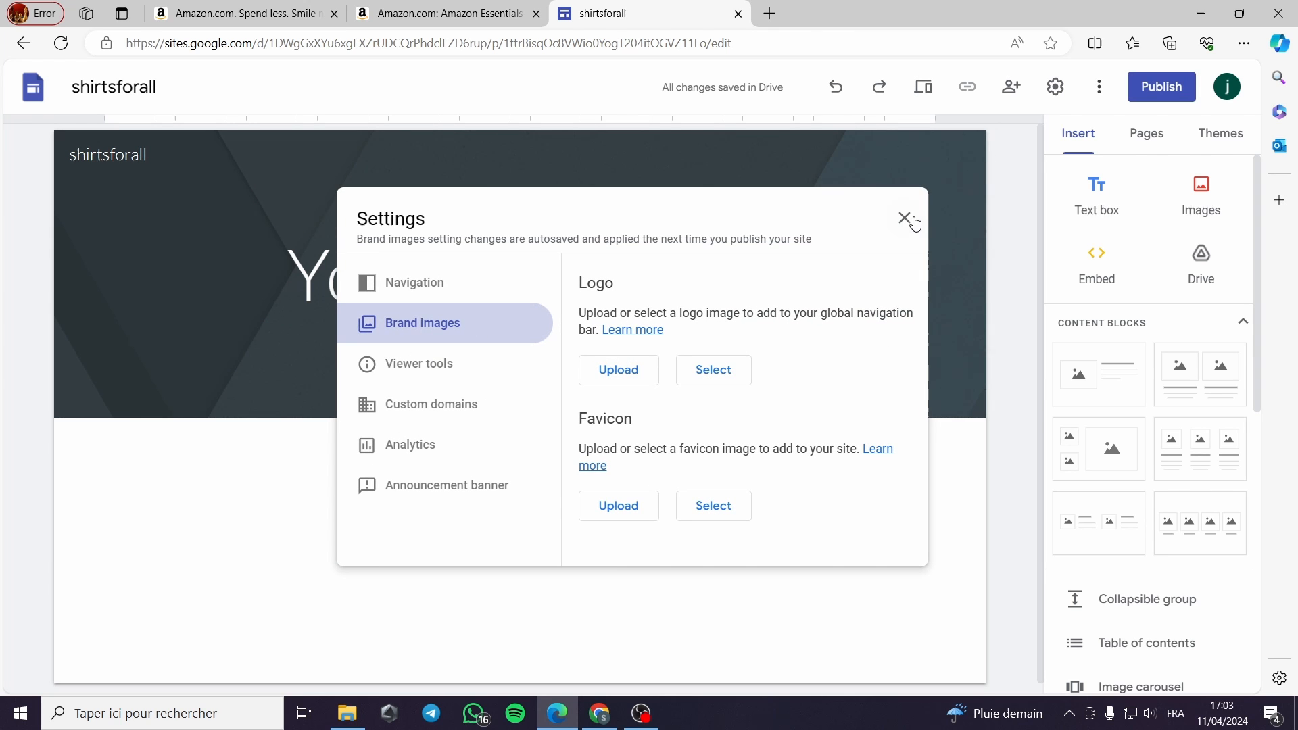
Close brand image settings and set the header title to 'all you need is here'.
left_click(904, 218)
type("all you")
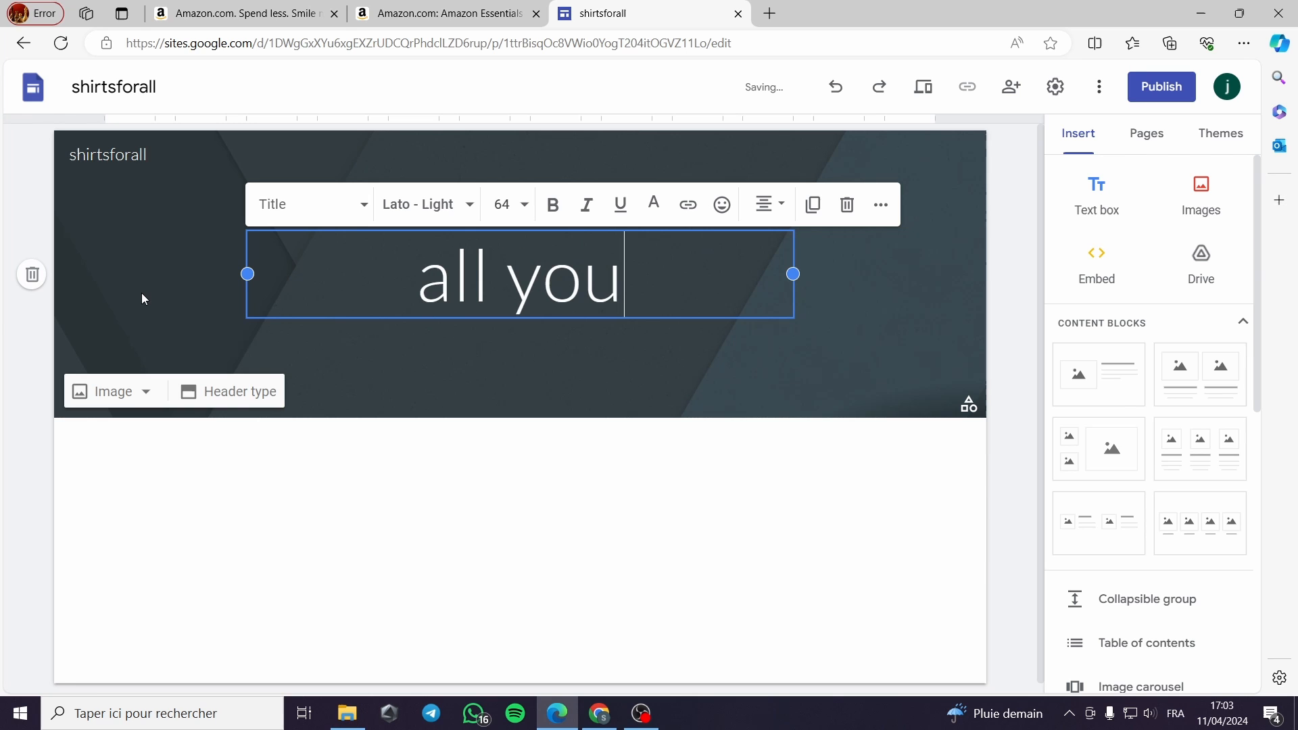
type("n")
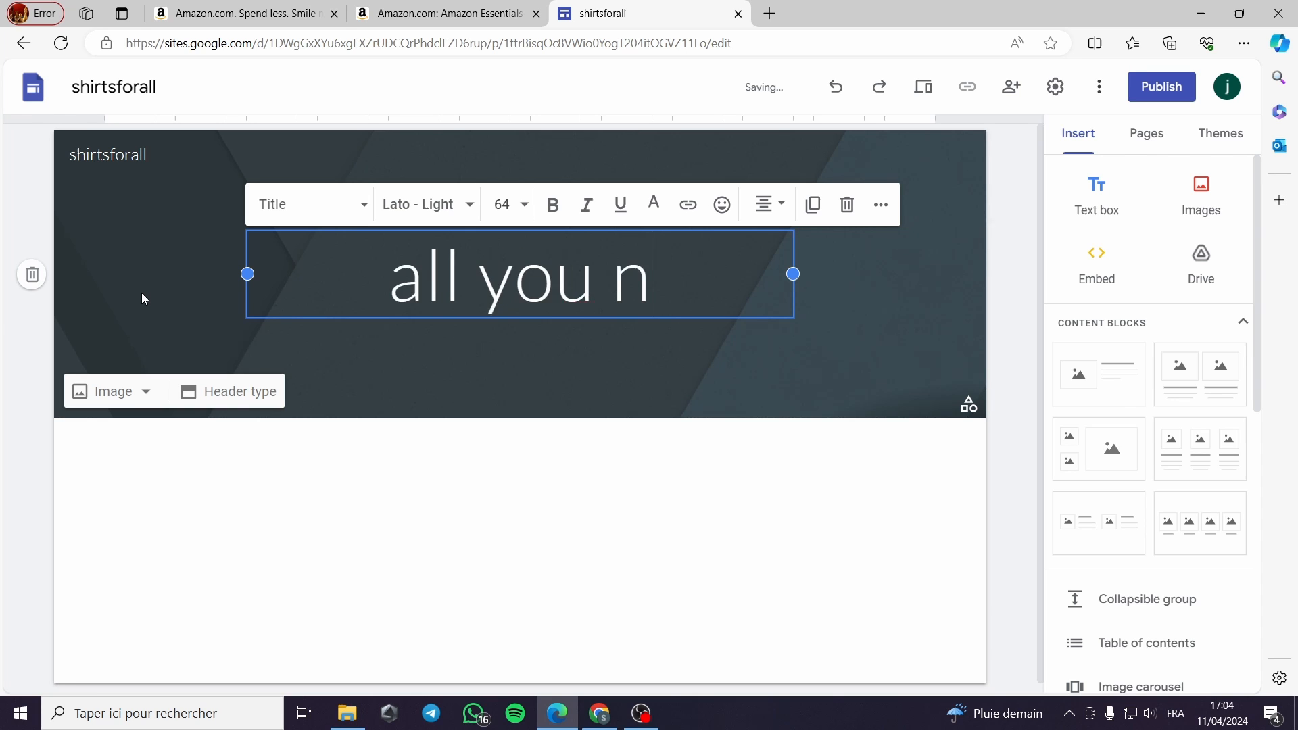
type("eed")
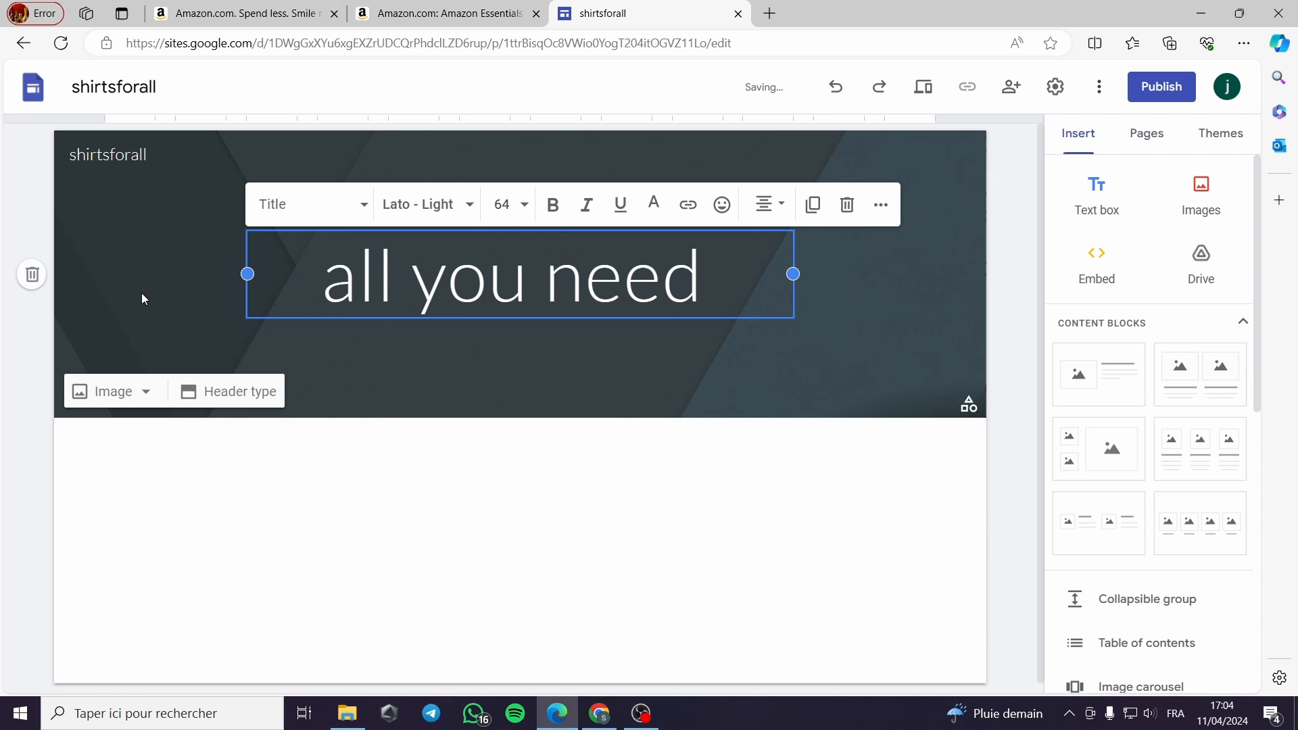
type("is here")
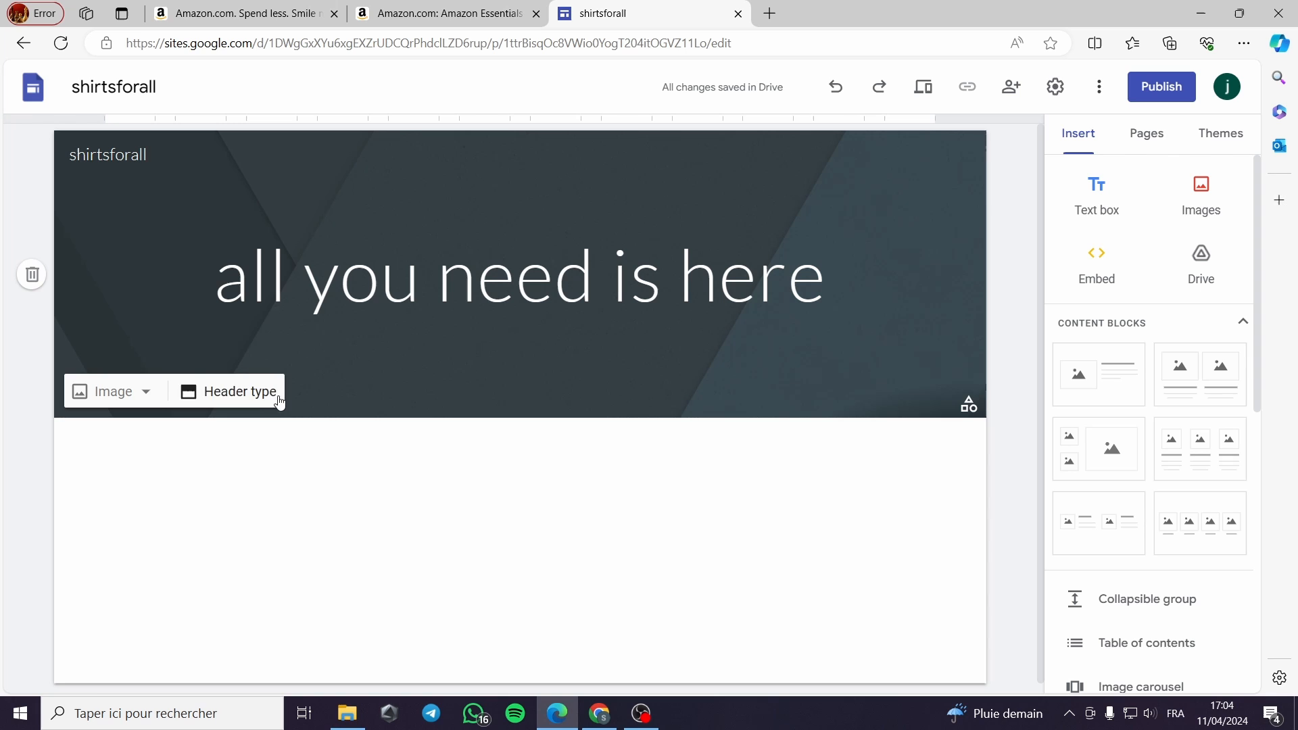
Upload the holiday-sales picture as the header background image.
left_click(113, 391)
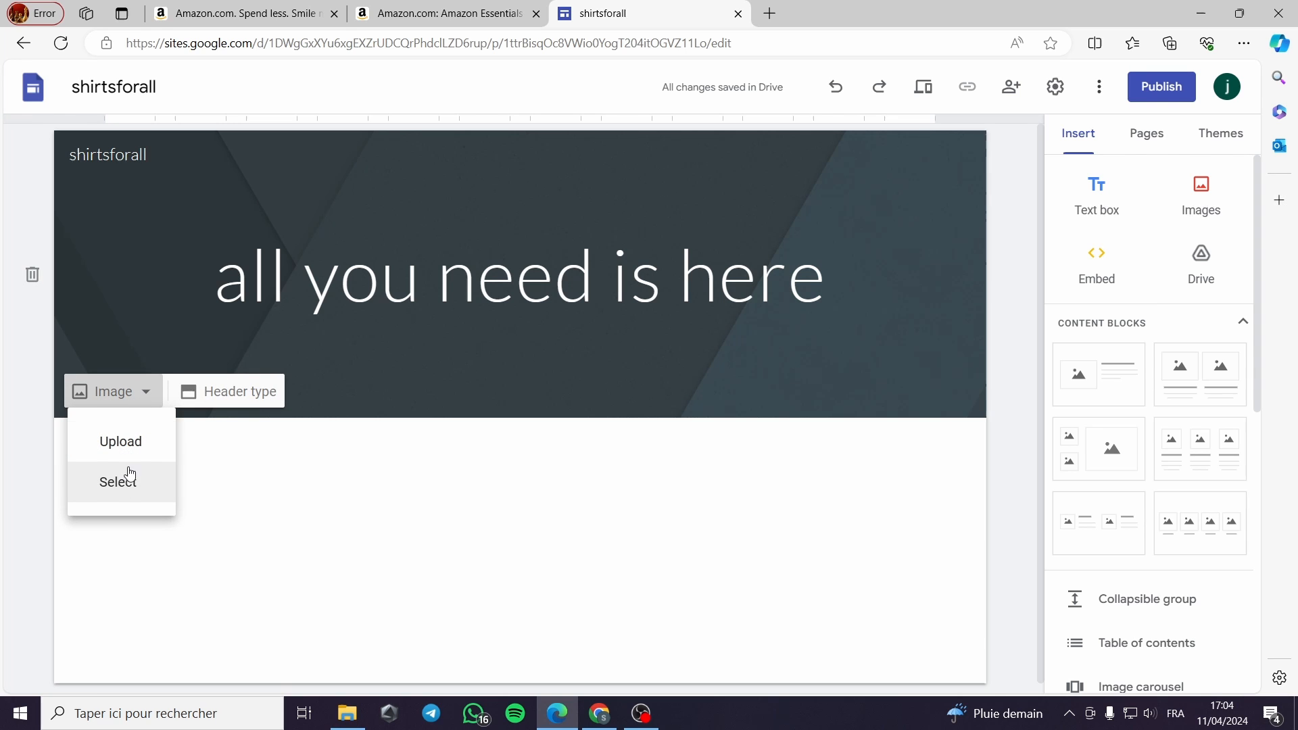
mouse_move(120, 442)
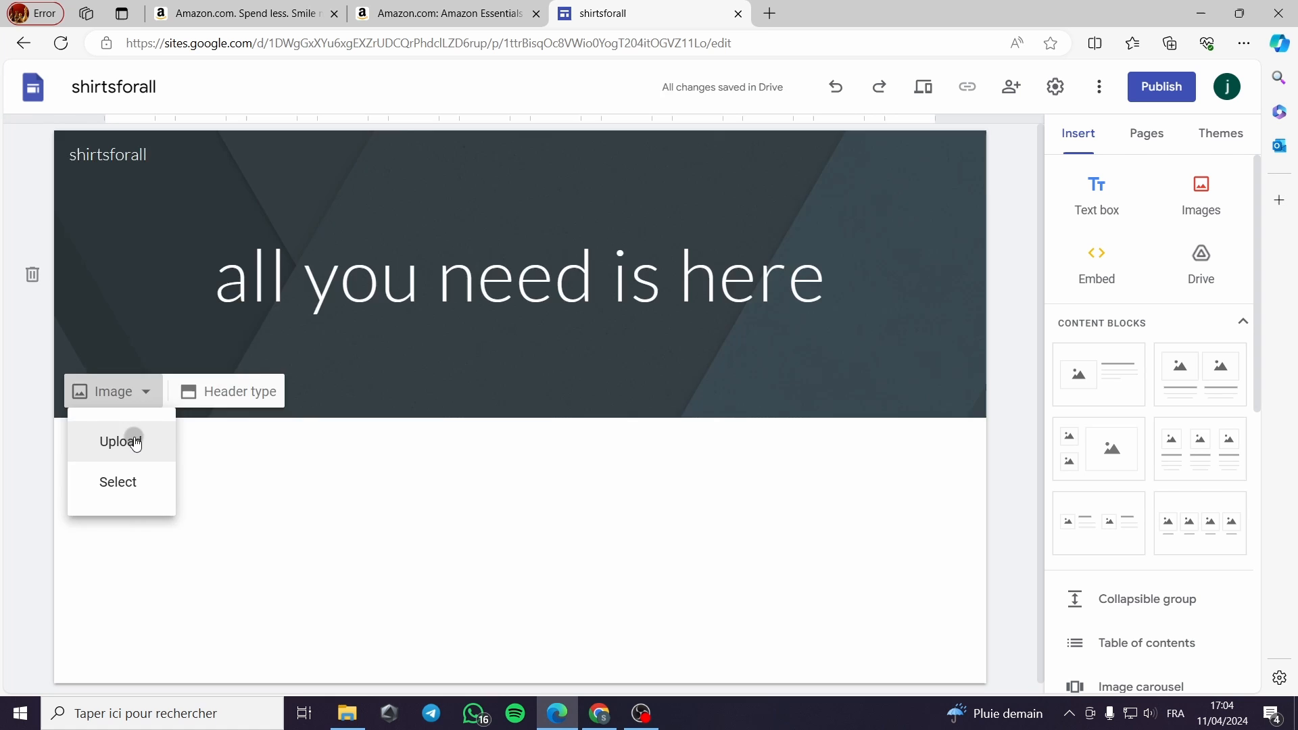
left_click(119, 441)
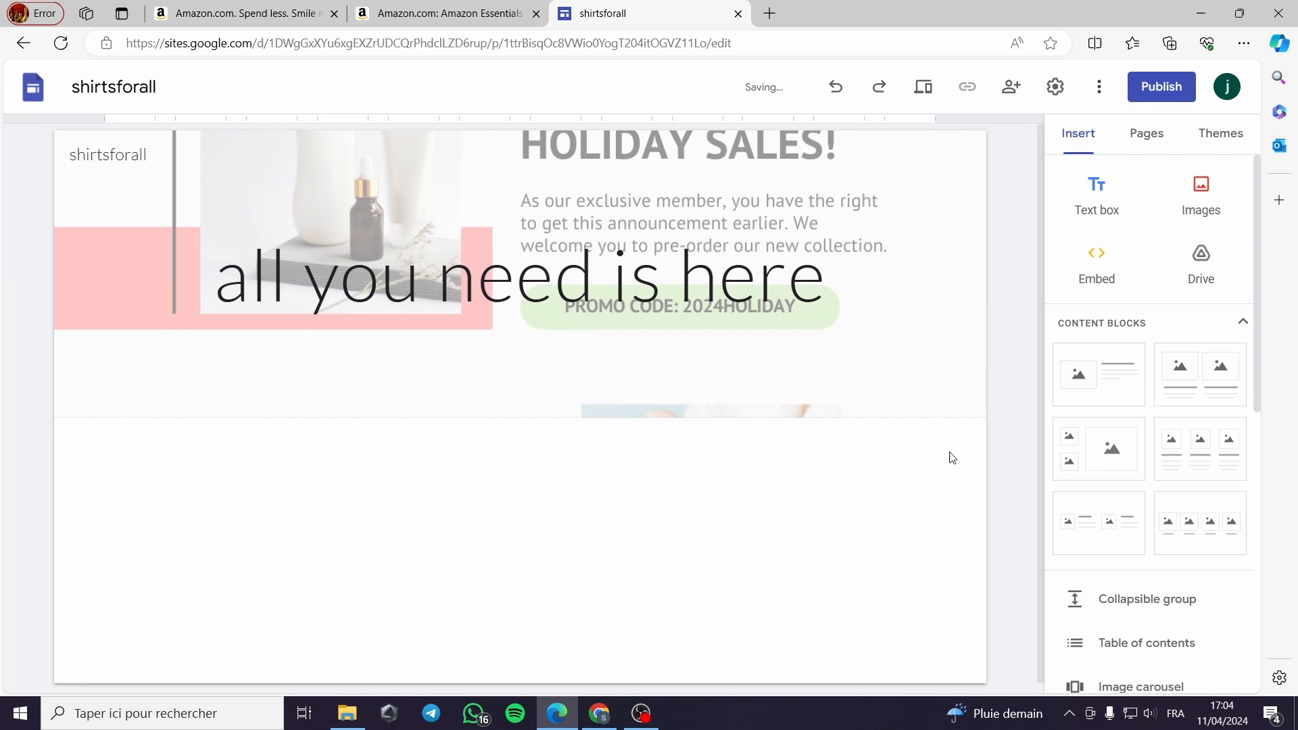
left_click(519, 429)
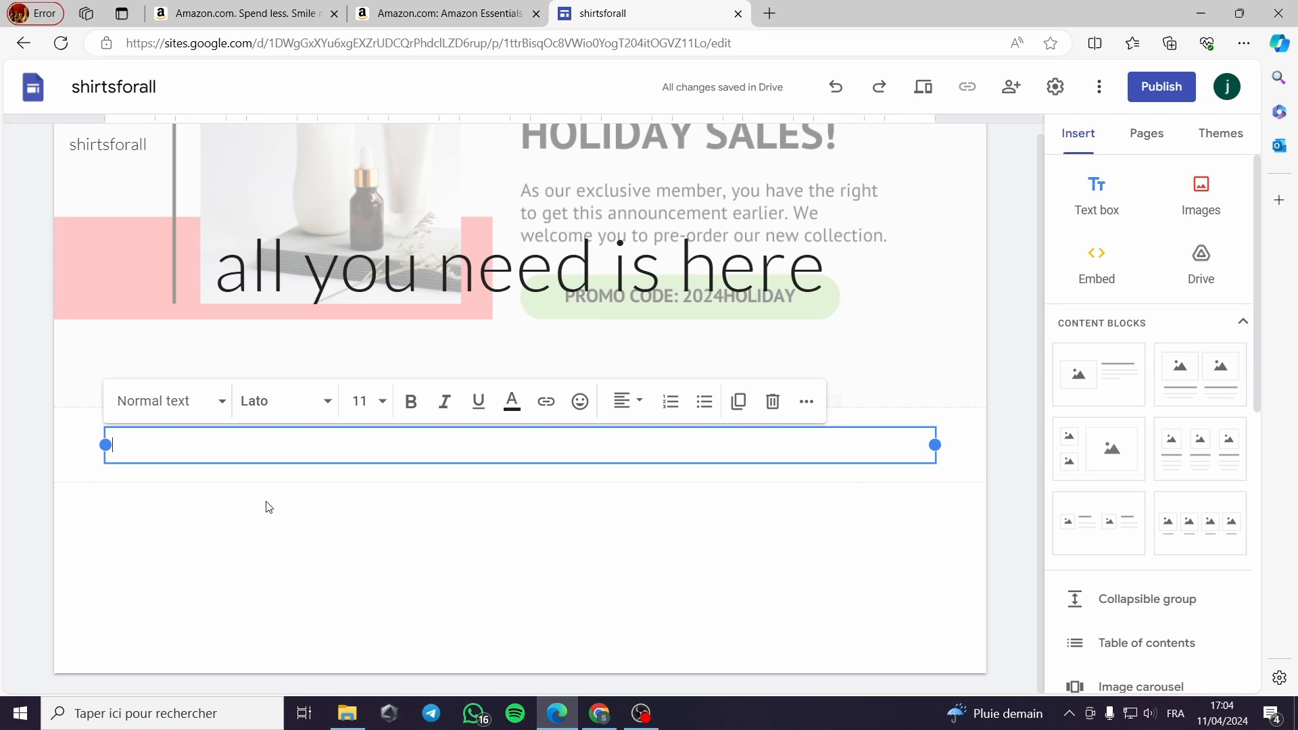
mouse_move(1202, 194)
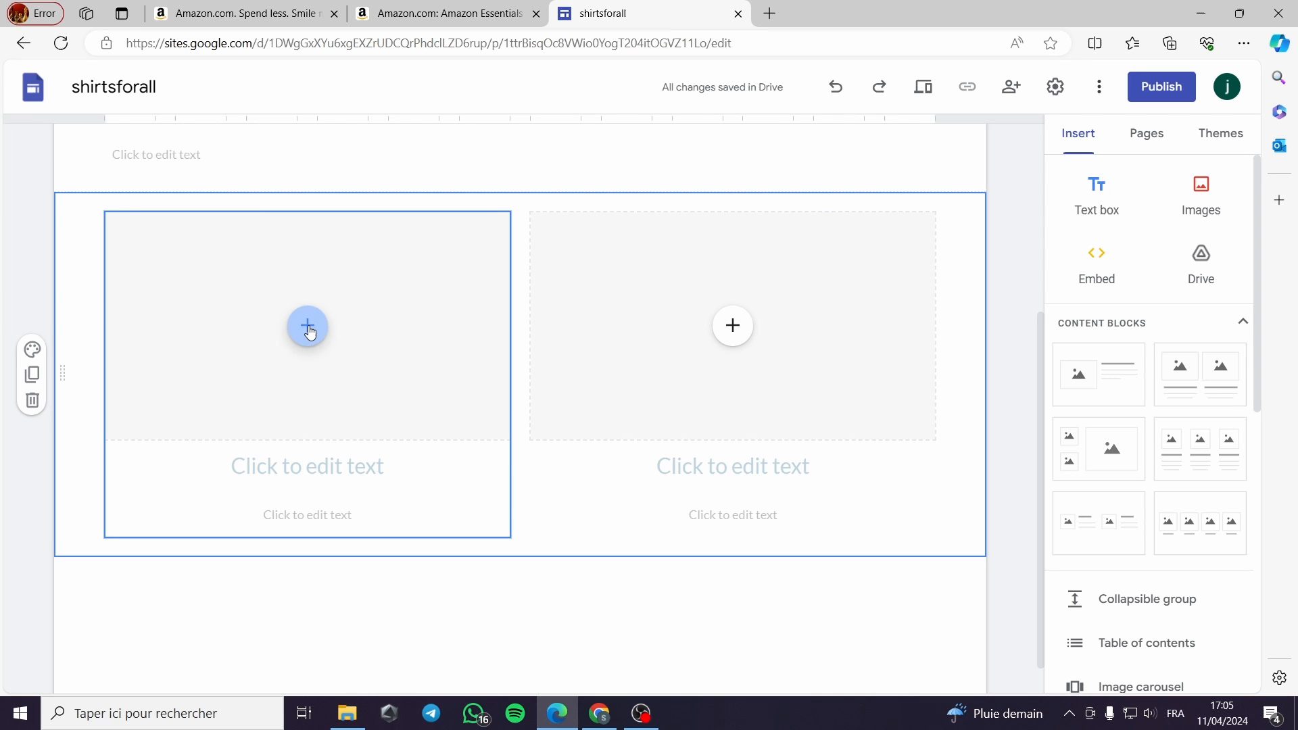
Upload the green shirt photo into the left card.
left_click(306, 325)
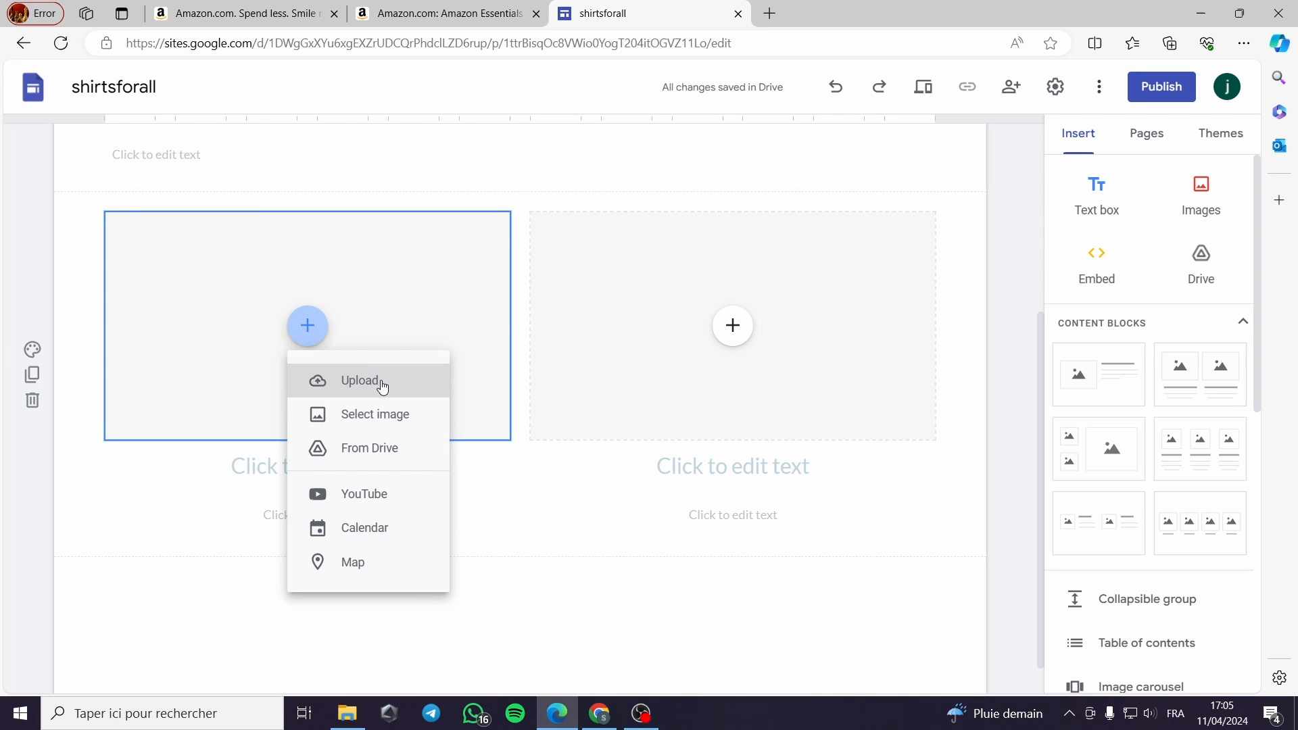
left_click(374, 414)
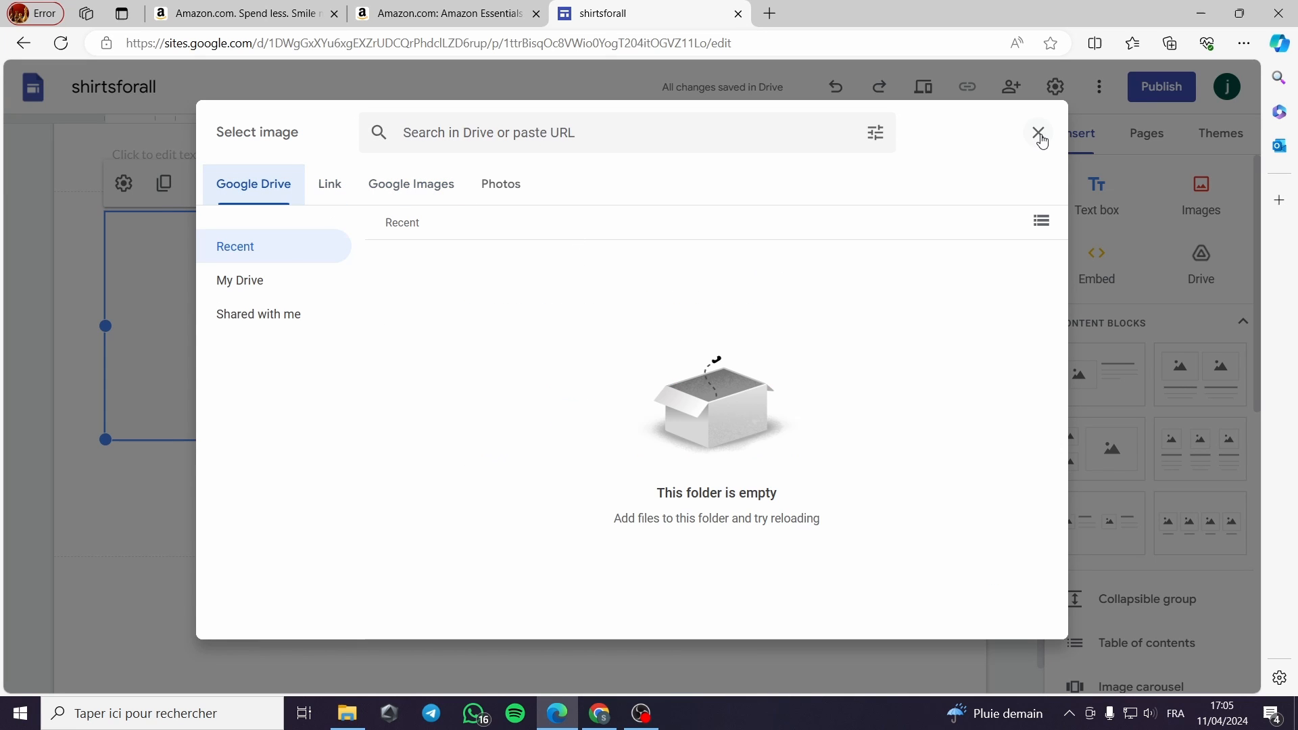
left_click(1040, 132)
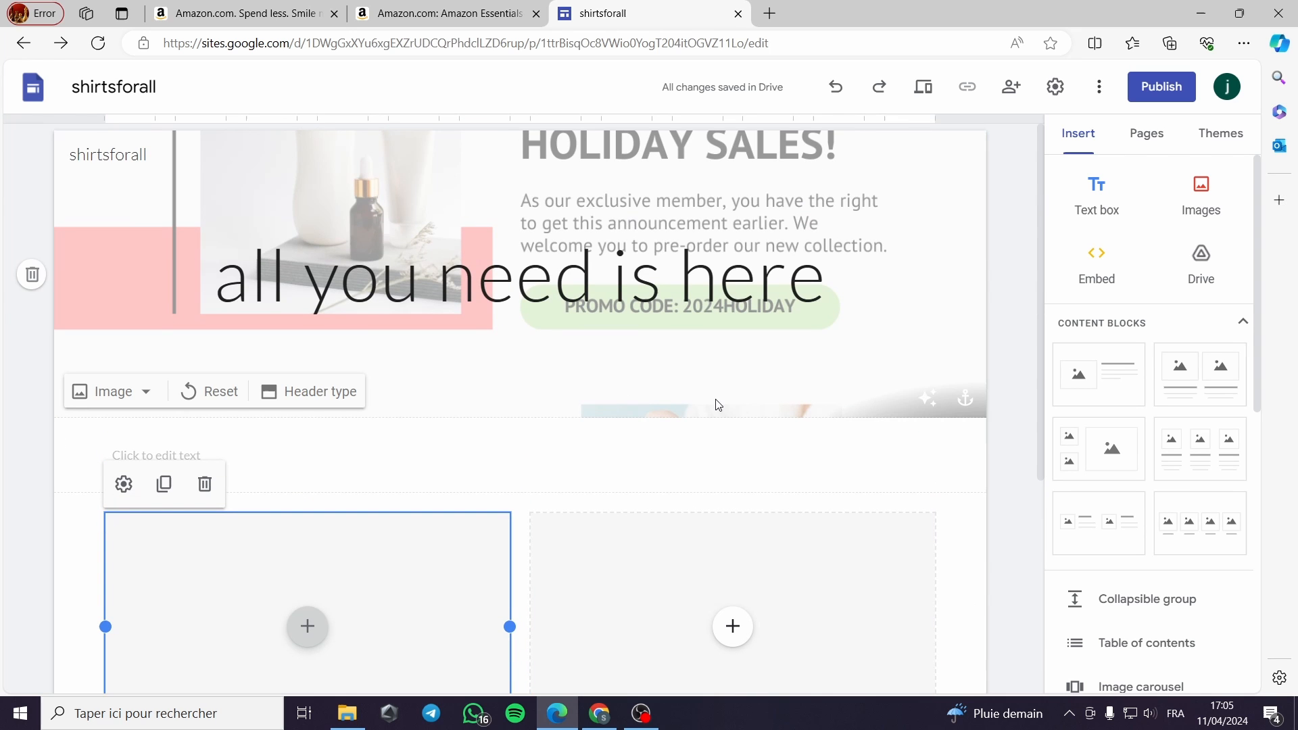
mouse_move(654, 419)
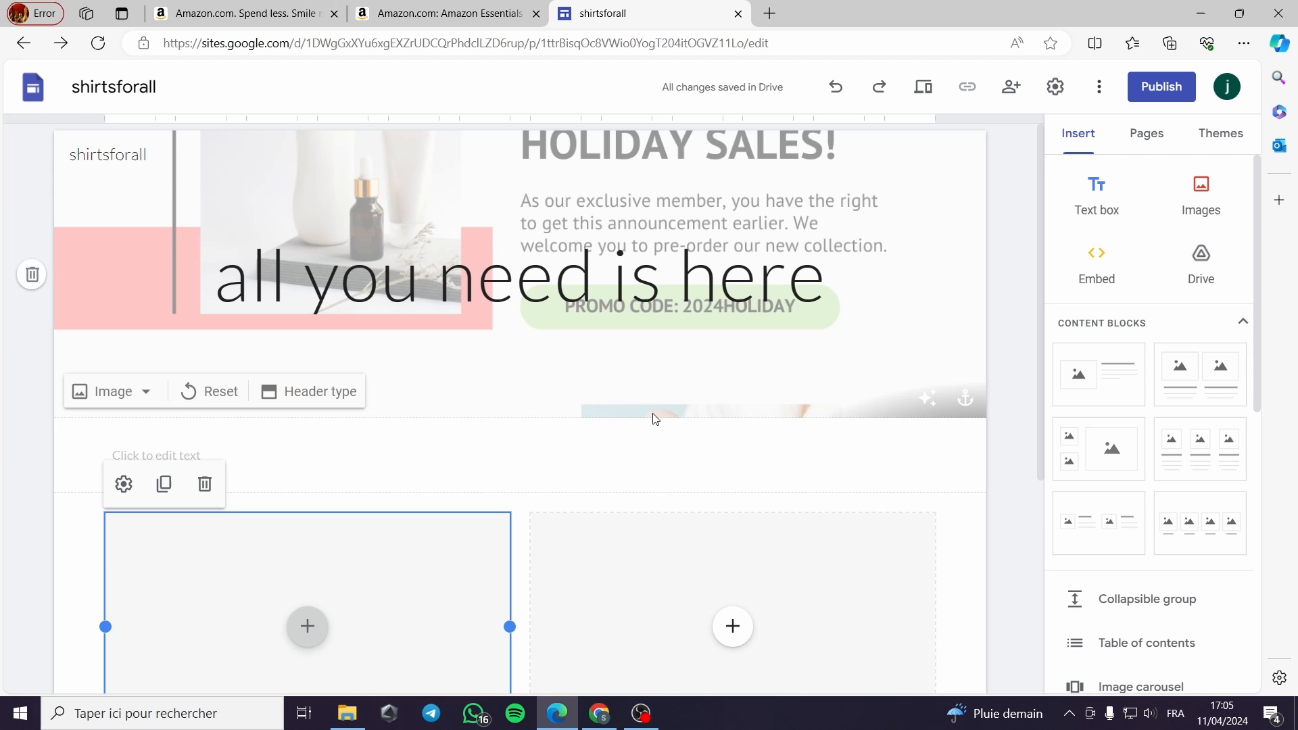
scroll("down", 3)
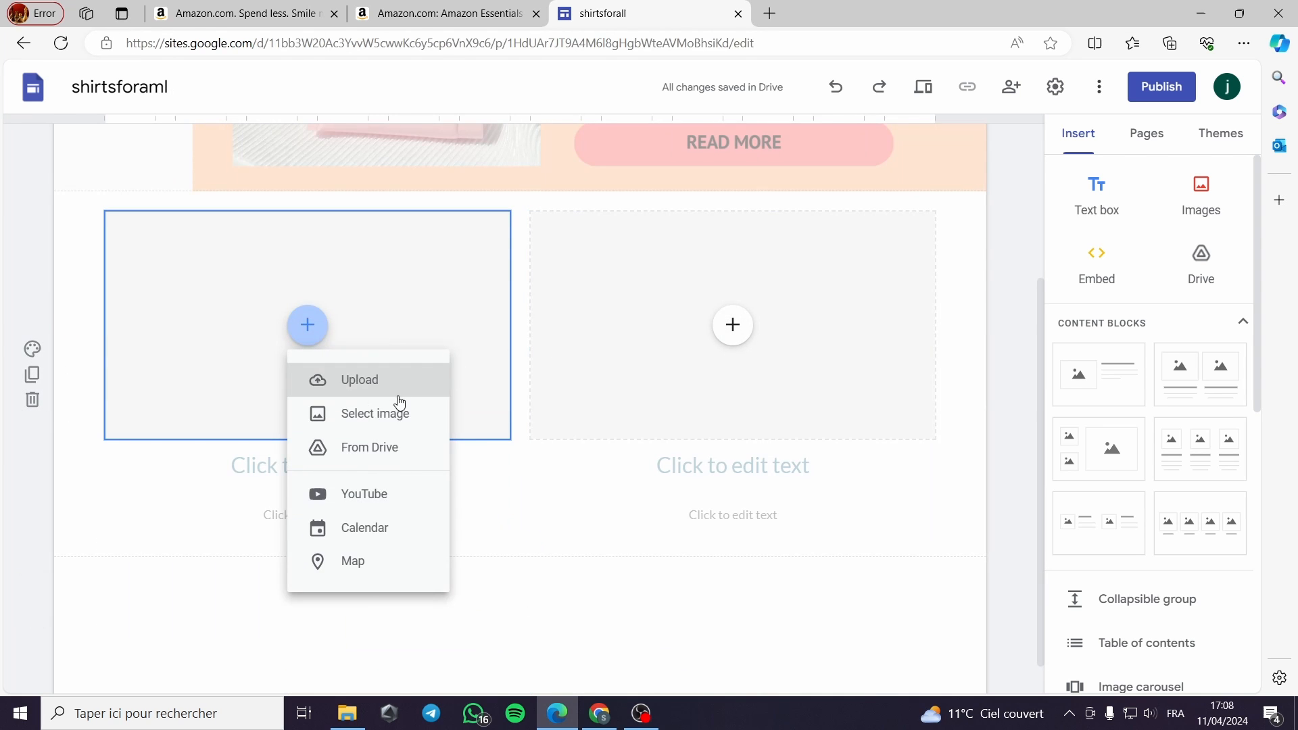
left_click(358, 380)
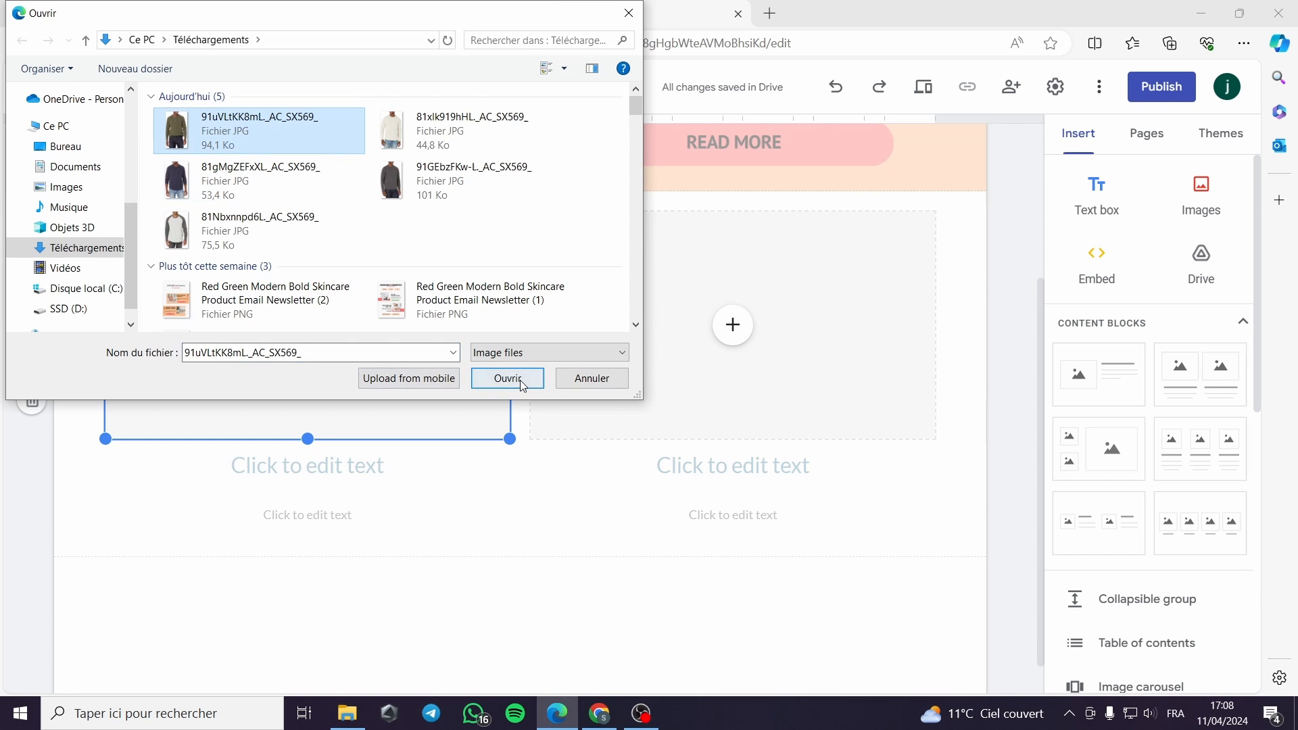
left_click(507, 379)
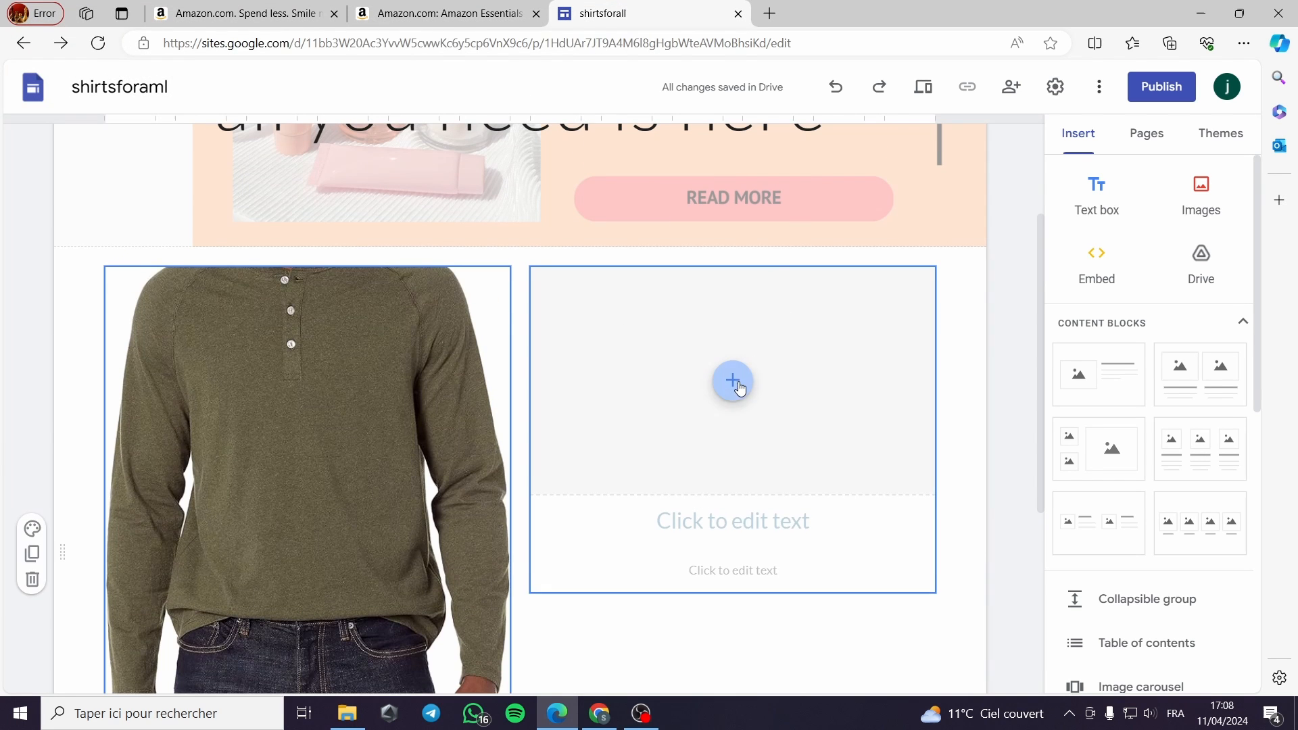
Insert the dark blue shirt photo into the right card.
left_click(732, 380)
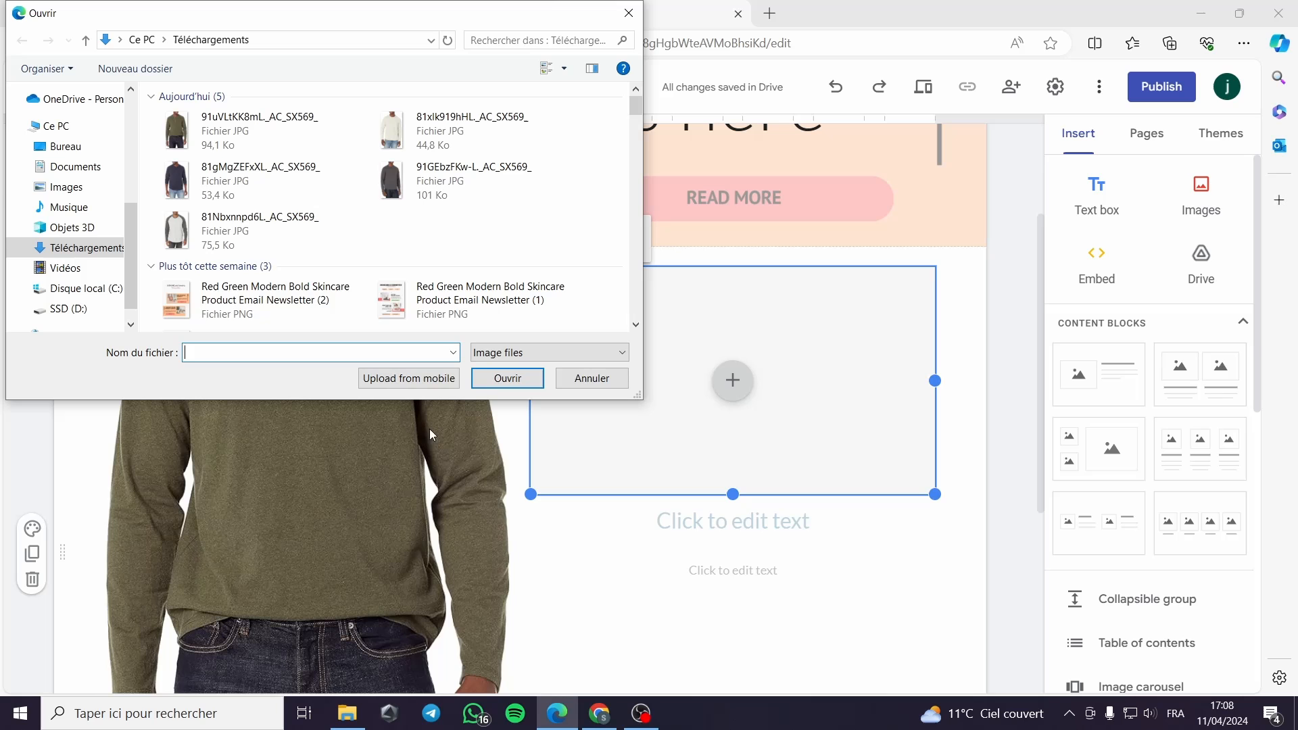
left_click(260, 179)
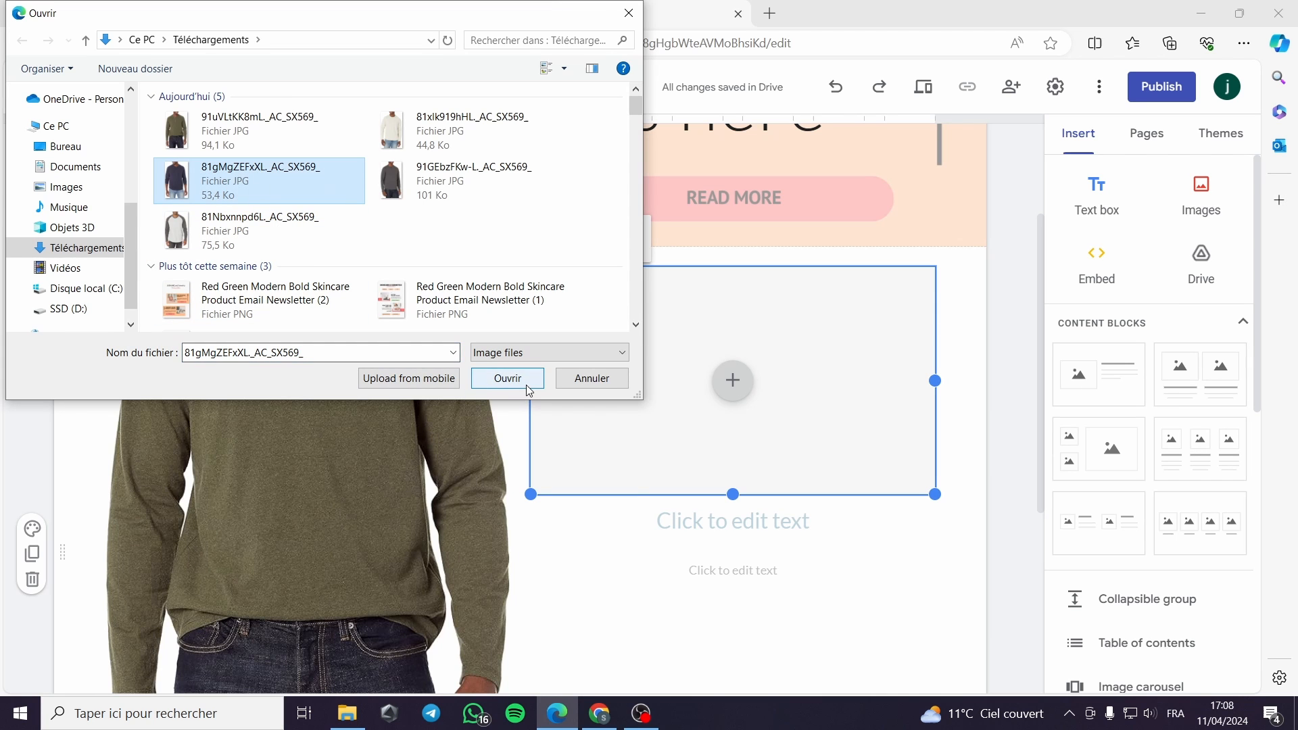
left_click(508, 377)
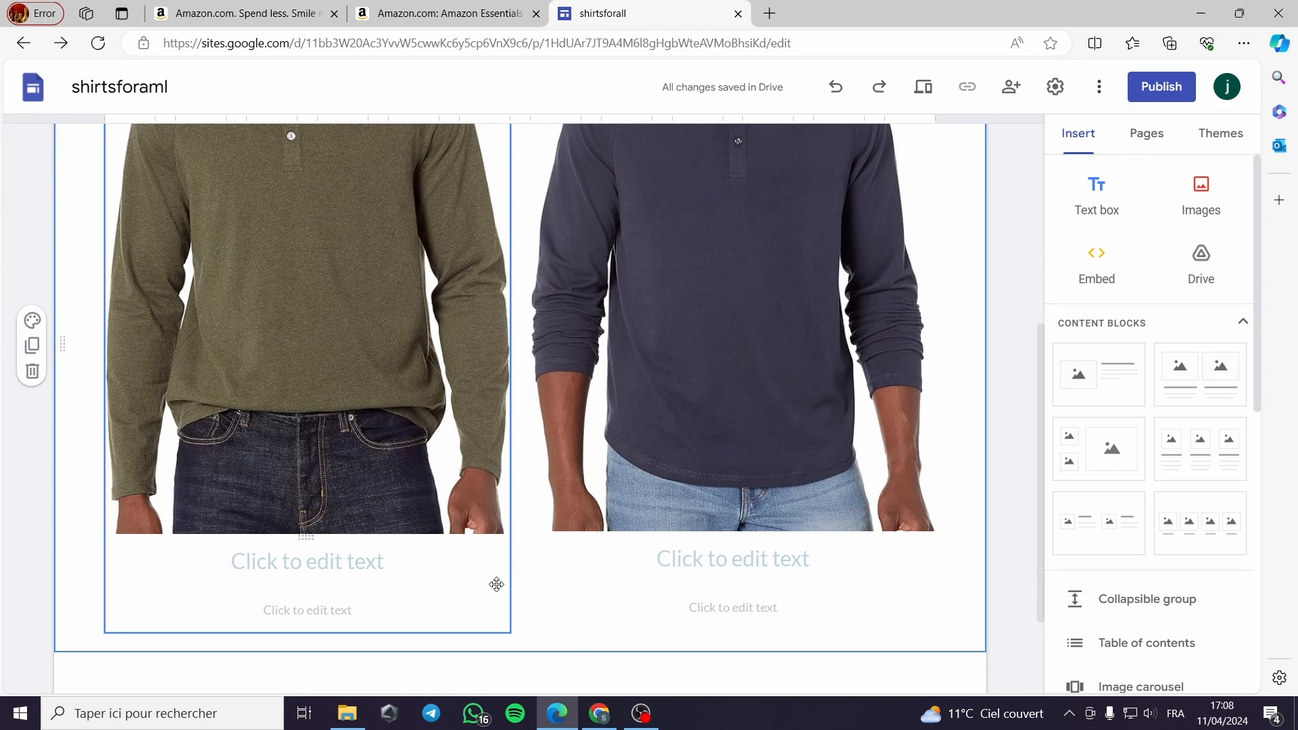
Type the card captions 'Green long sleeve', '100% wool' and 'premium quality'.
type("Green long slee")
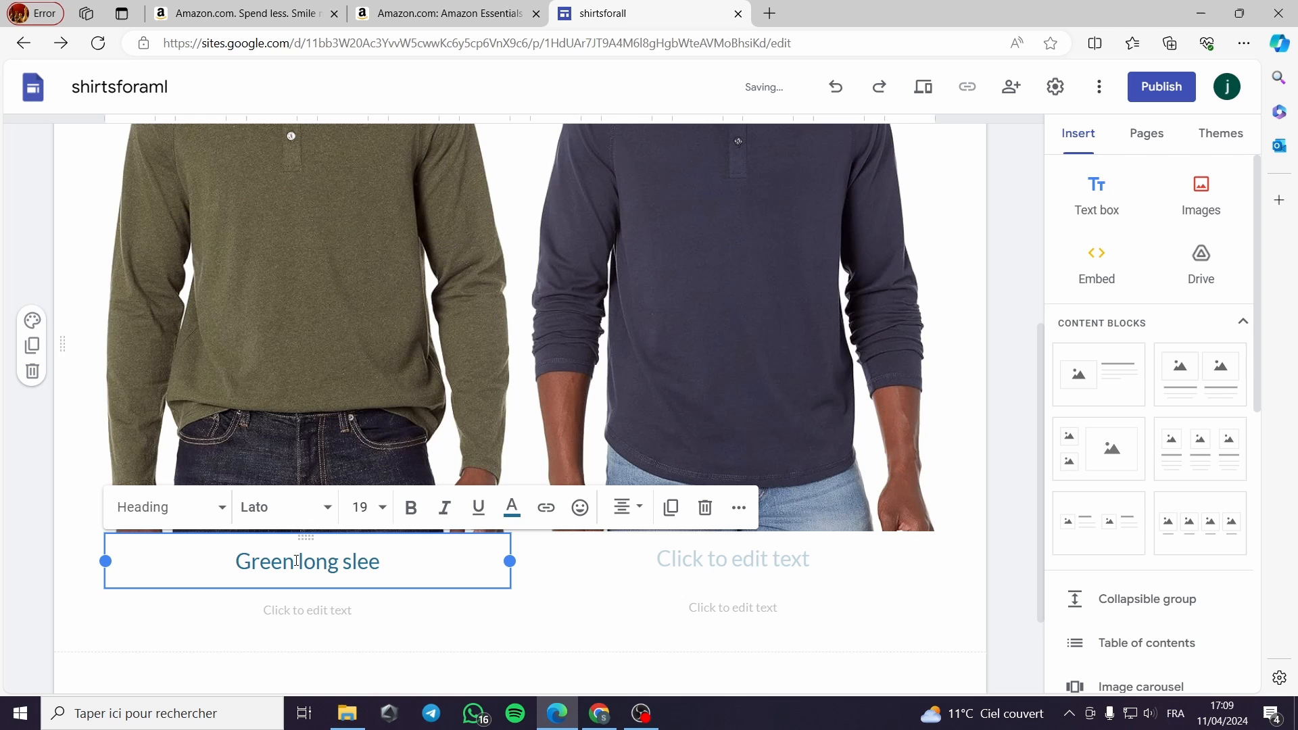
type("ve")
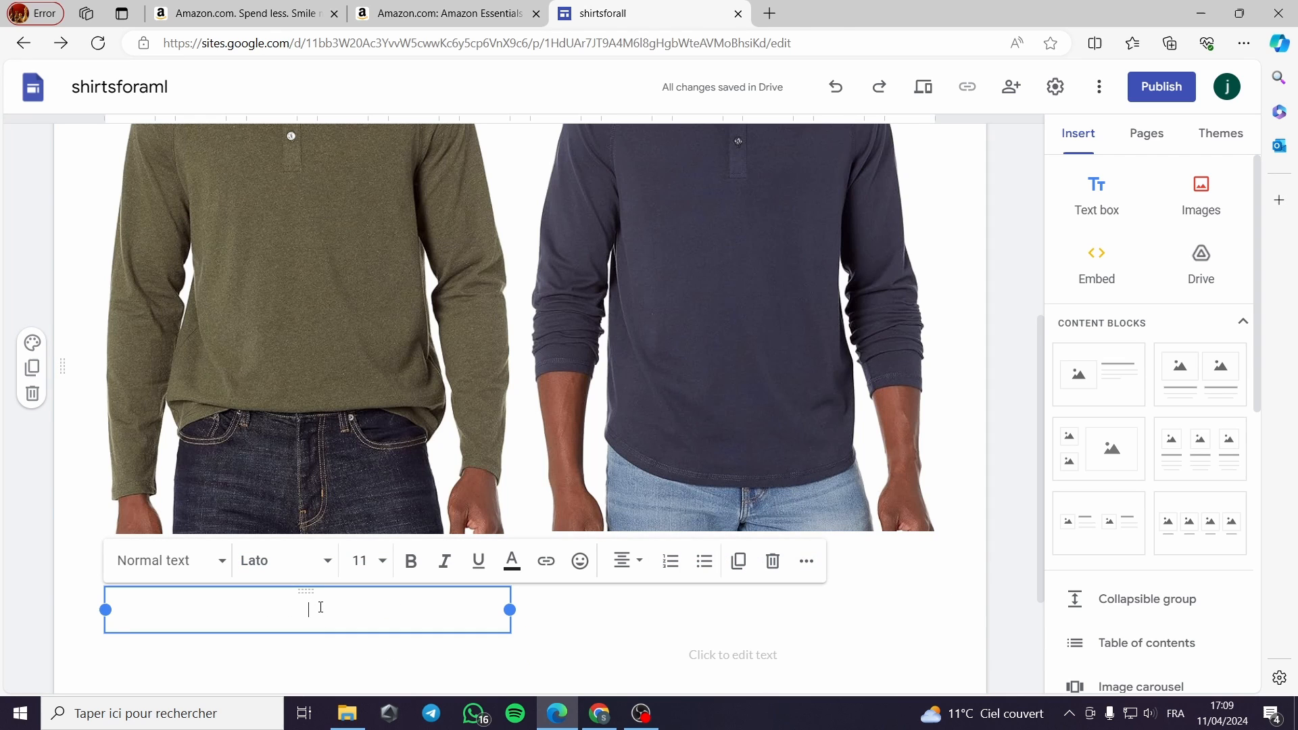
type("100")
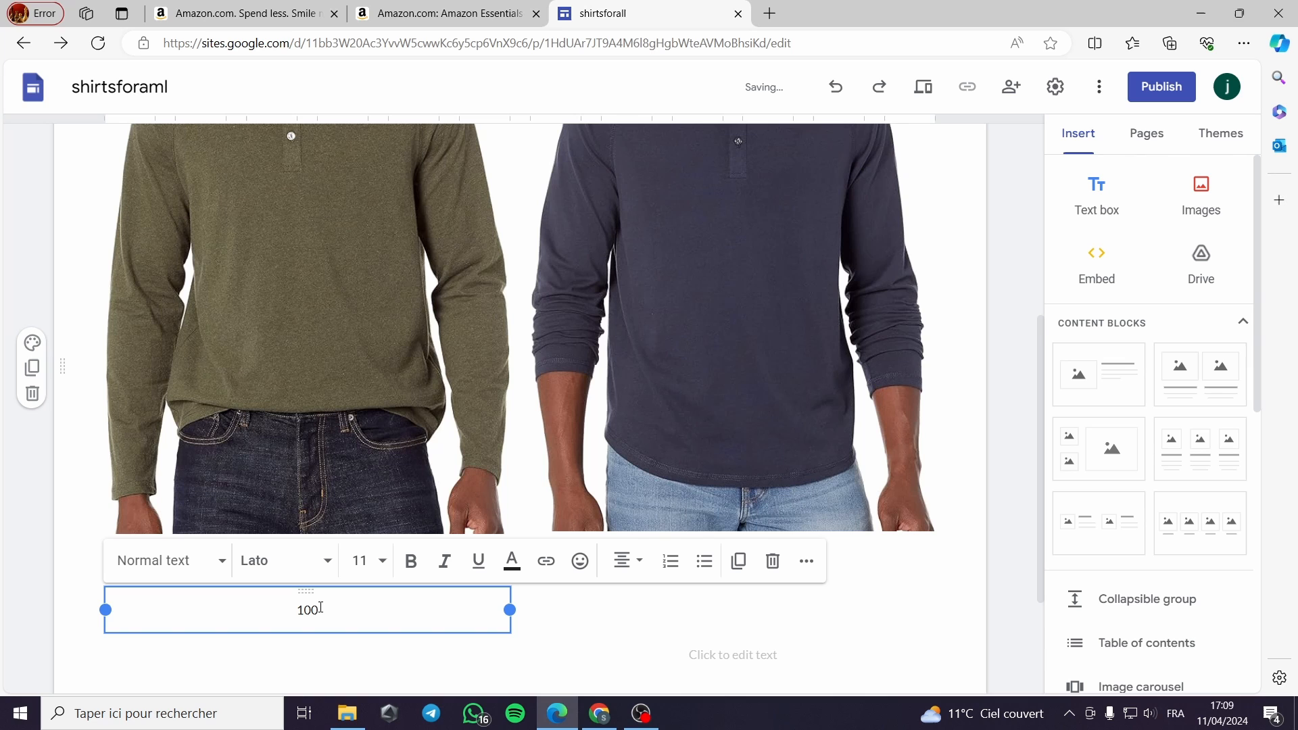
type("%w")
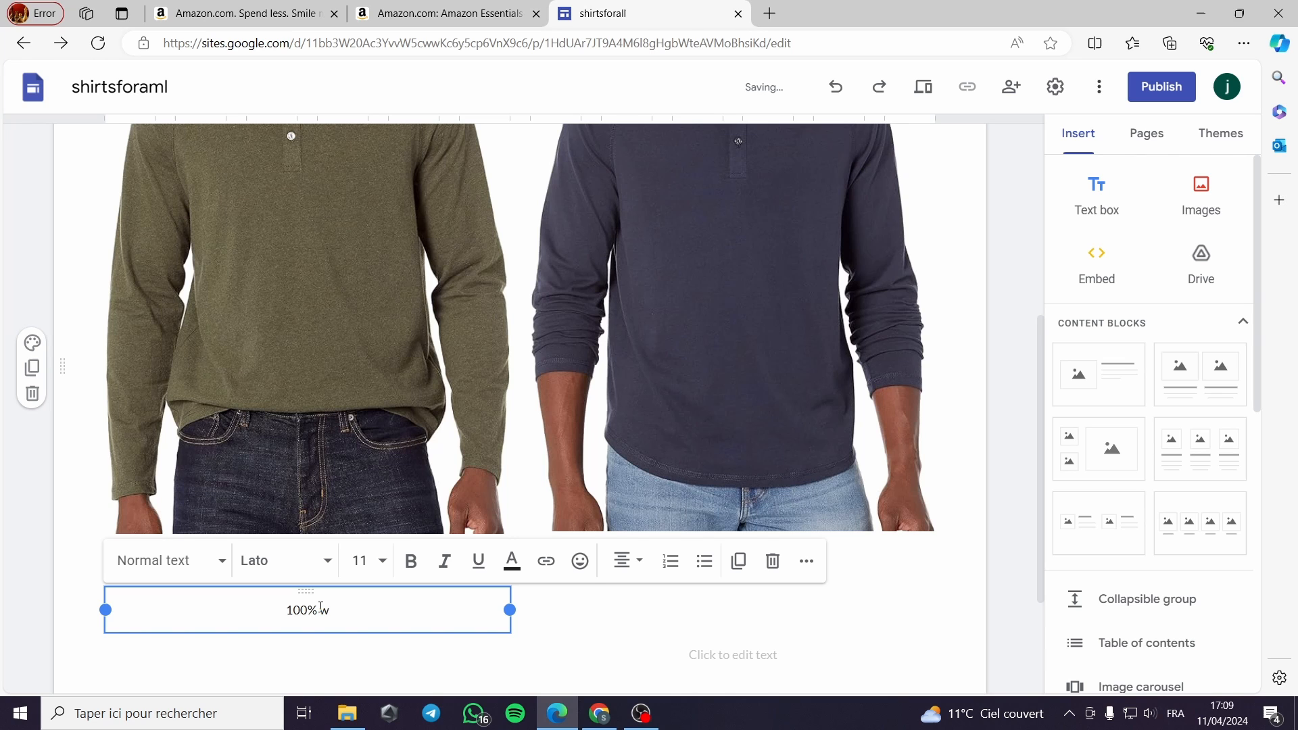
type("ool")
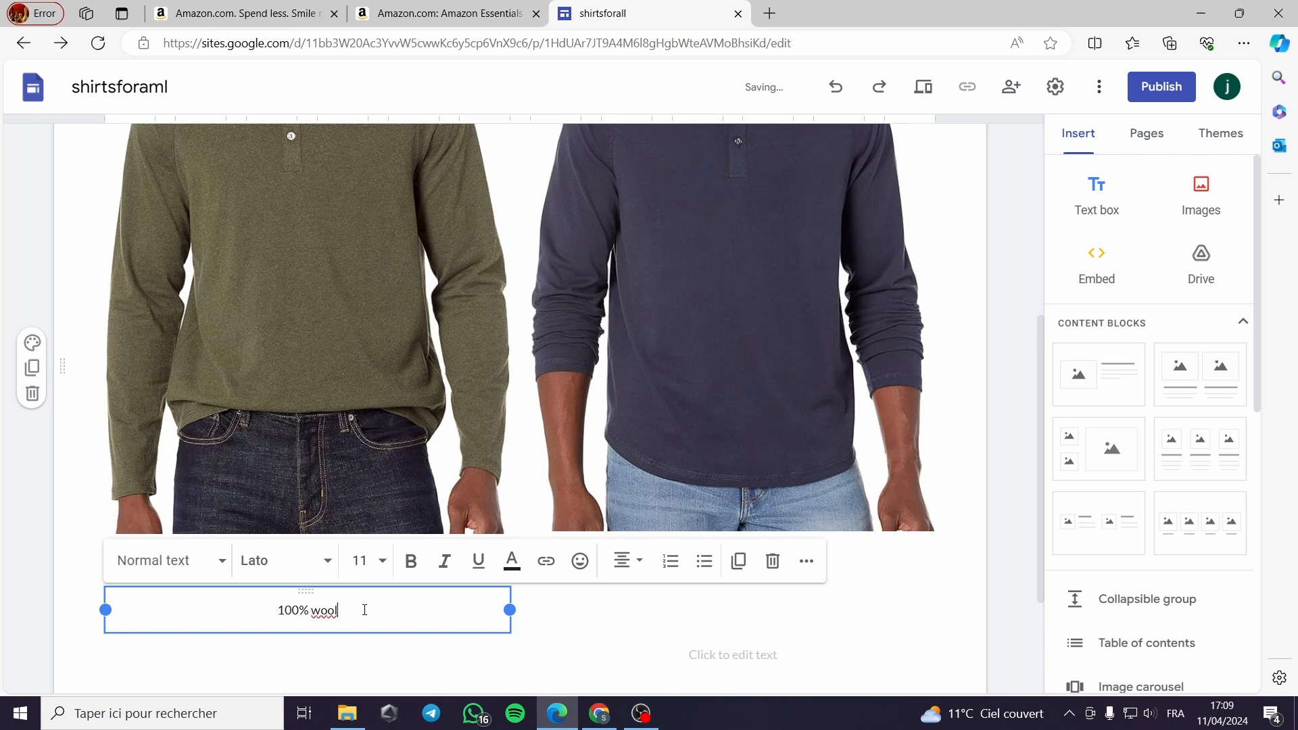
triple_click(307, 610)
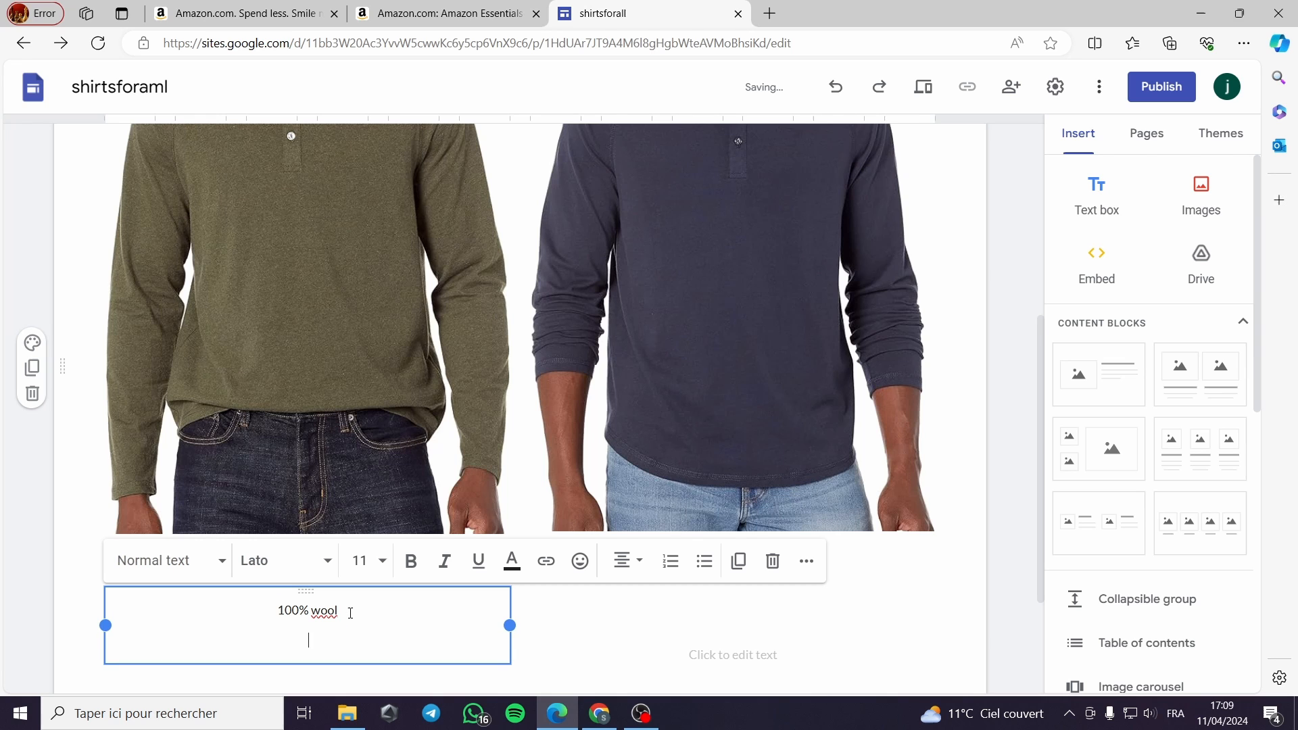
type("premium quality")
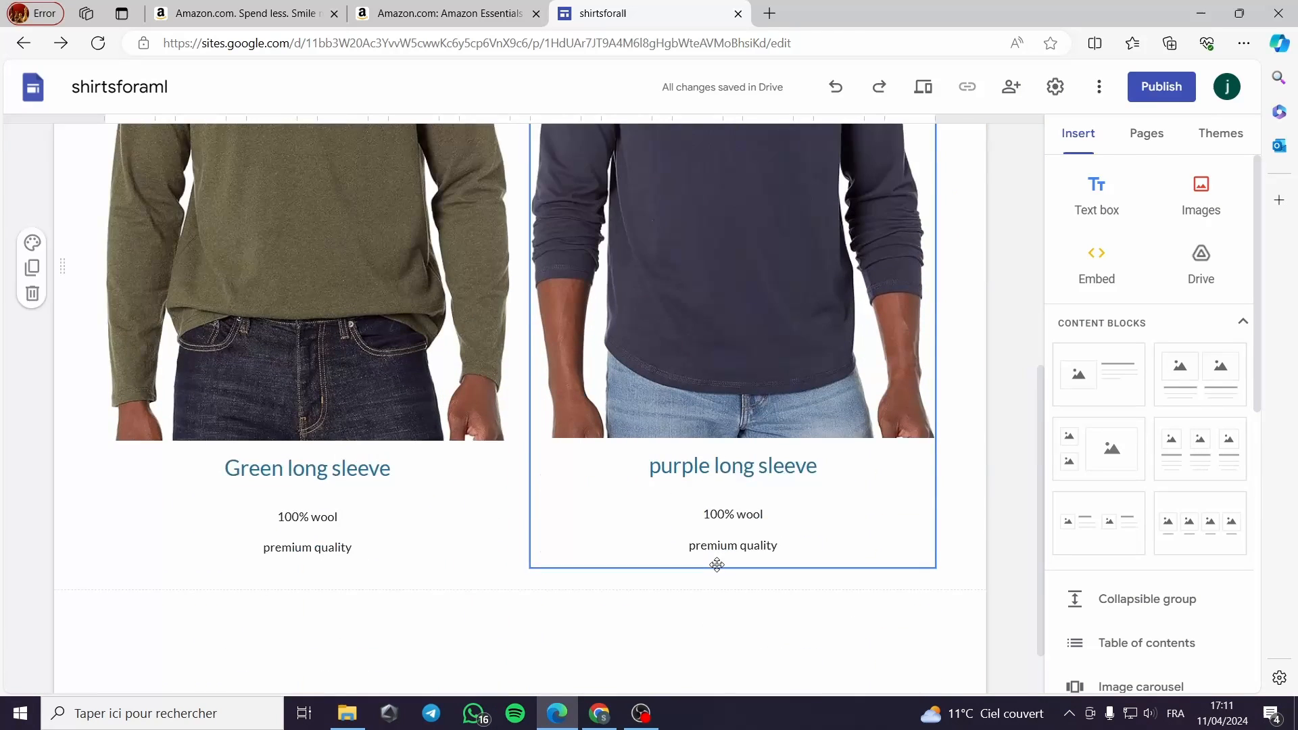
Start a 'BUY NOW' button below the shirt cards, then switch to the Amazon Henley page.
scroll("down", 3)
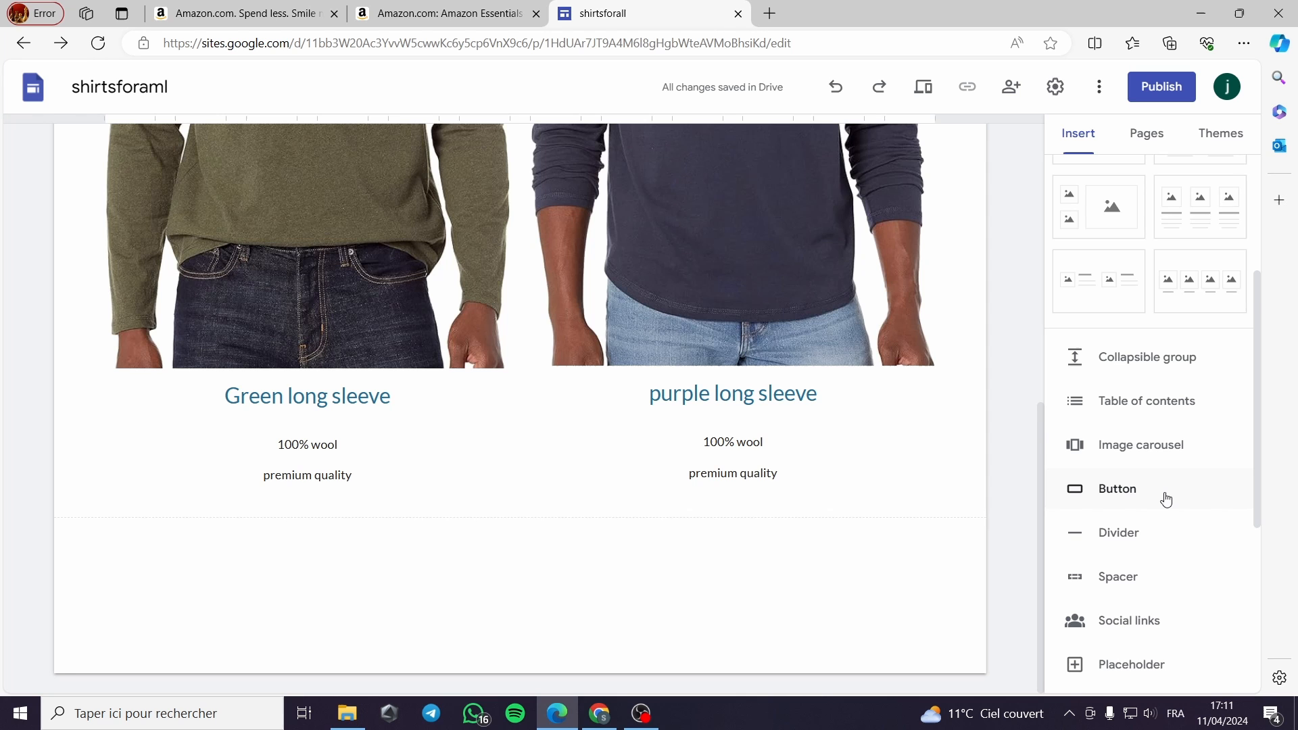
left_click(1117, 488)
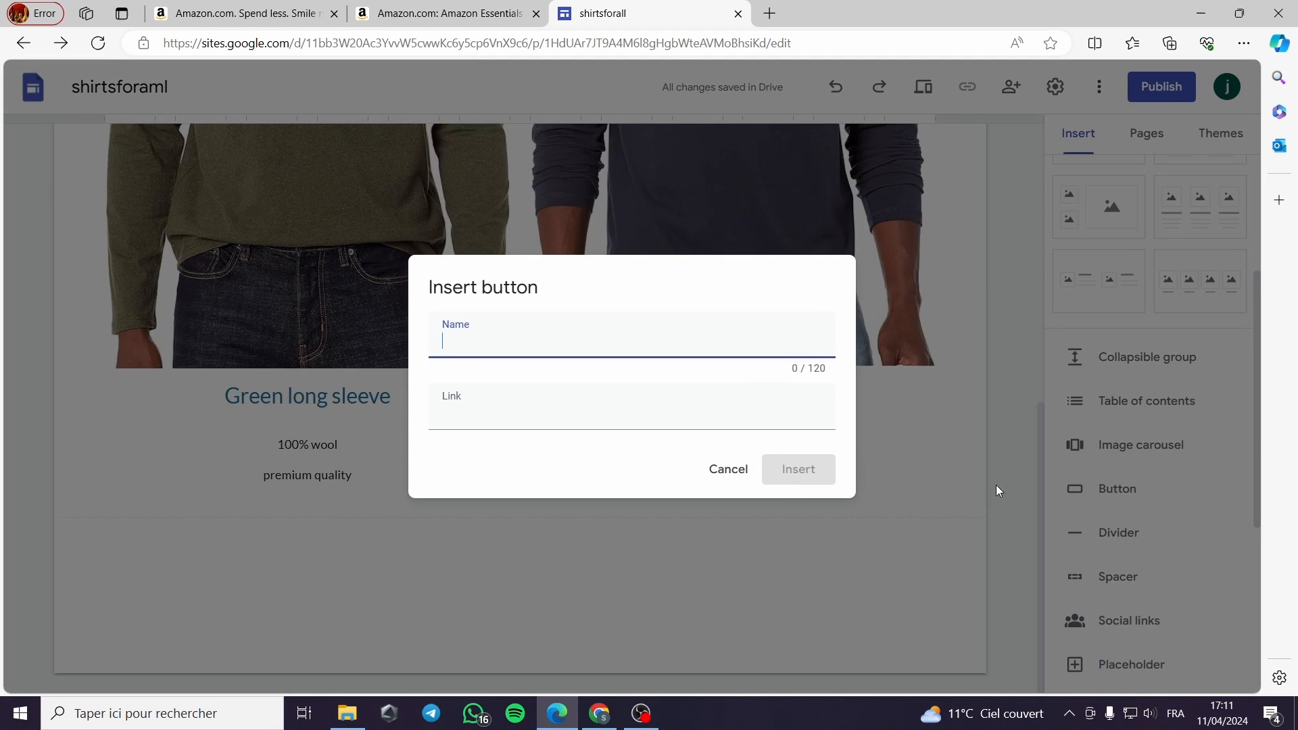
left_click(530, 340)
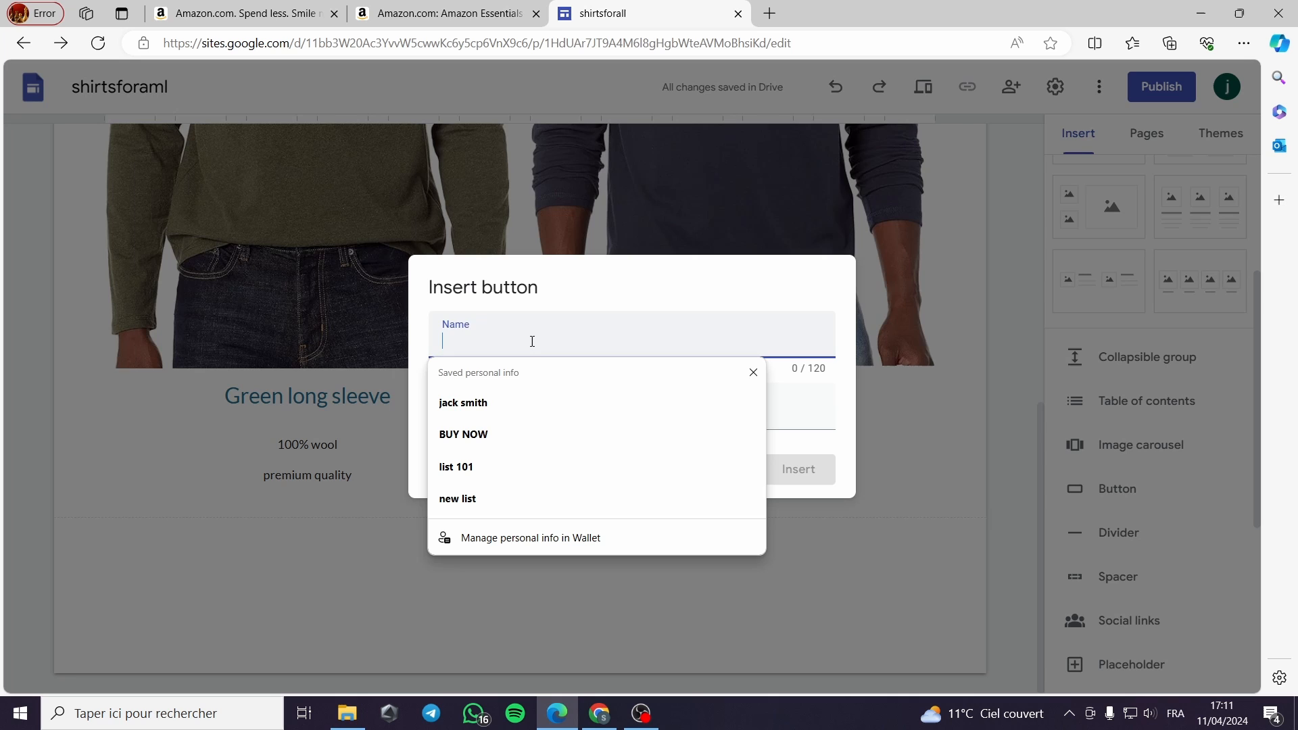
left_click(463, 434)
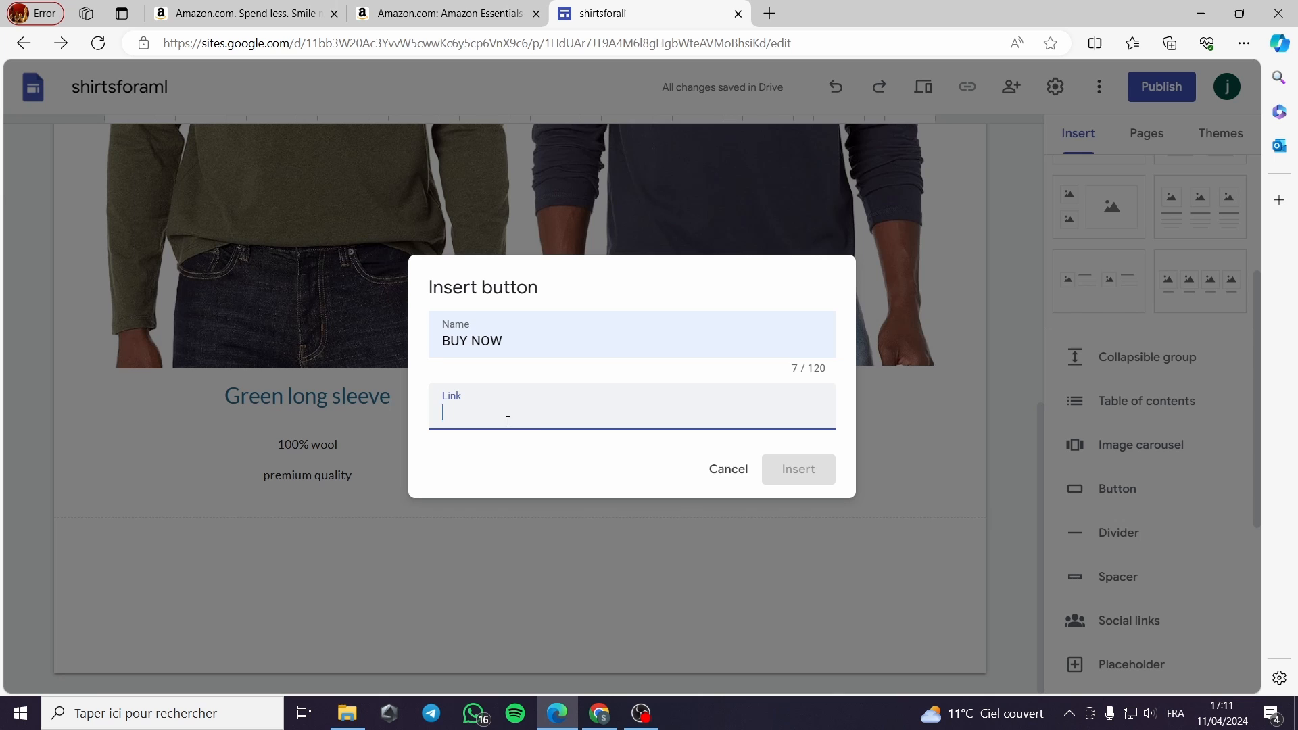
left_click(447, 13)
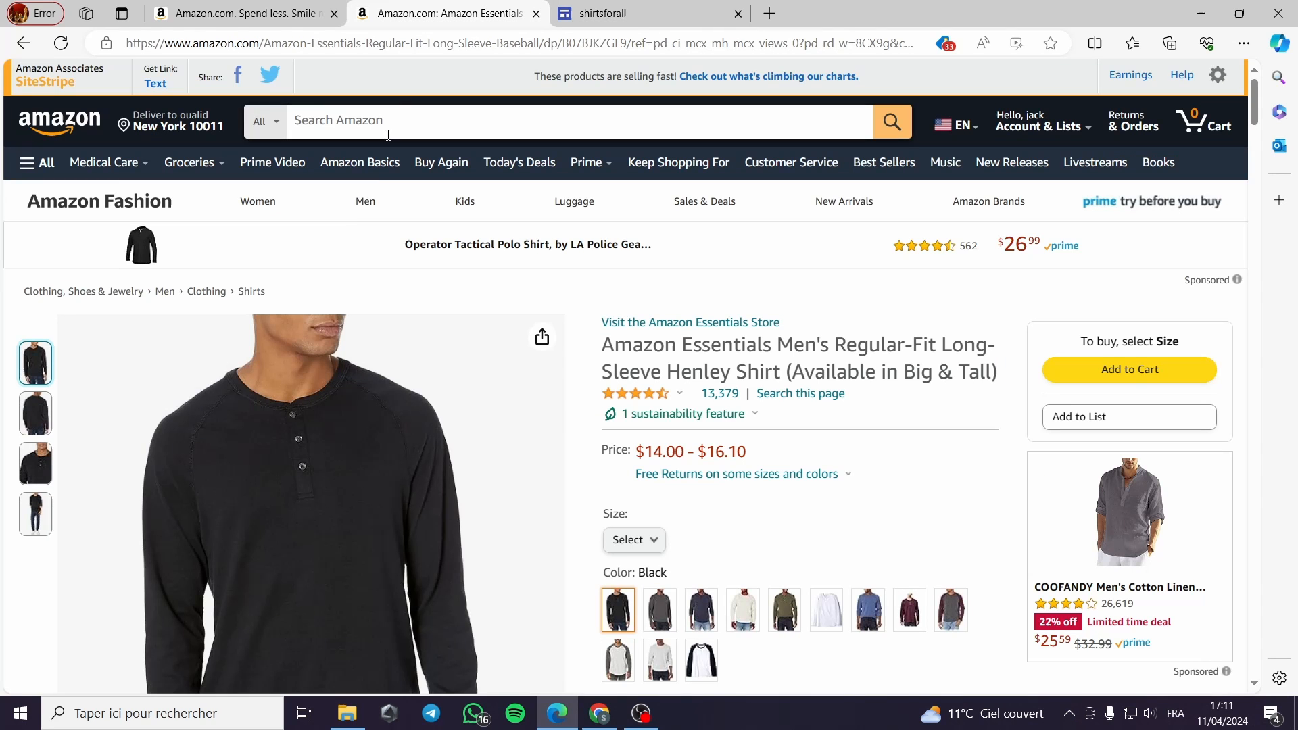
mouse_move(136, 486)
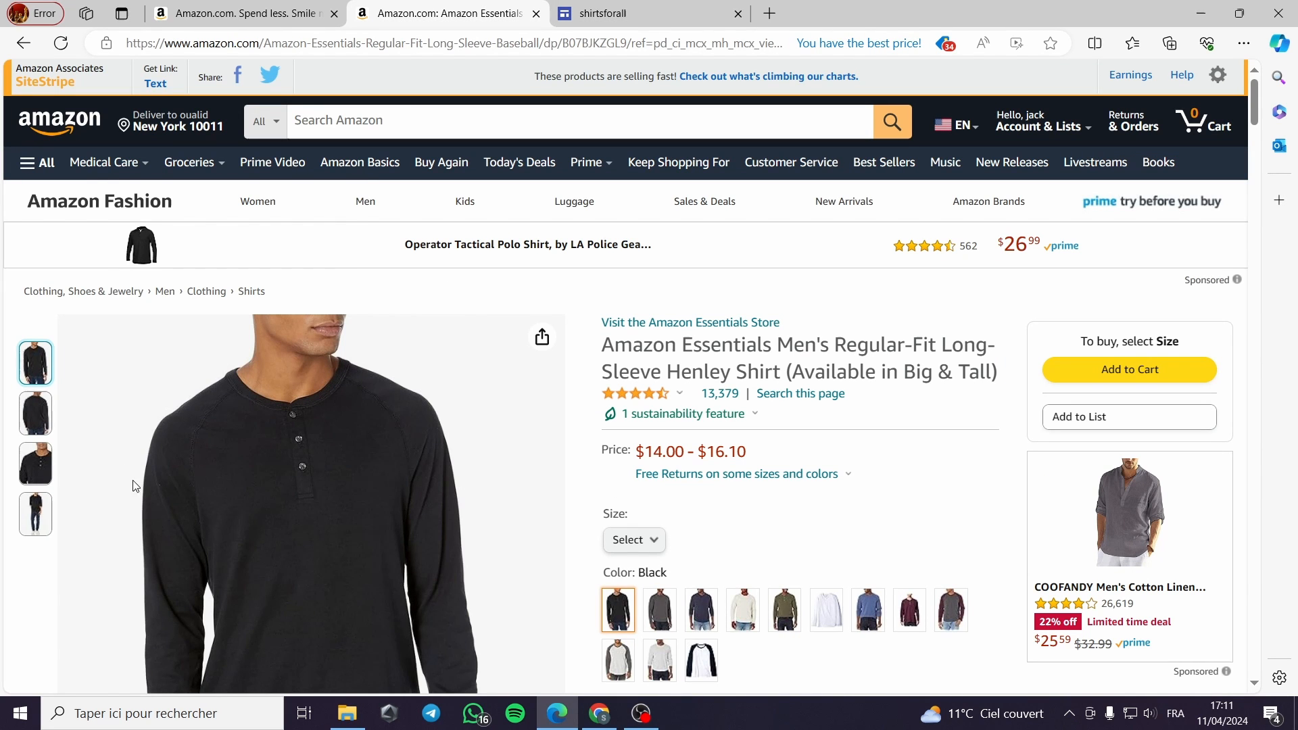
Generate a SiteStripe short text link for the Henley shirt and copy it.
left_click(155, 84)
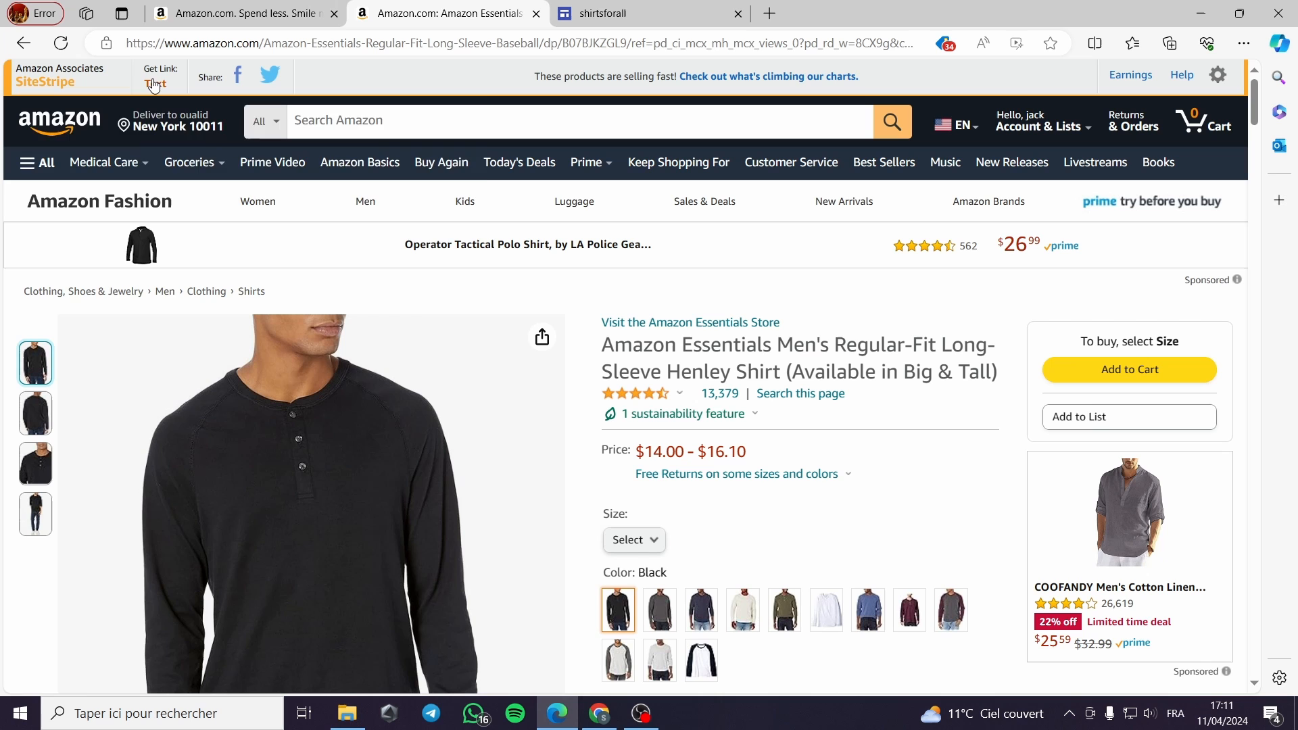
left_click(156, 85)
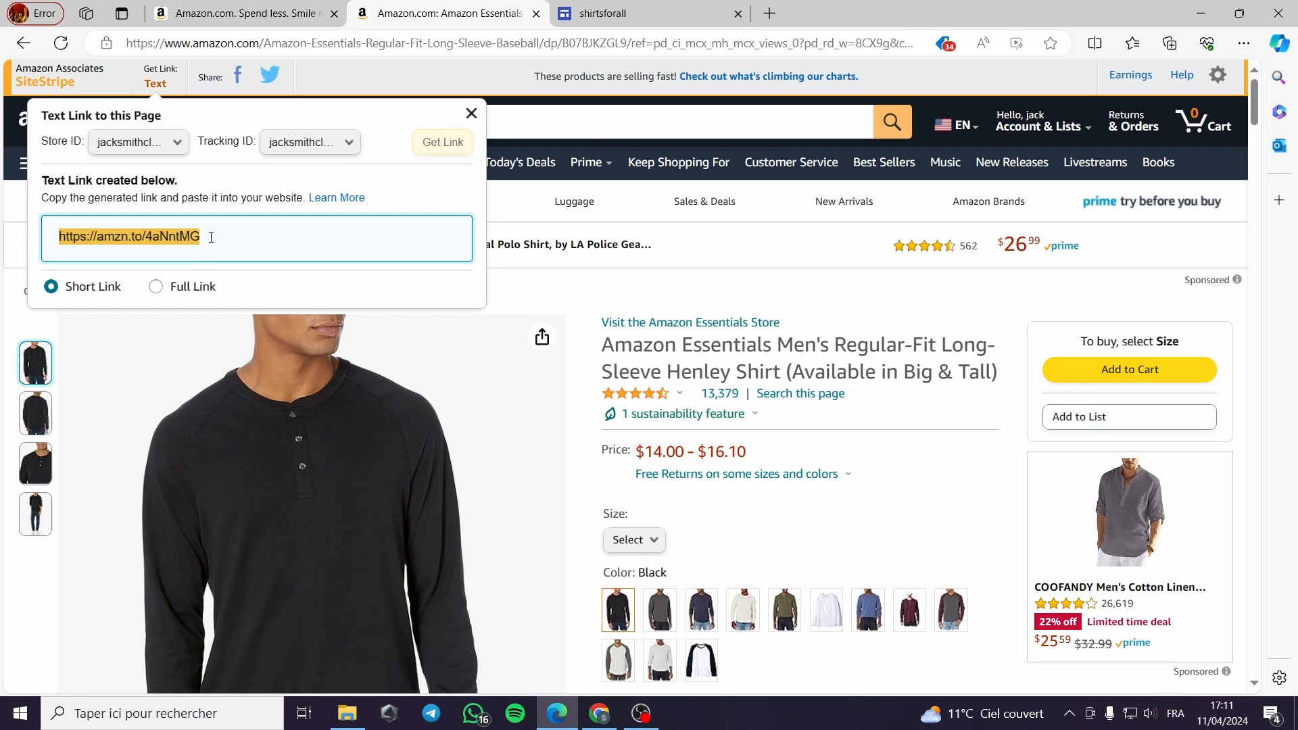
right_click(129, 238)
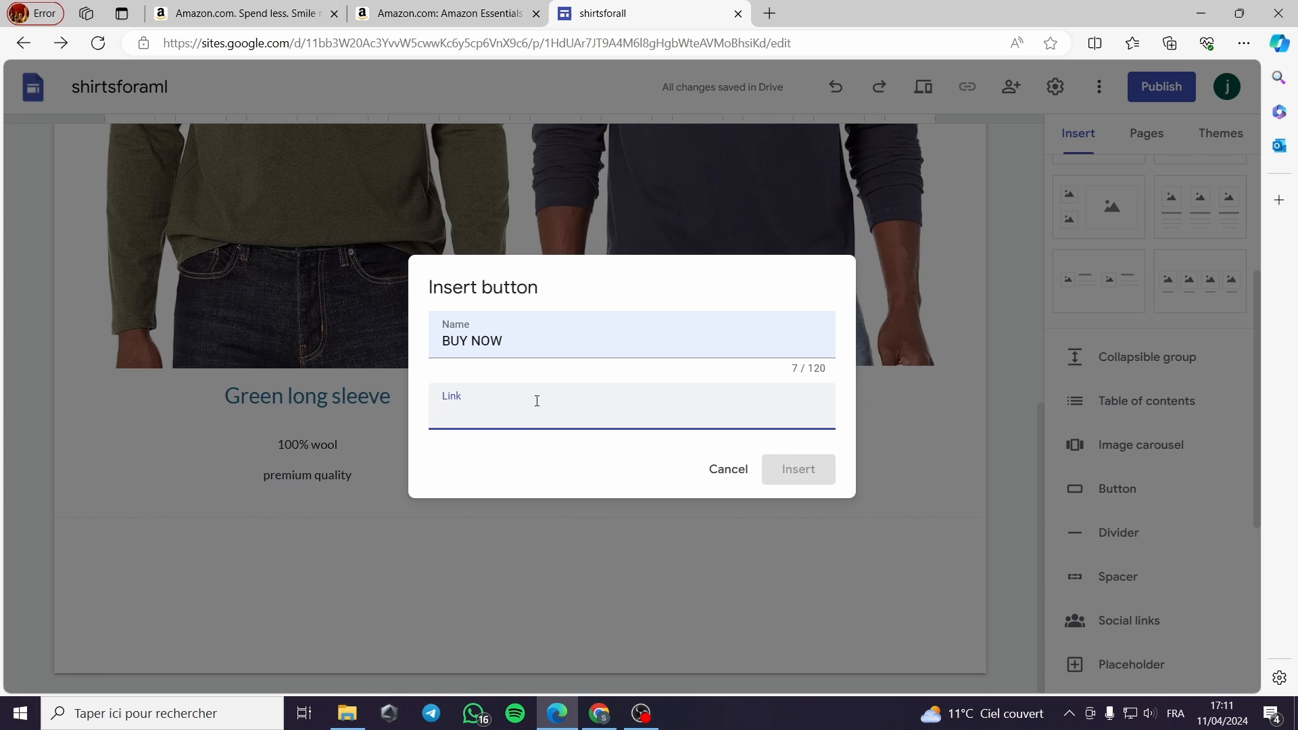
type("https://amzn.to/4aNntMG")
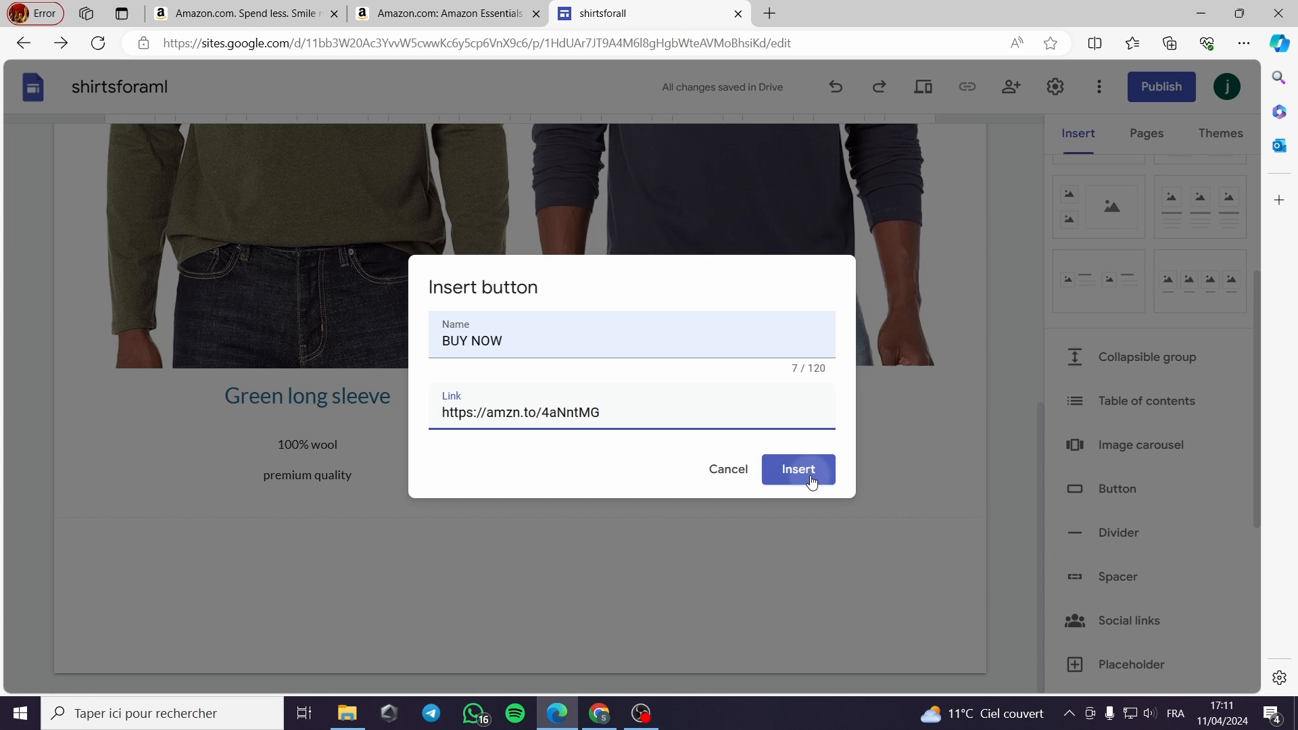
left_click(798, 469)
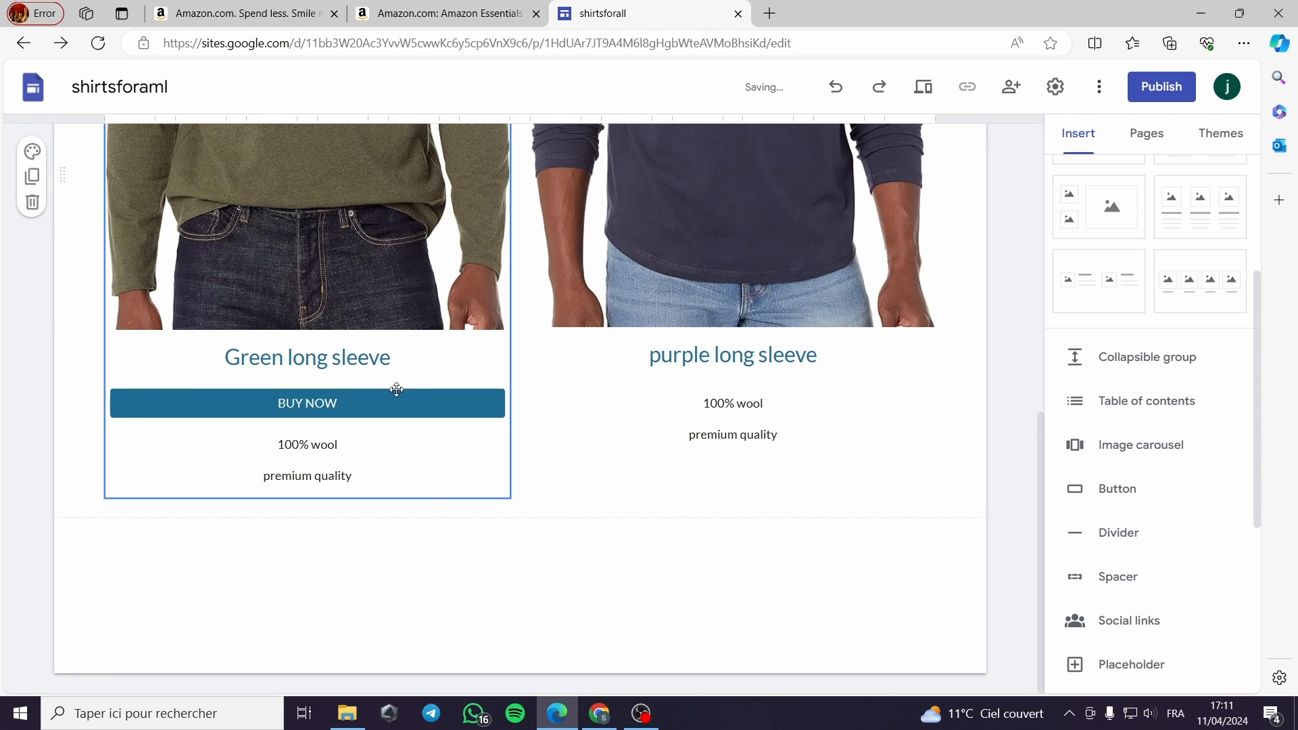
left_click(756, 233)
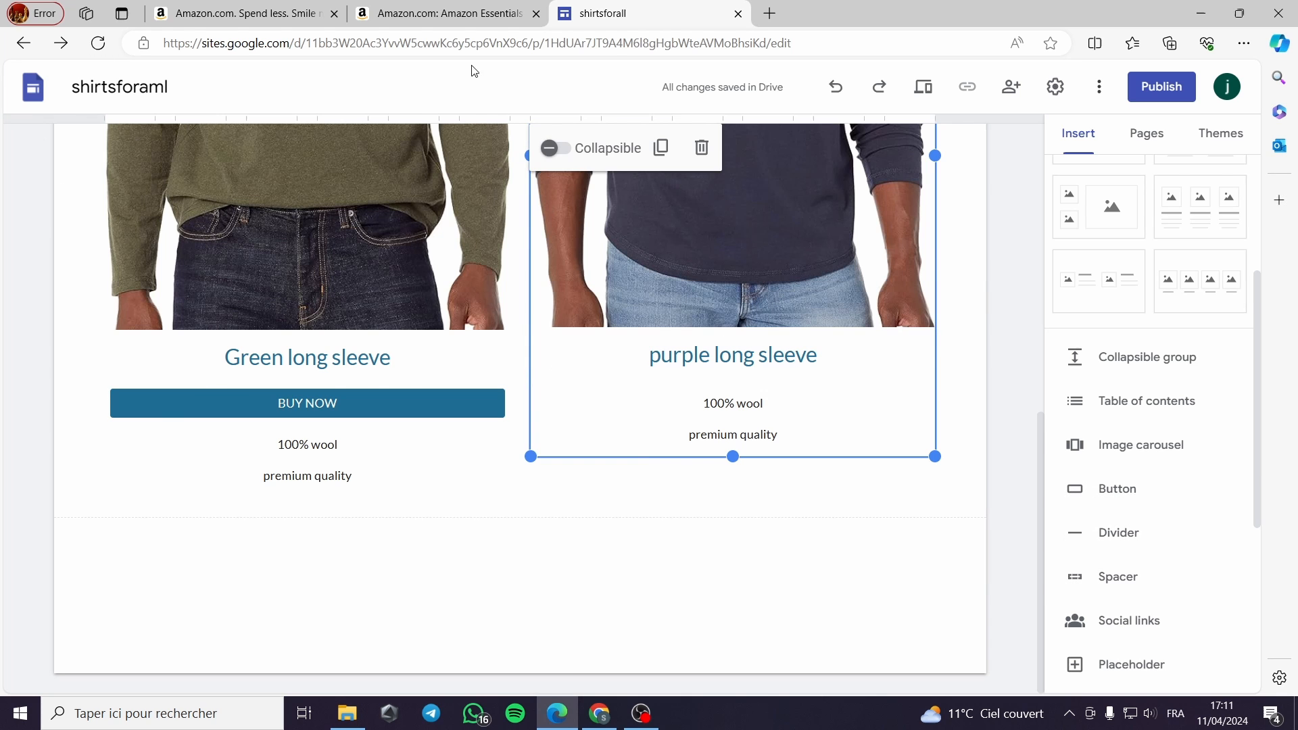
Add a second BUY NOW button with the saved Amazon link to the purple card.
left_click(447, 13)
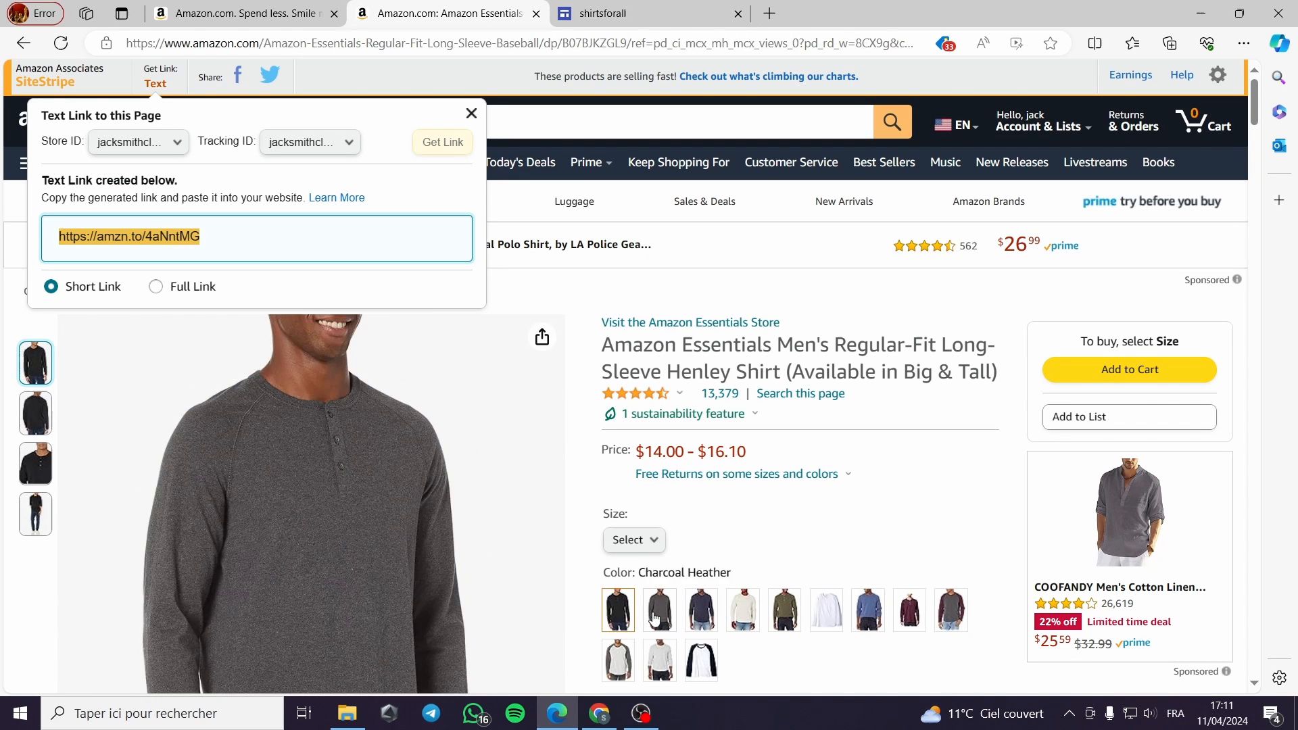
left_click(646, 13)
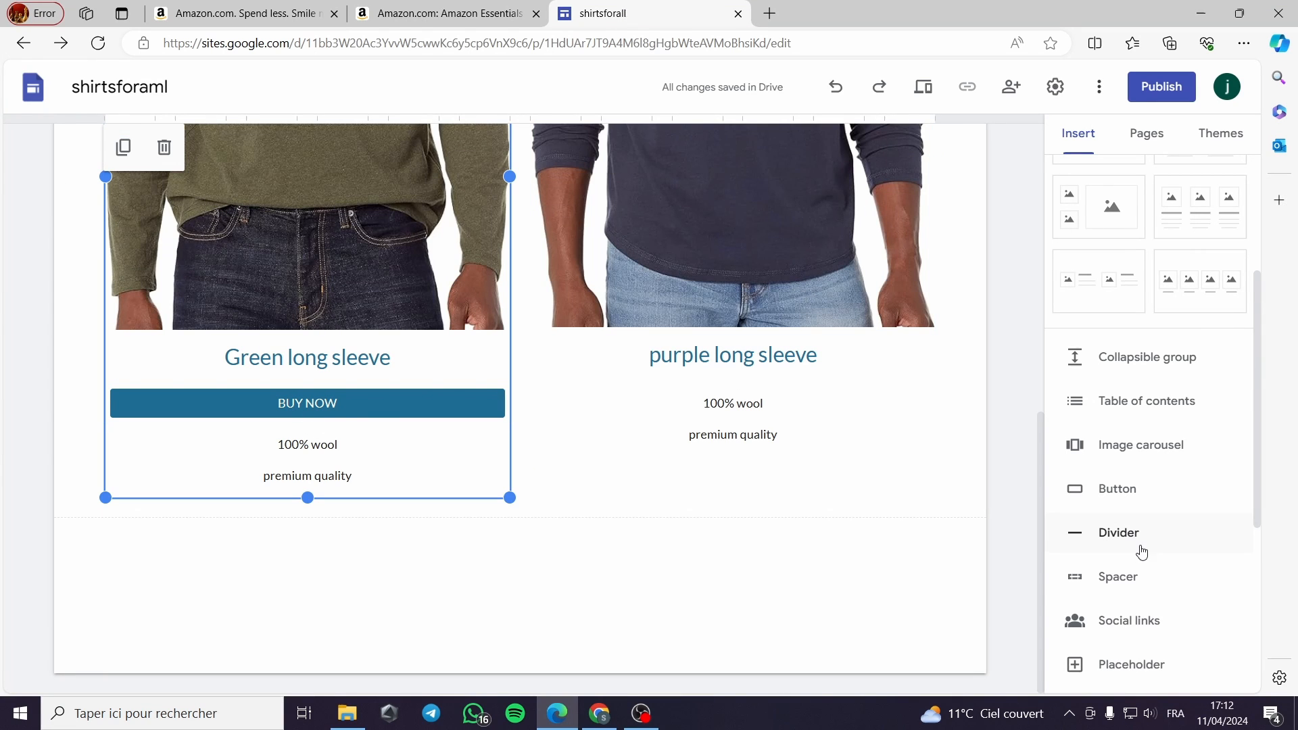
left_click(1116, 488)
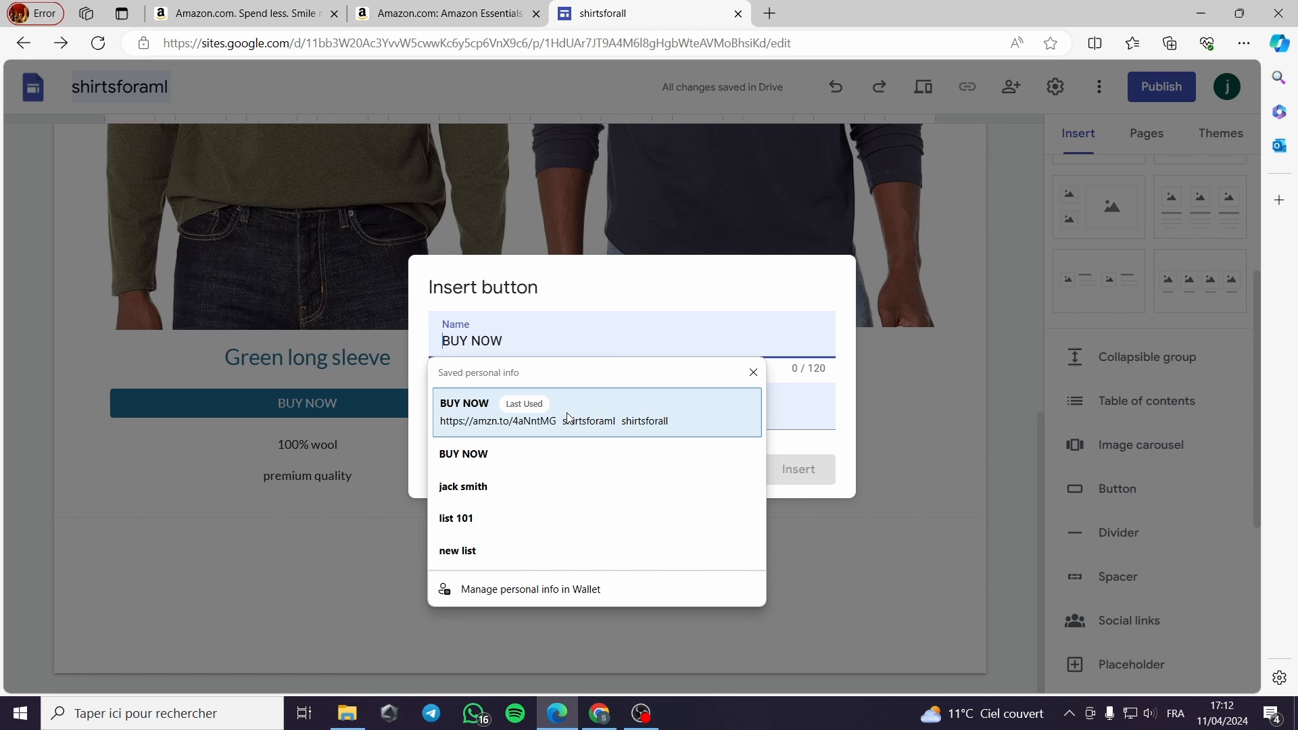
left_click(523, 413)
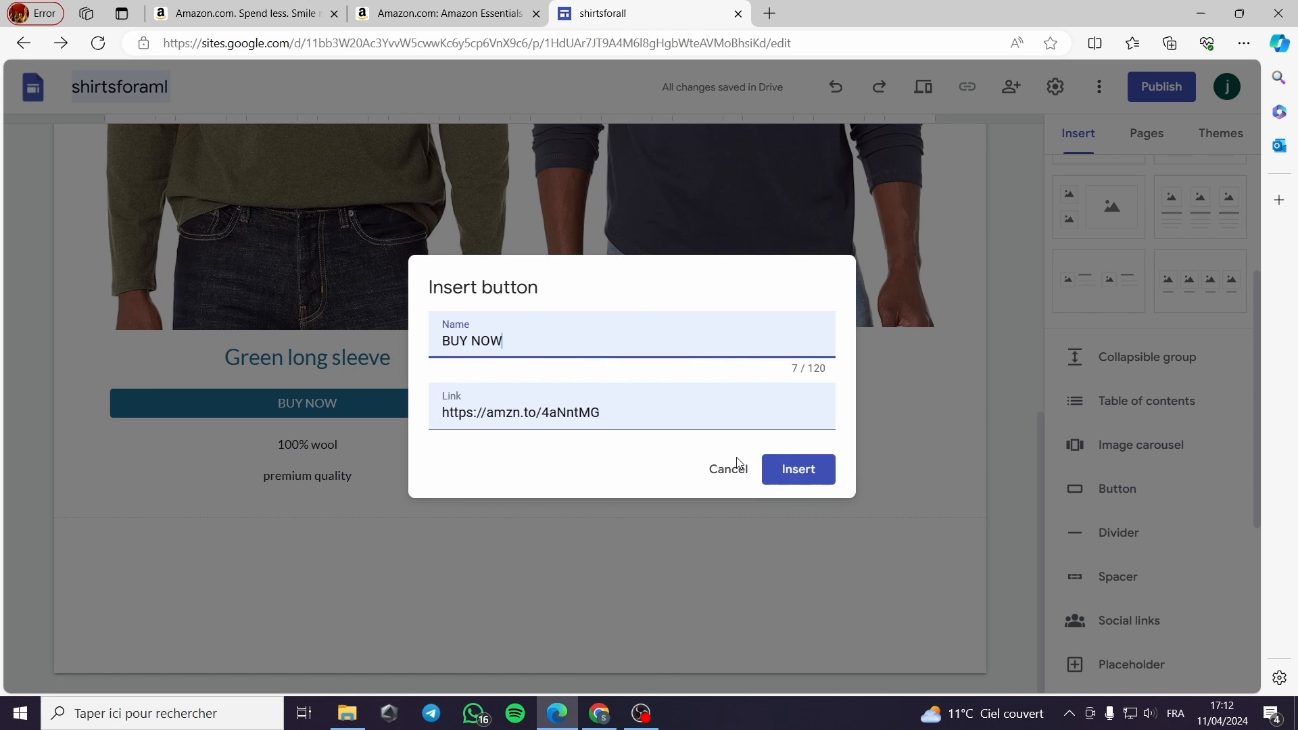
left_click(797, 470)
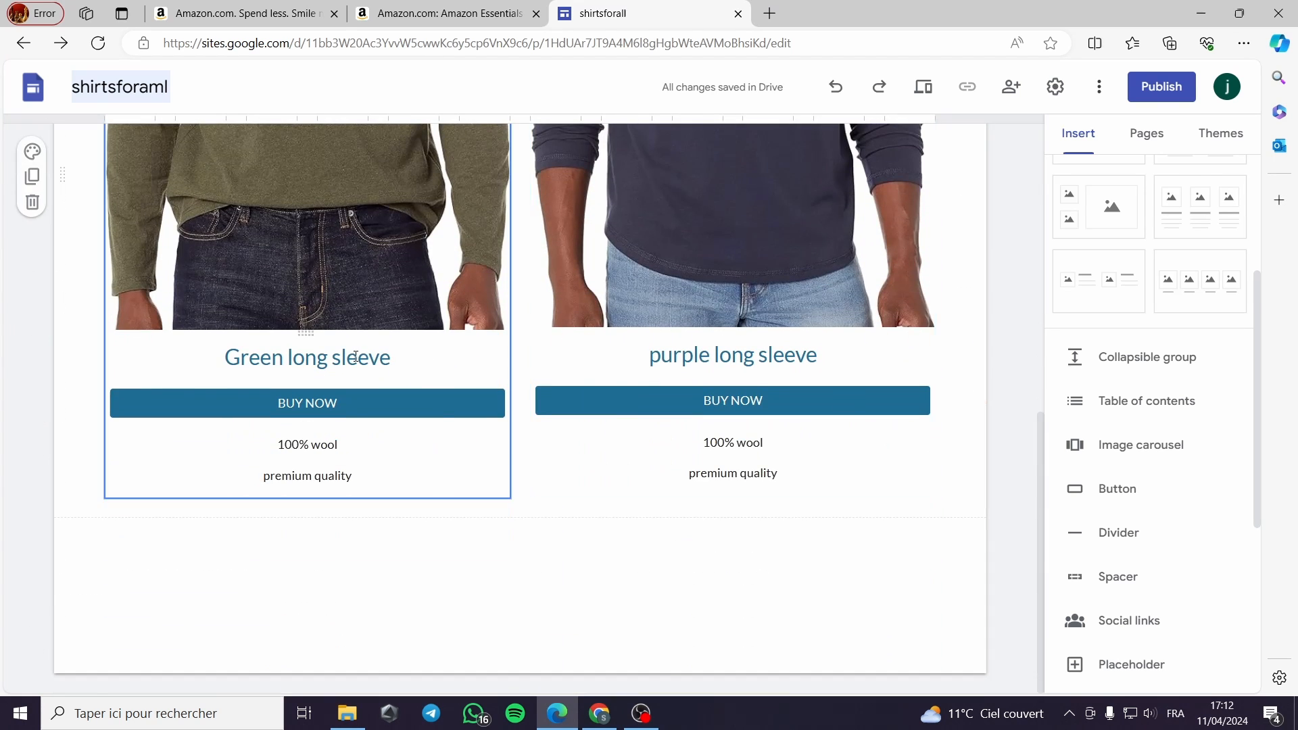
Scroll through the page to review the two shirt cards section.
scroll("up", 3)
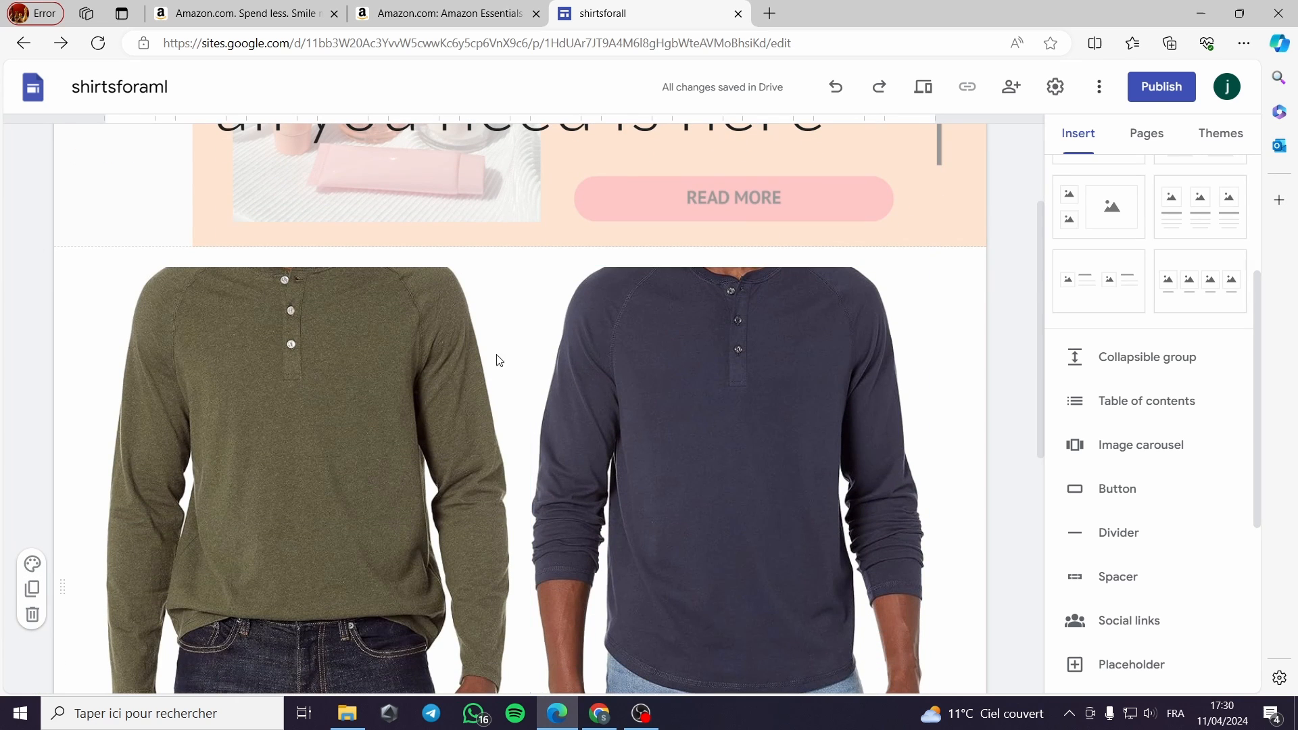
scroll("down", 3)
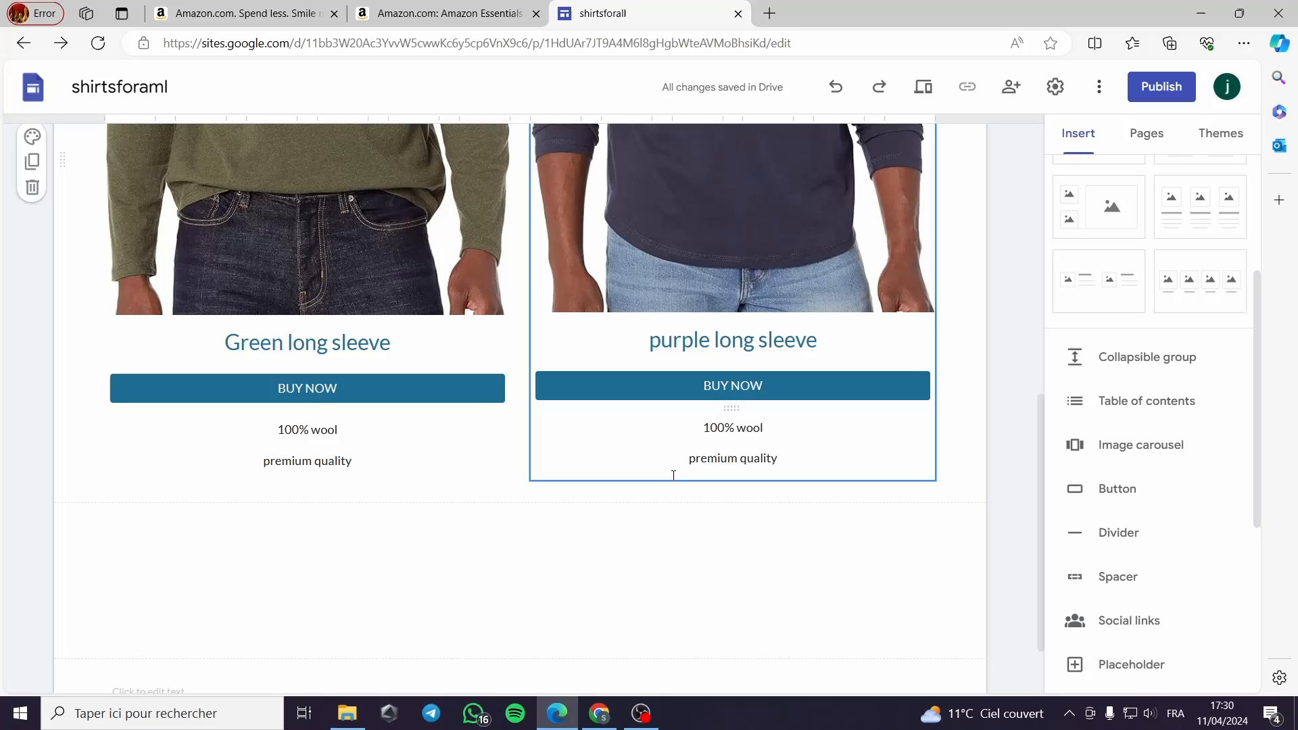
left_click(849, 505)
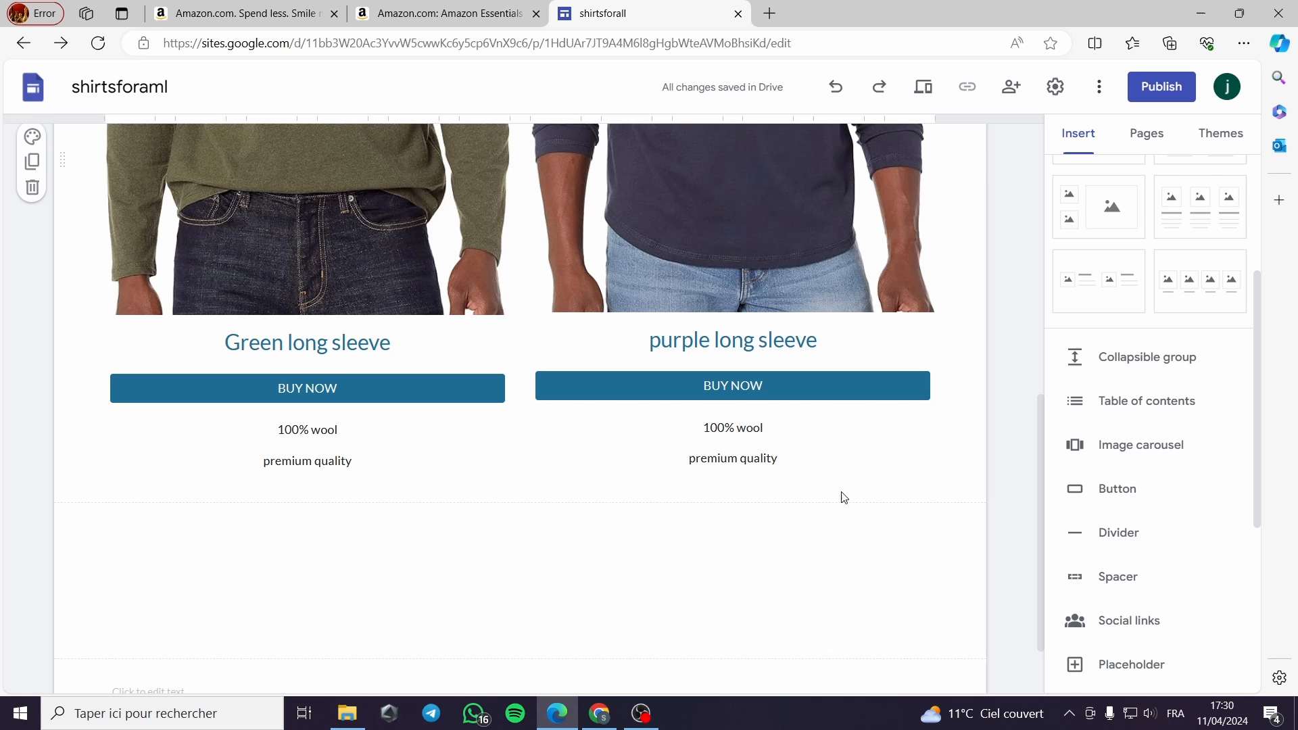
mouse_move(748, 531)
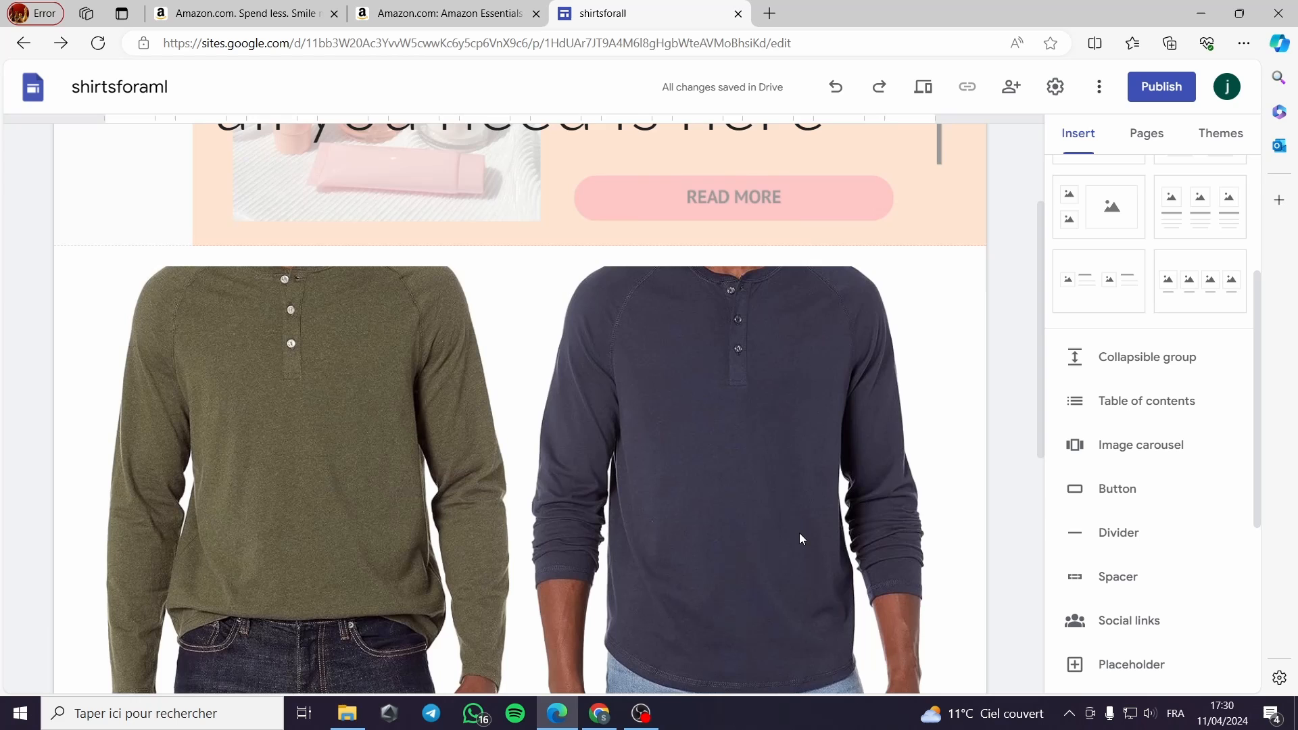
scroll("down", 3)
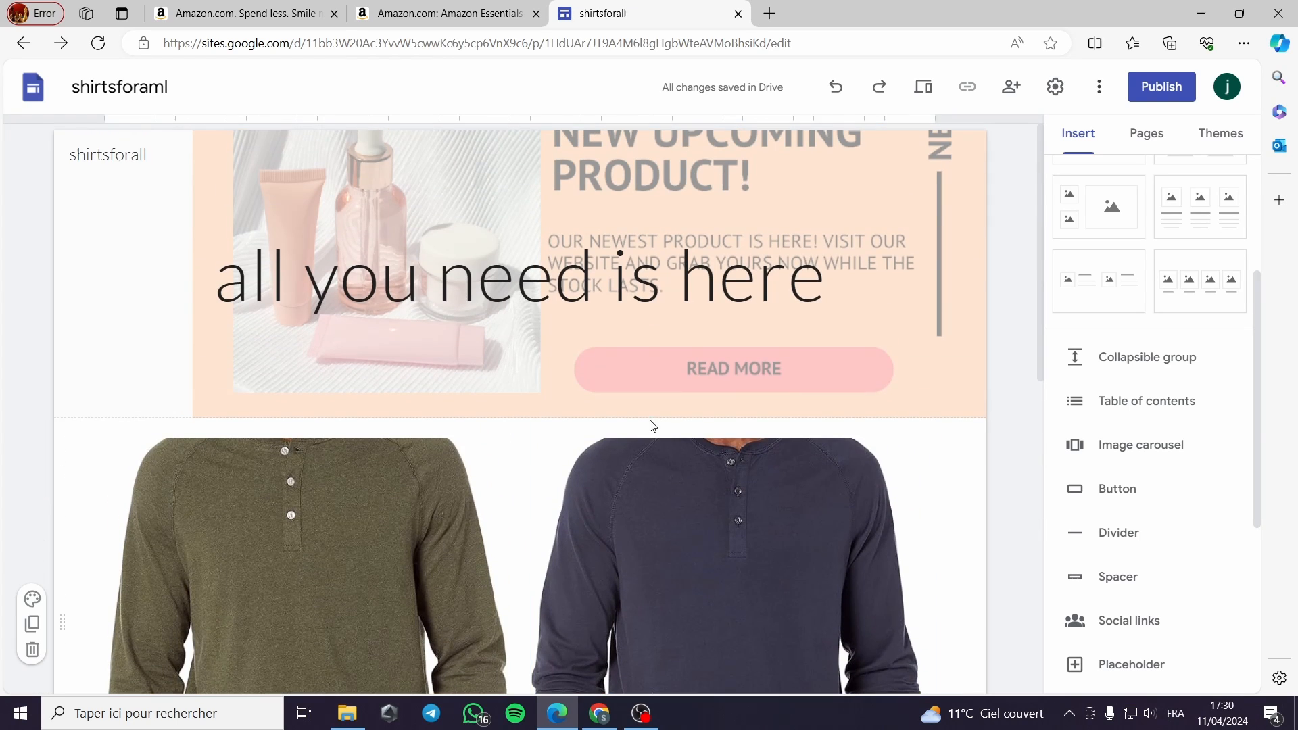
scroll("down", 3)
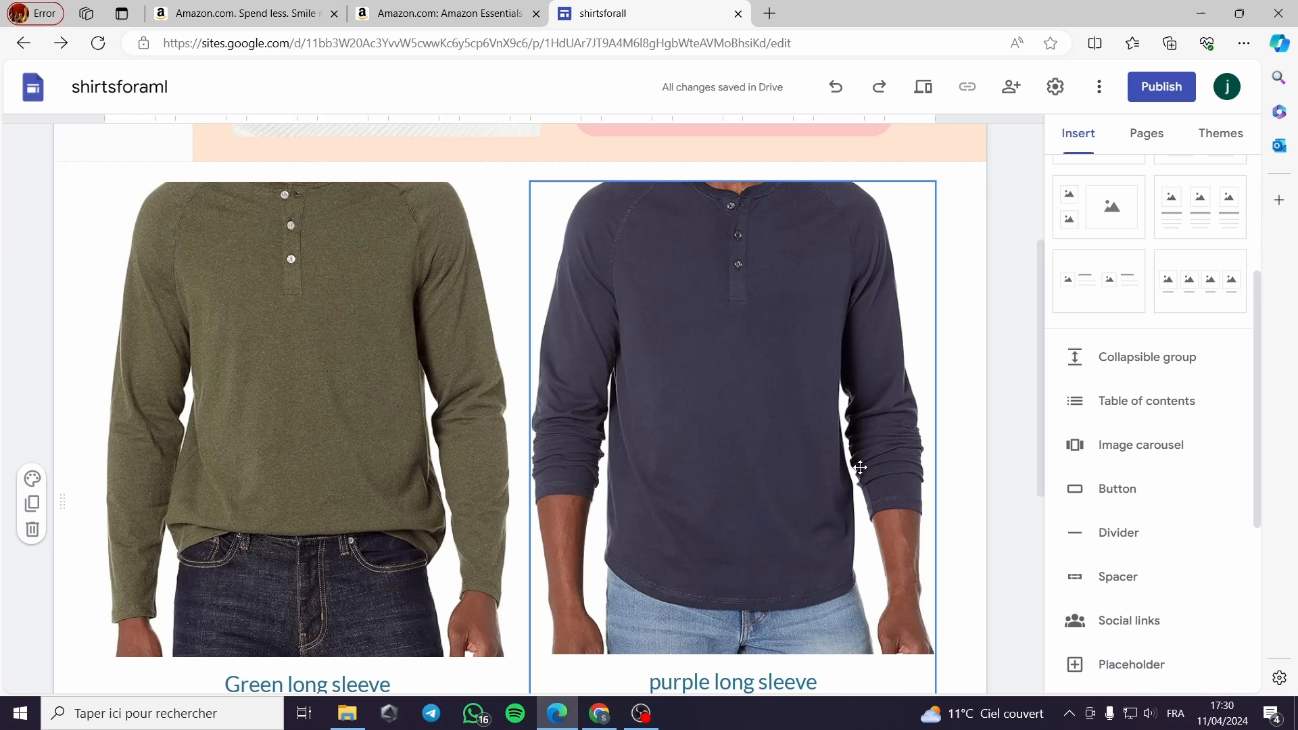
scroll("down", 3)
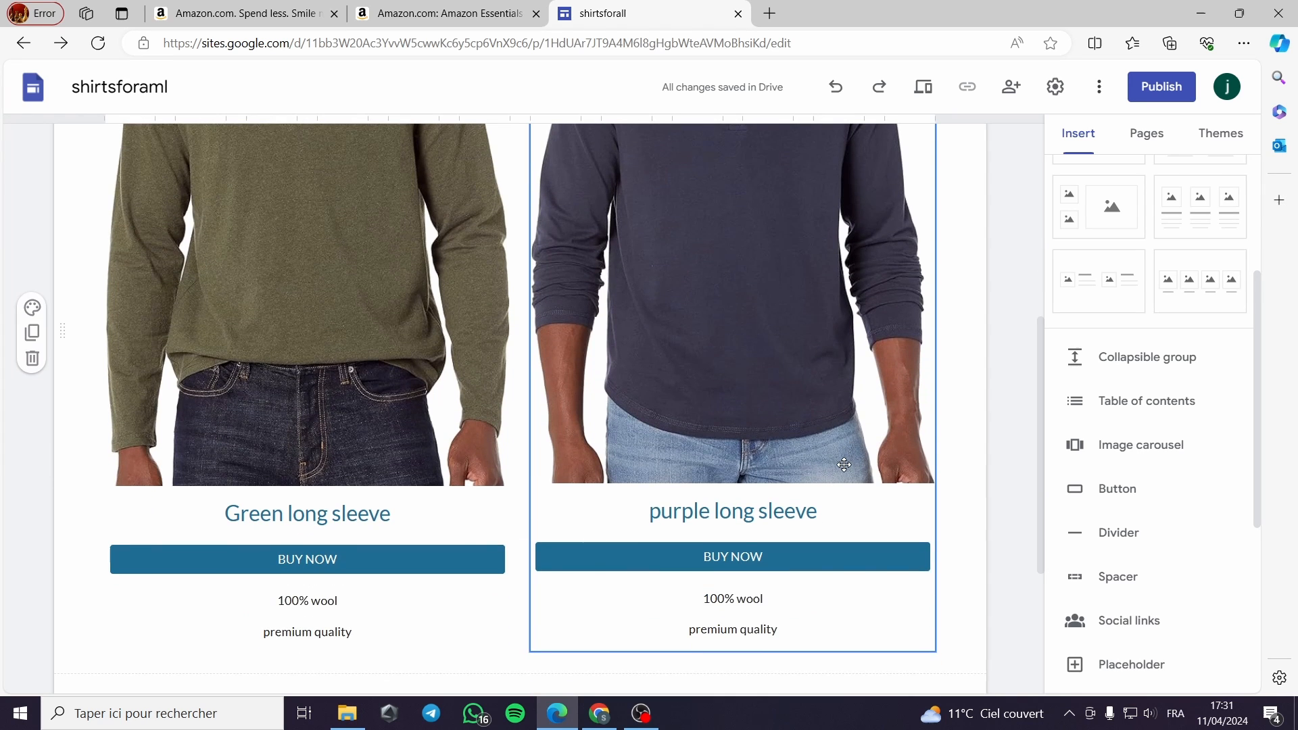
scroll("down", 3)
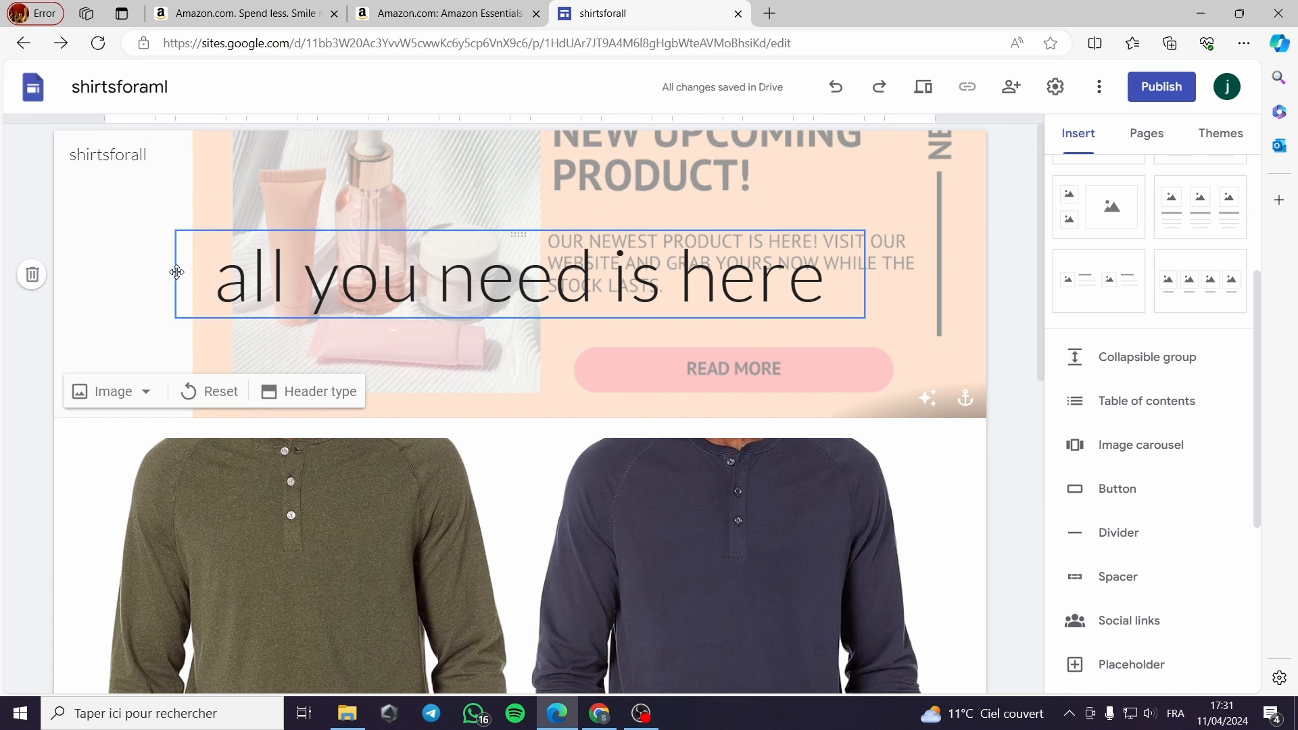
scroll("down", 3)
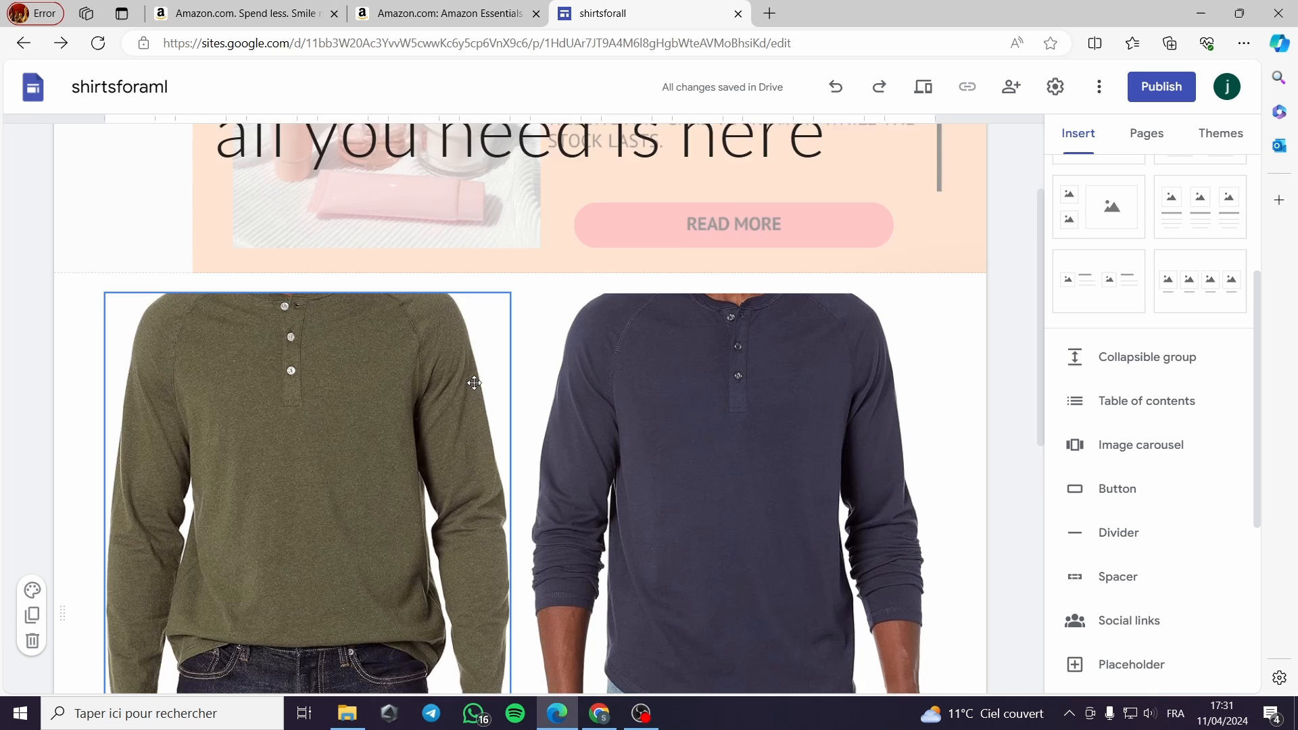
scroll("down", 3)
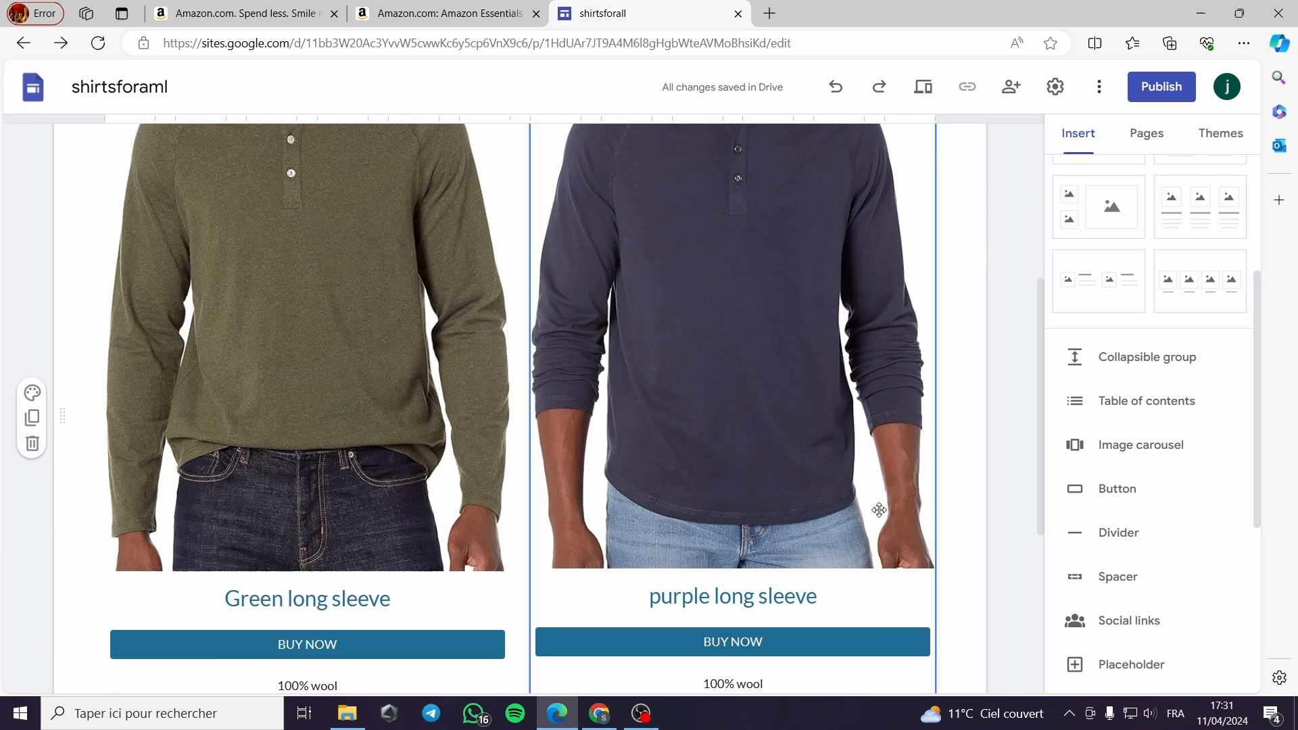
mouse_move(730, 480)
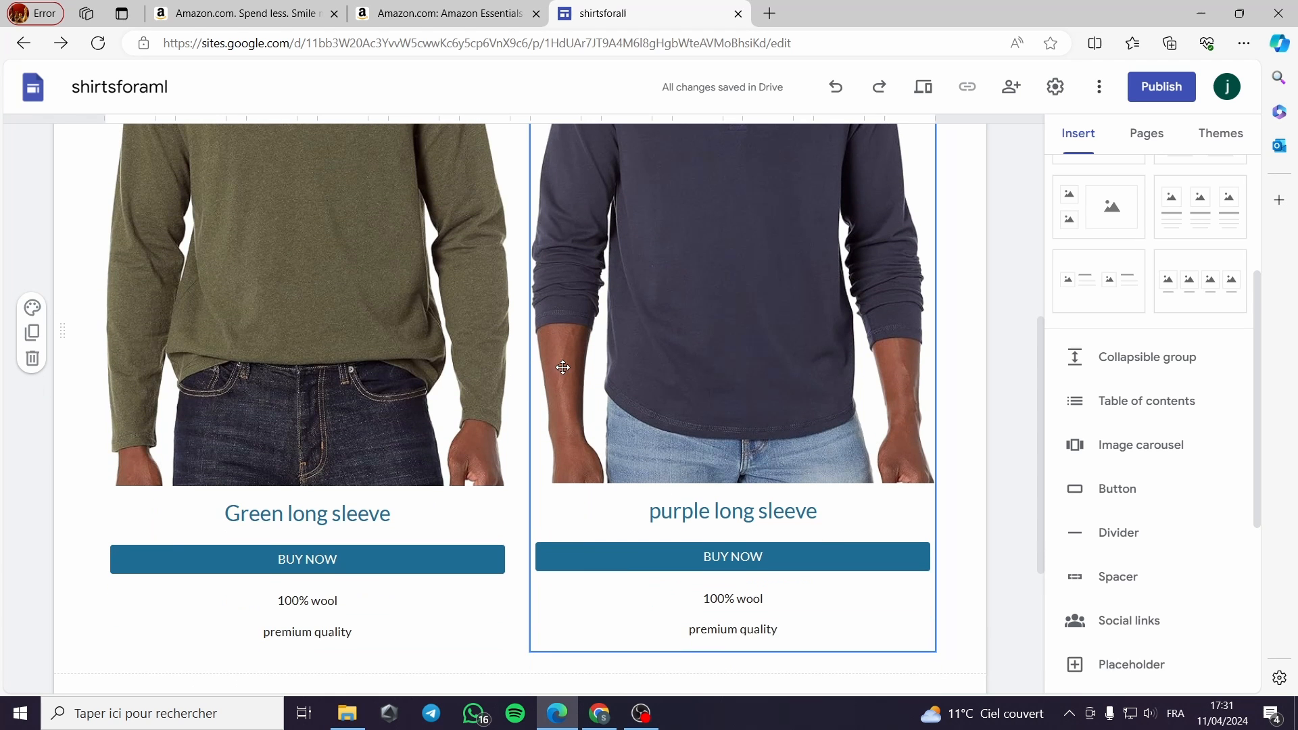
Check the Amazon shirt product page, then insert a divider below the shirt cards.
left_click(447, 14)
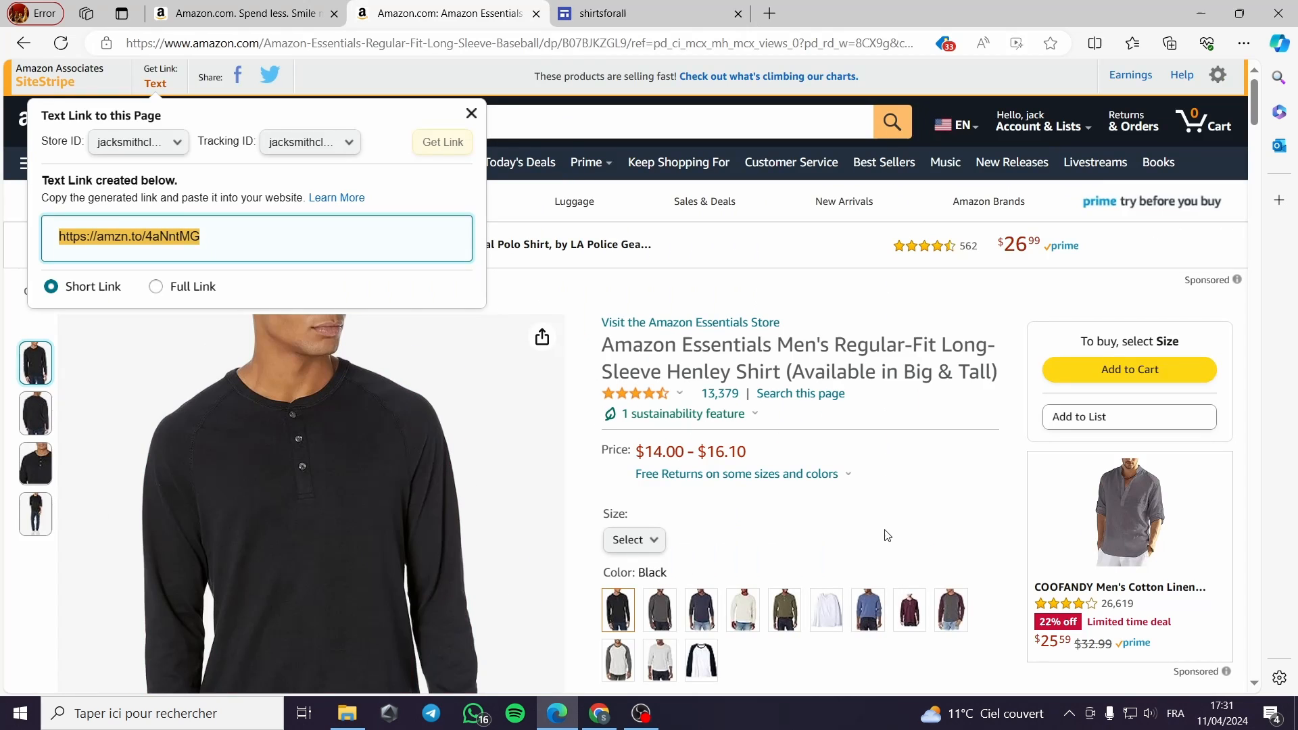
left_click(471, 113)
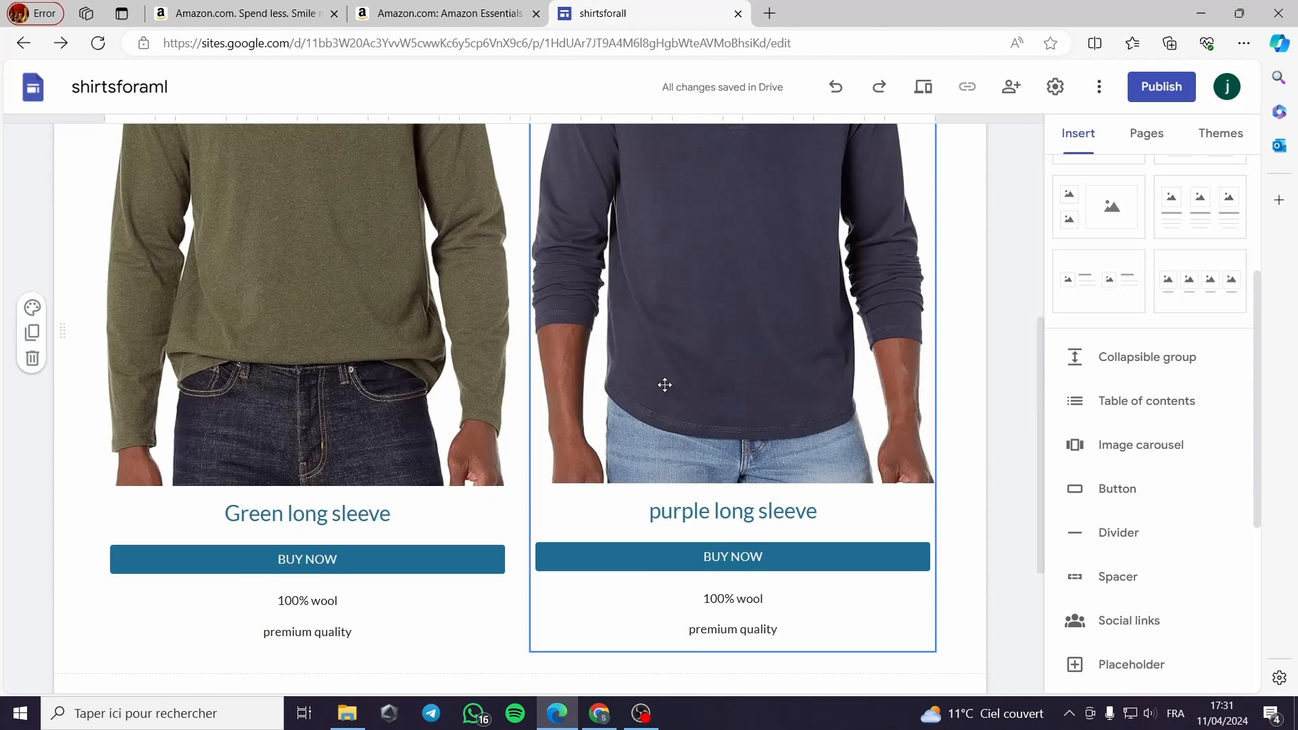
scroll("down", 3)
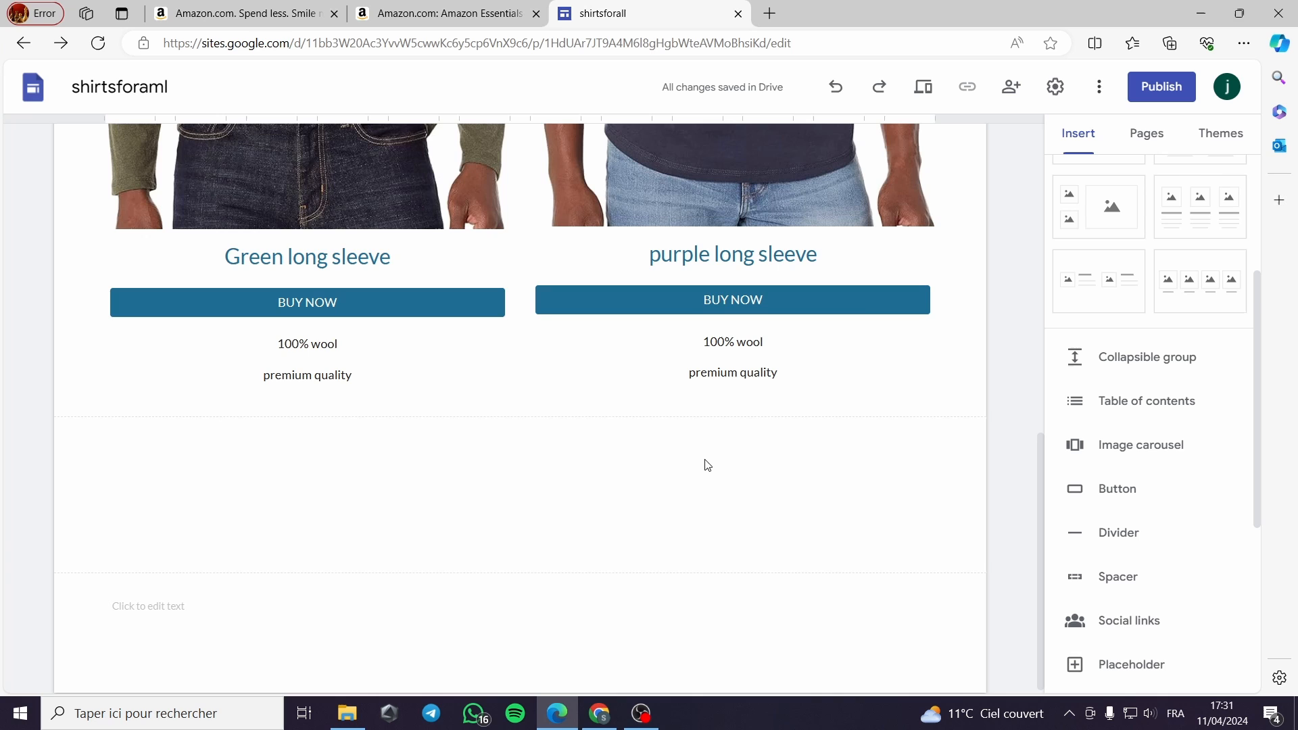
mouse_move(818, 502)
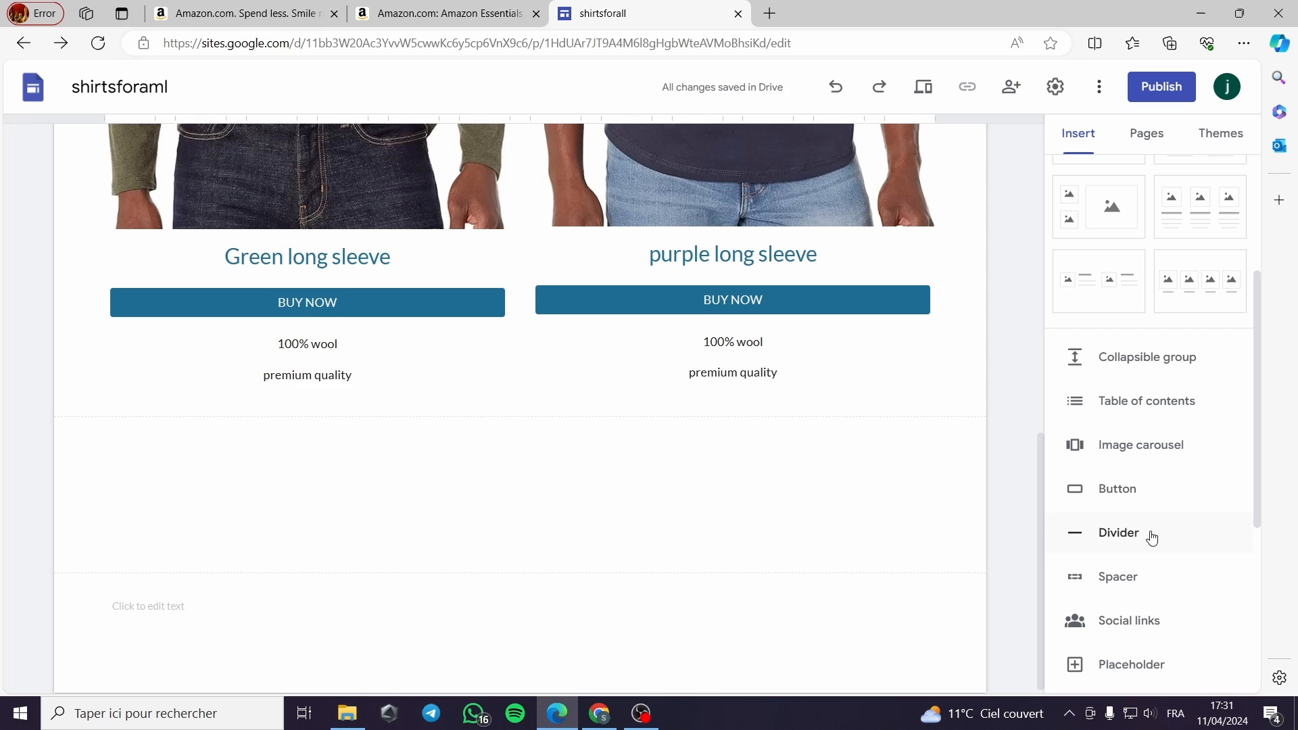
left_click(1119, 532)
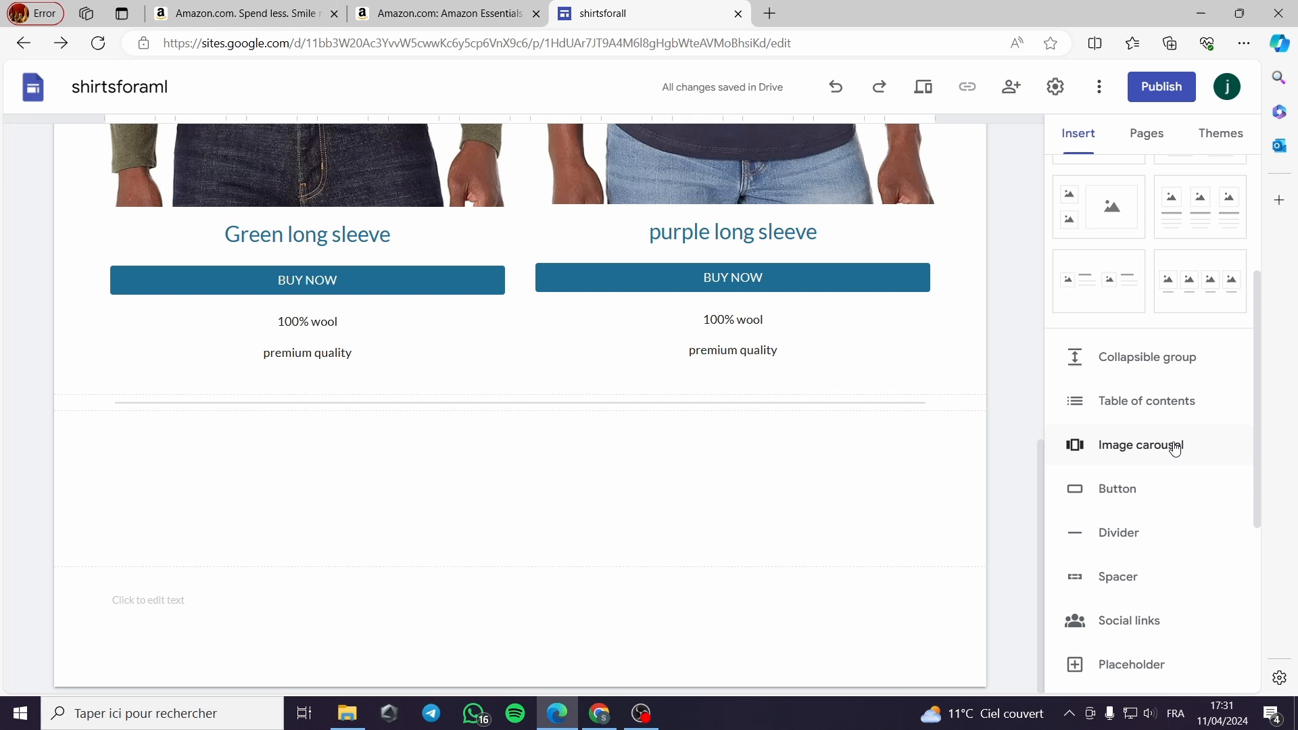
Insert an image carousel with four shirt images chosen from online Google Images.
left_click(1141, 445)
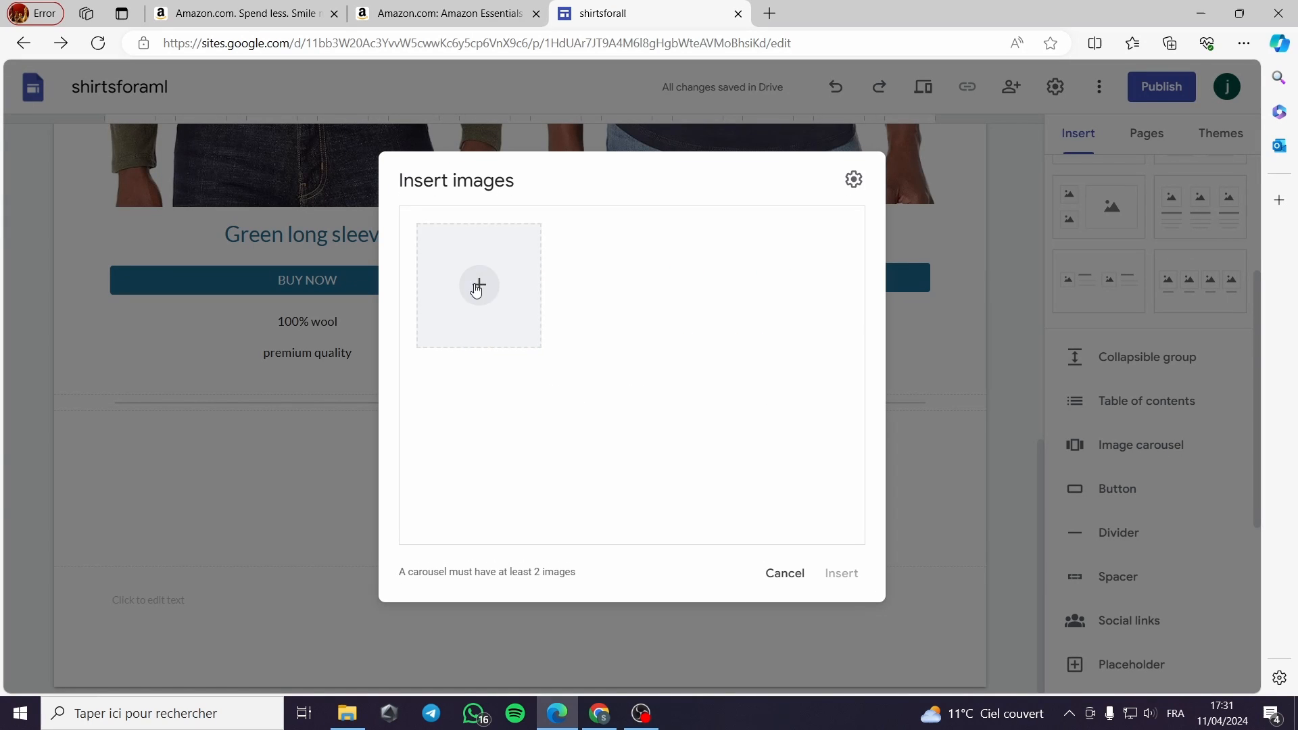
left_click(478, 285)
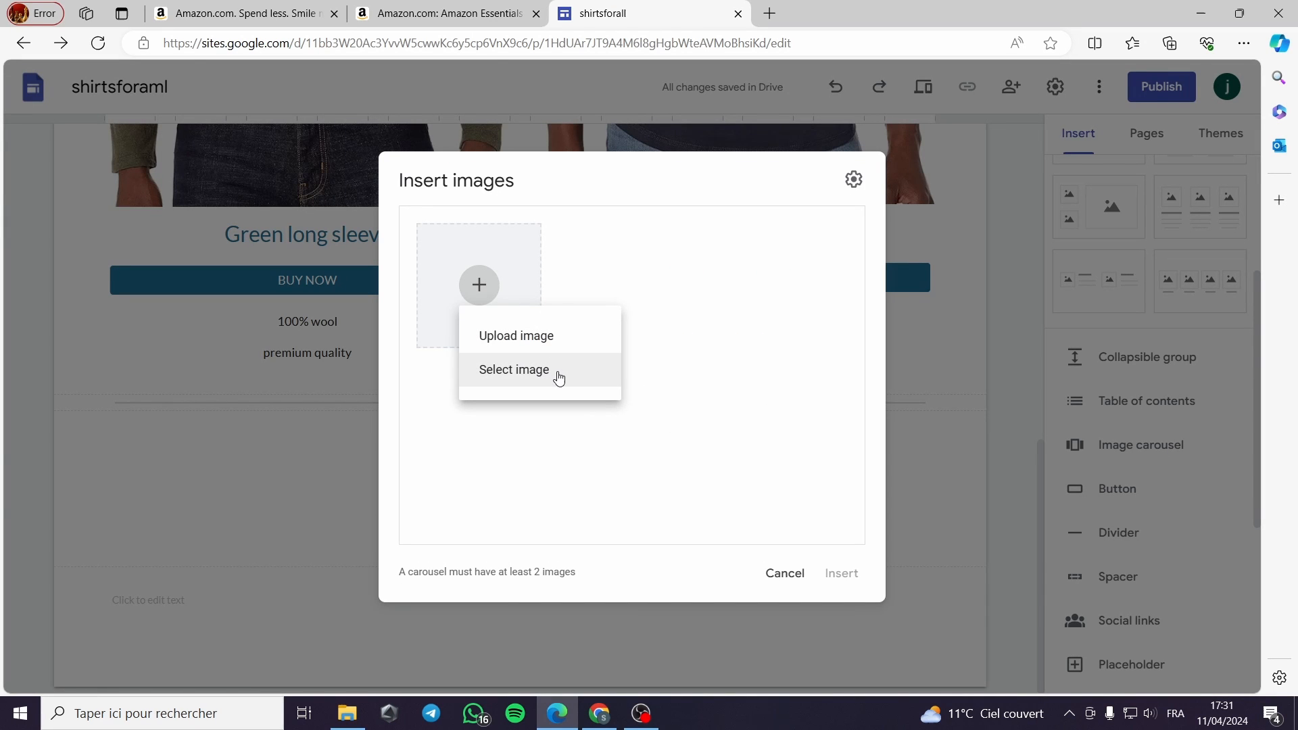
left_click(514, 369)
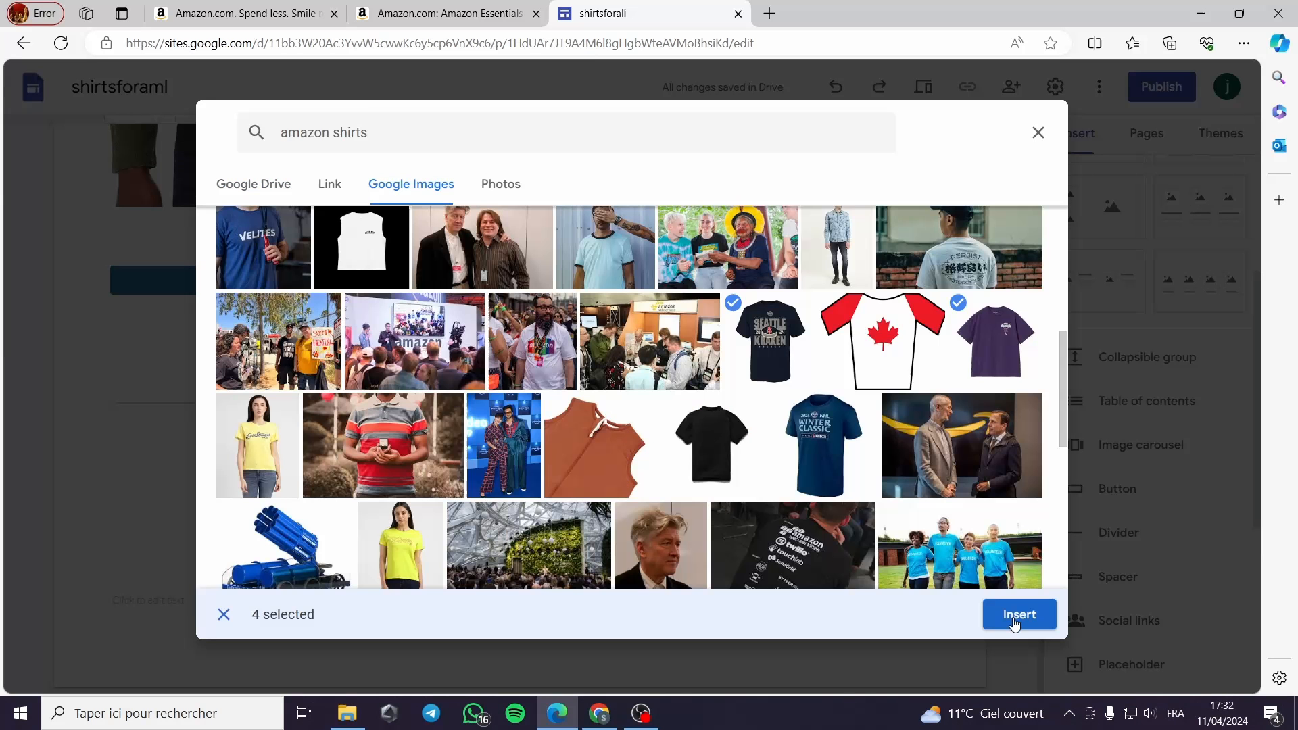
left_click(1019, 614)
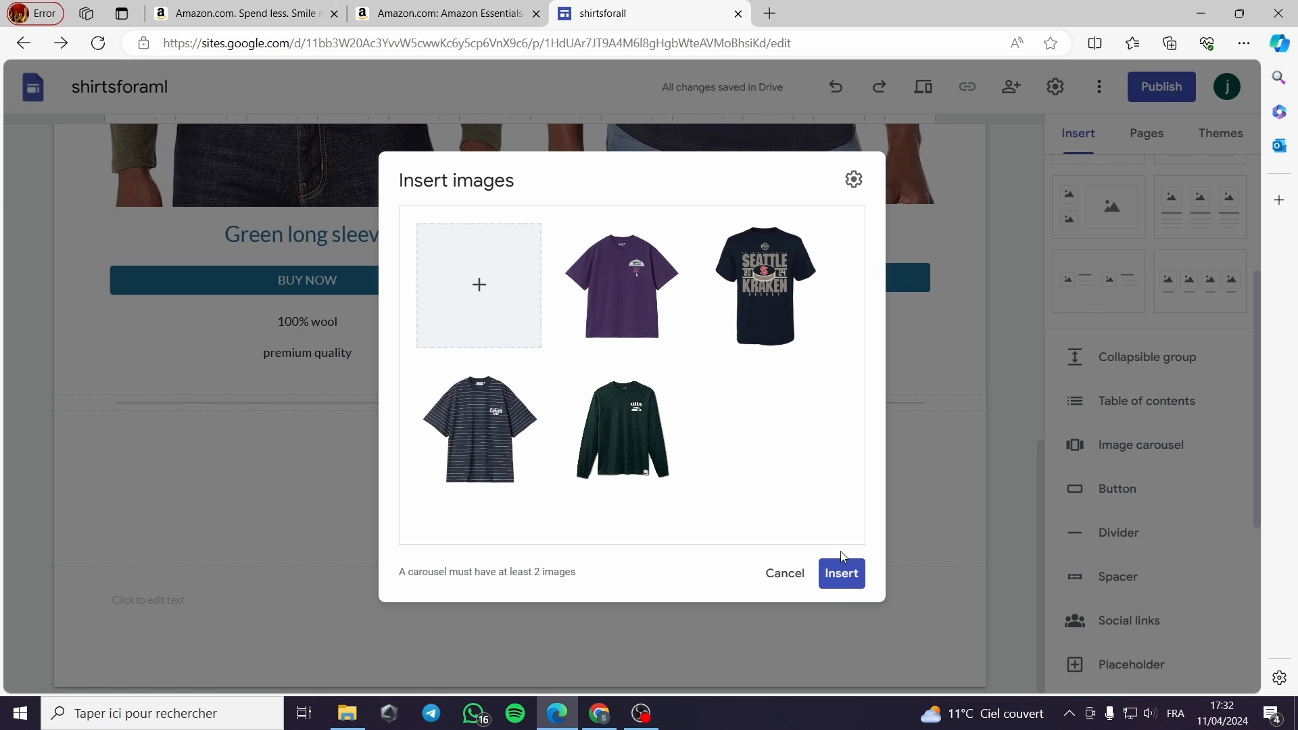
left_click(841, 573)
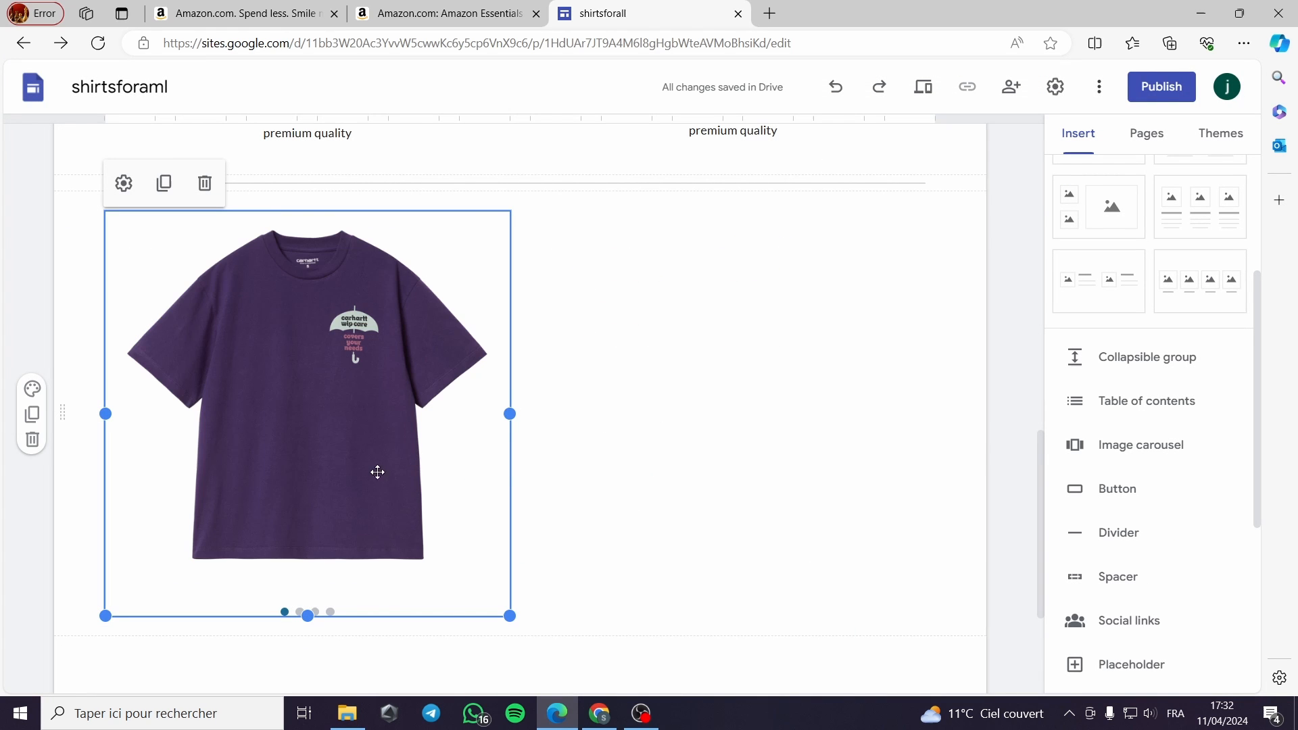
mouse_move(483, 380)
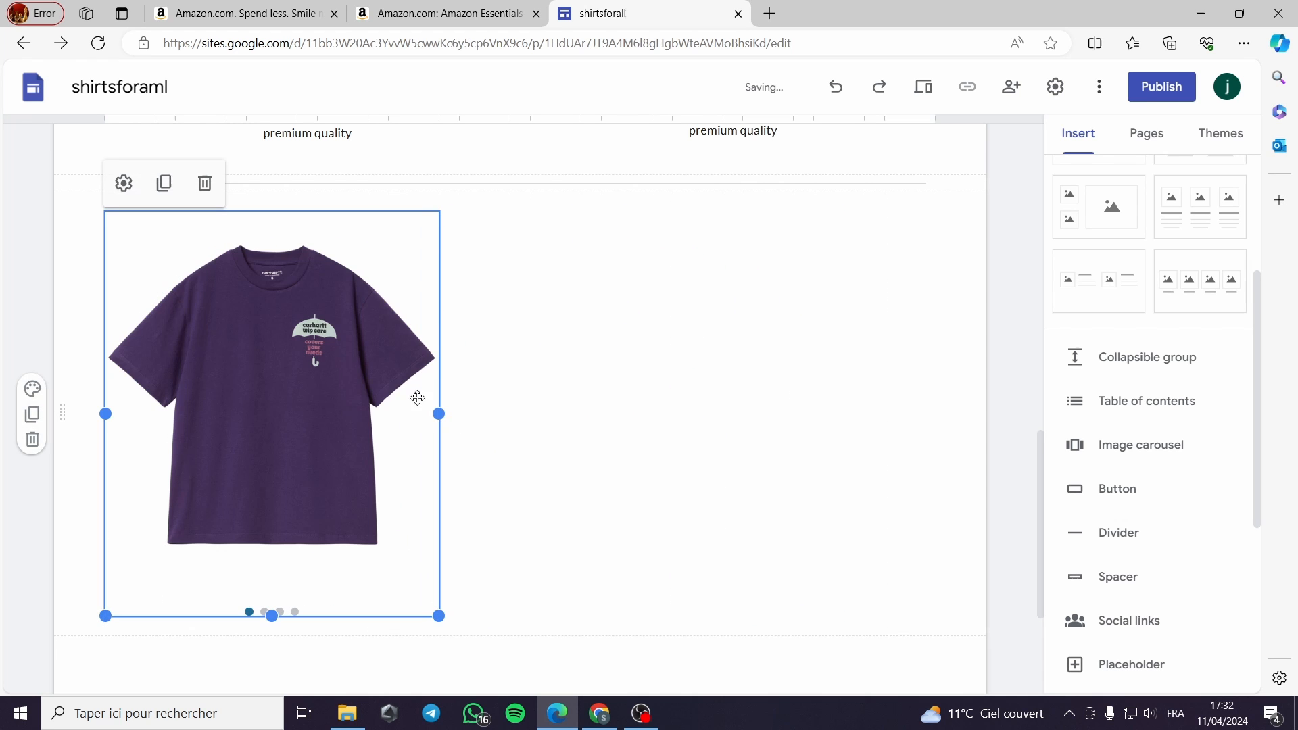
mouse_move(290, 526)
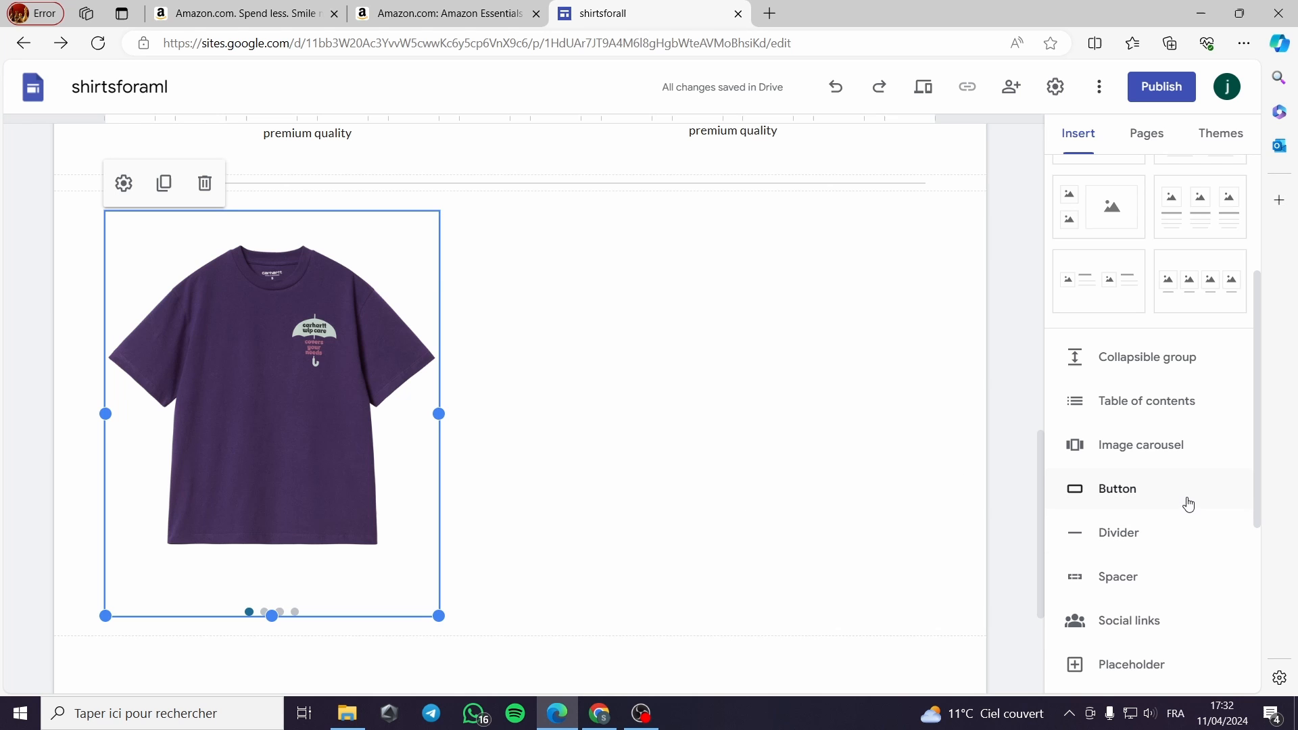
Add a BUY NOW button beneath the shirt carousel and scroll down the page.
left_click(1117, 488)
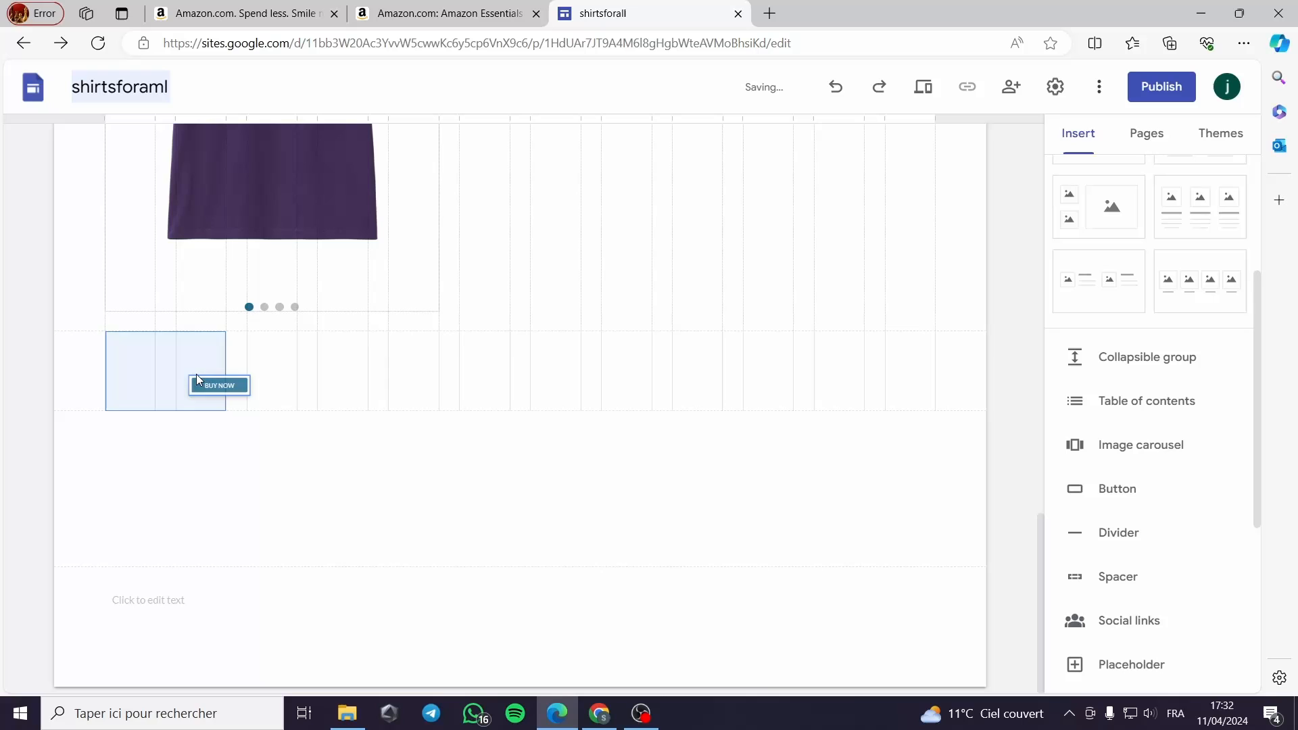
scroll("down", 3)
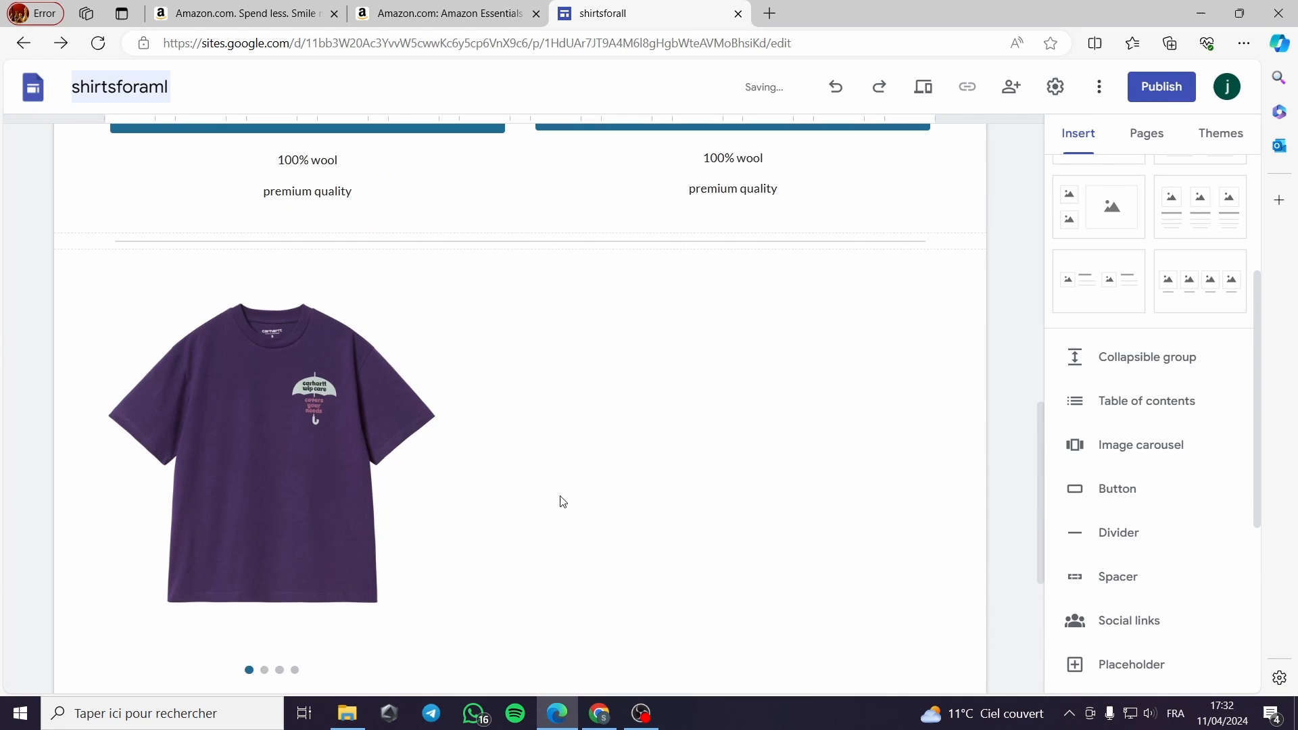
scroll("down", 3)
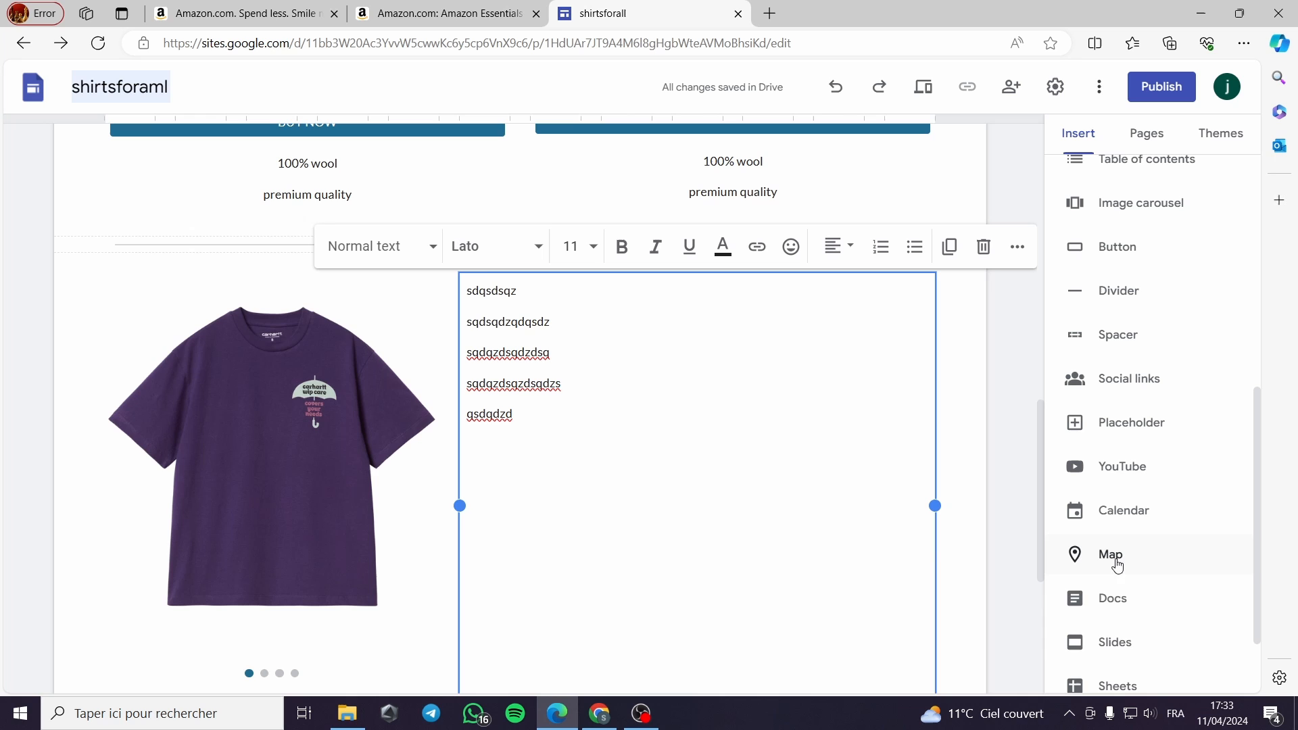
mouse_move(1110, 554)
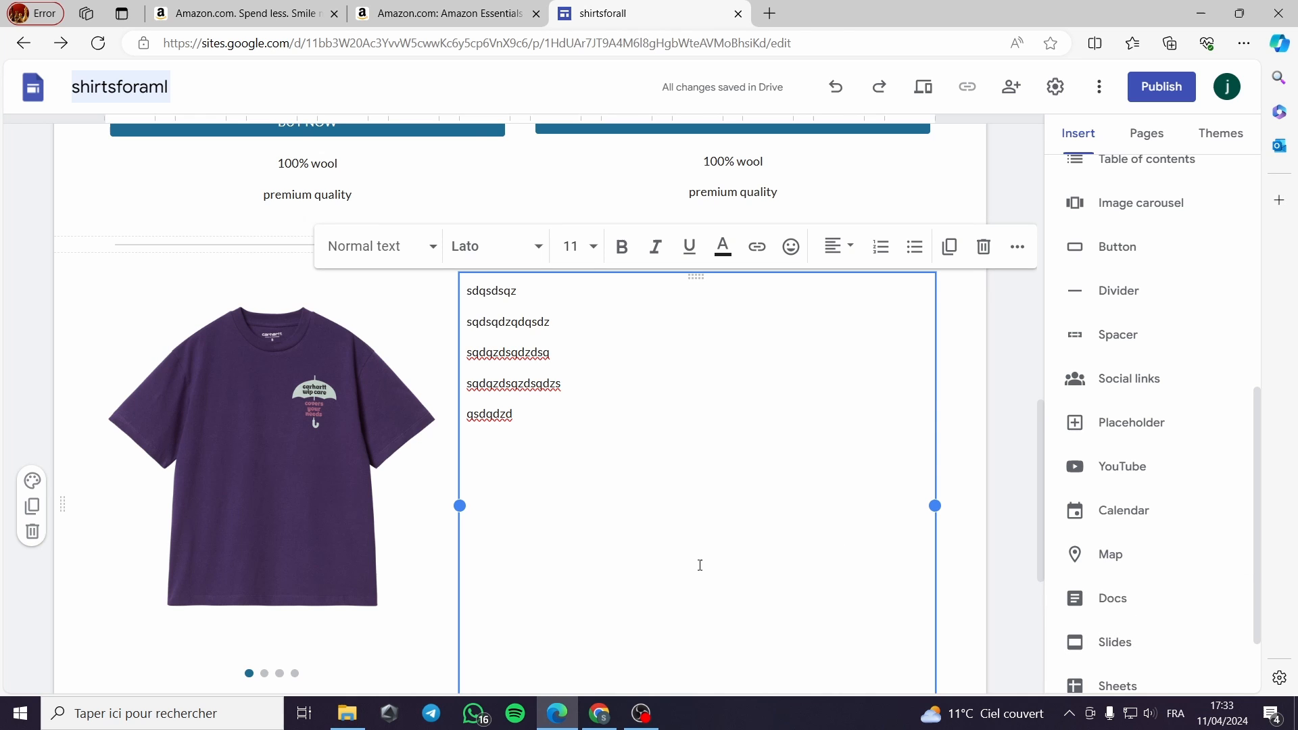
mouse_move(883, 590)
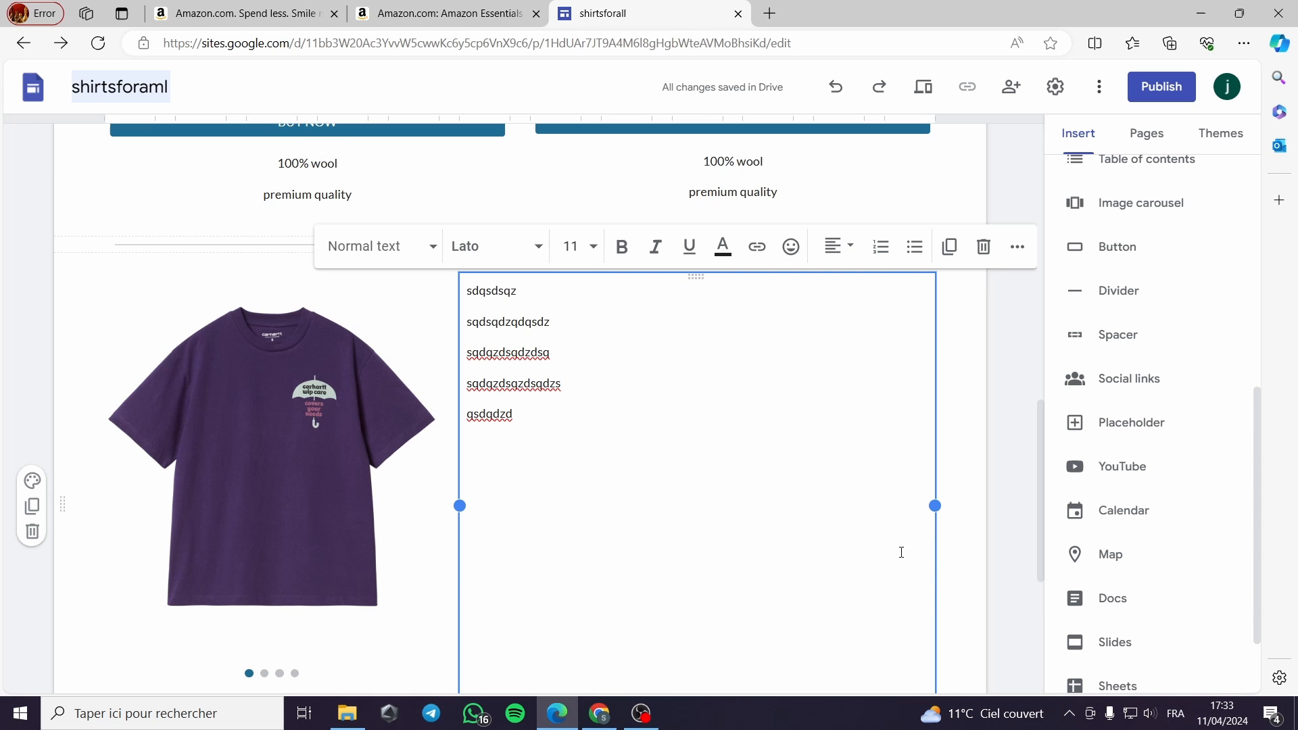
Begin a YouTube embed, checking the Uploaded tab before returning to the video search box.
scroll("down", 3)
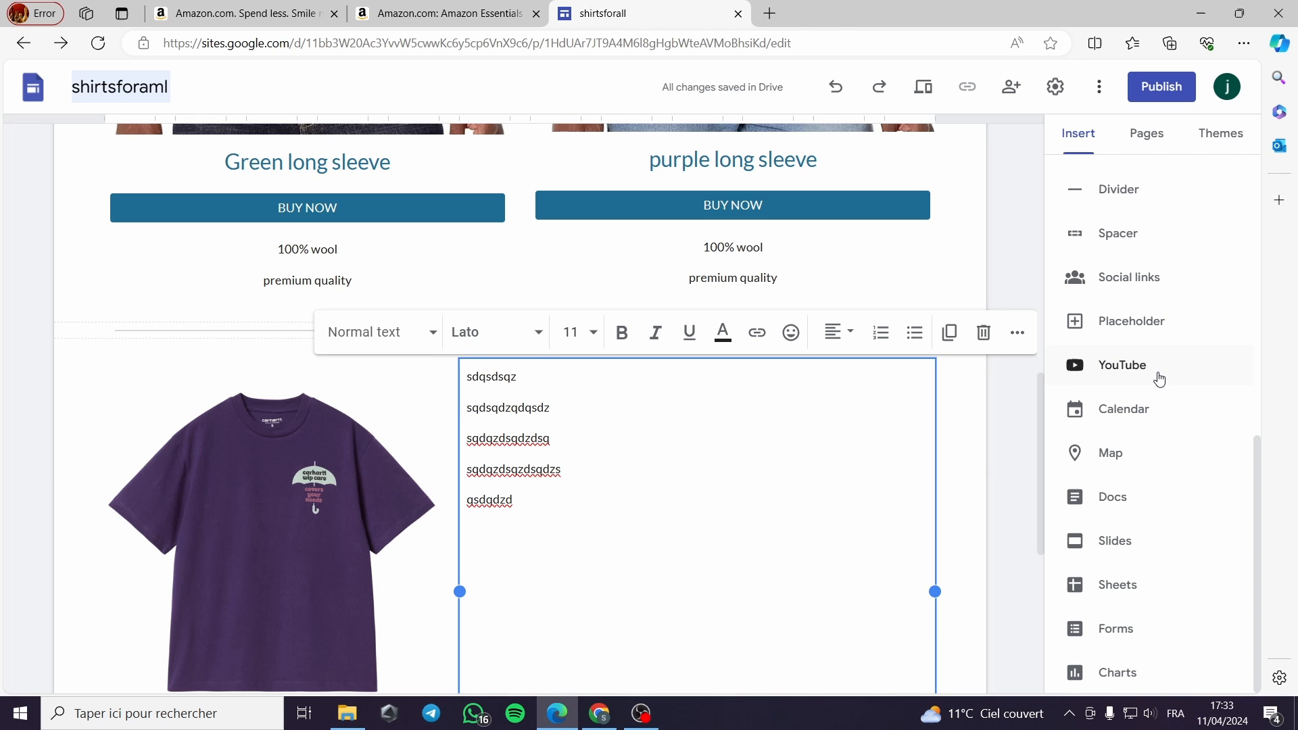
left_click(1122, 365)
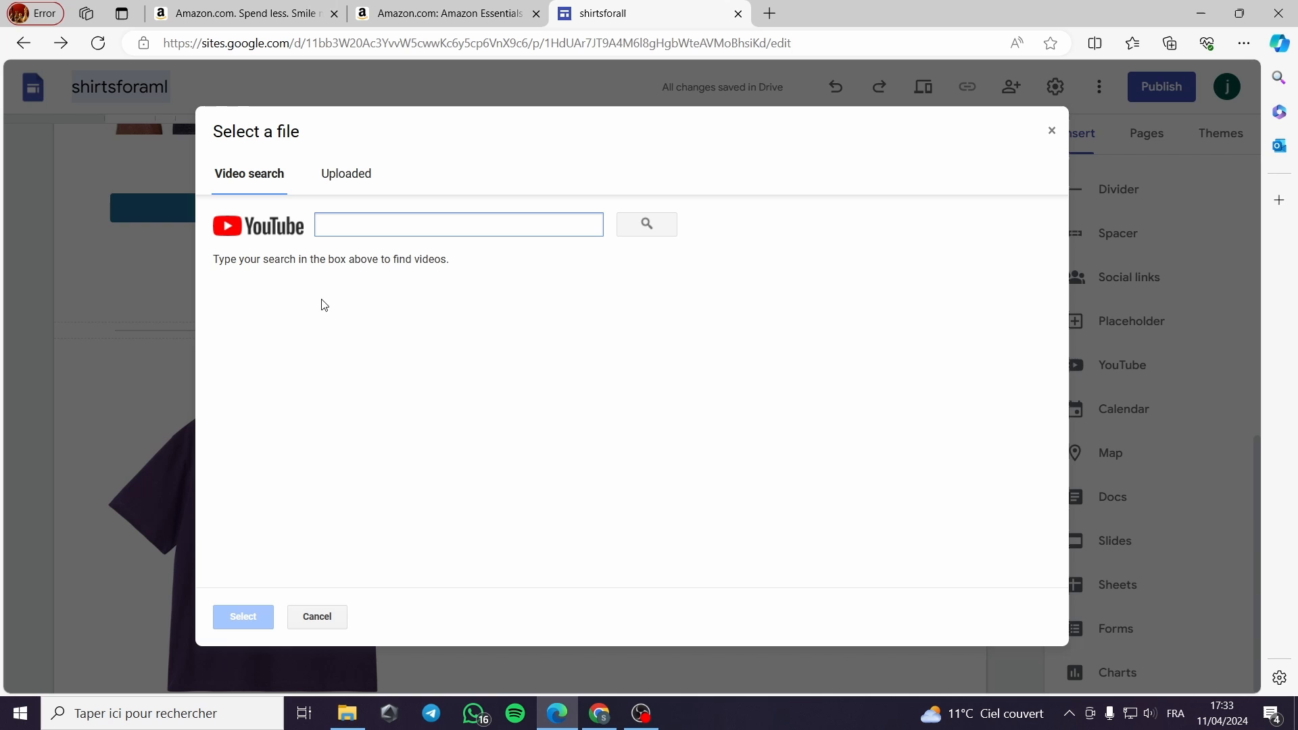
left_click(346, 174)
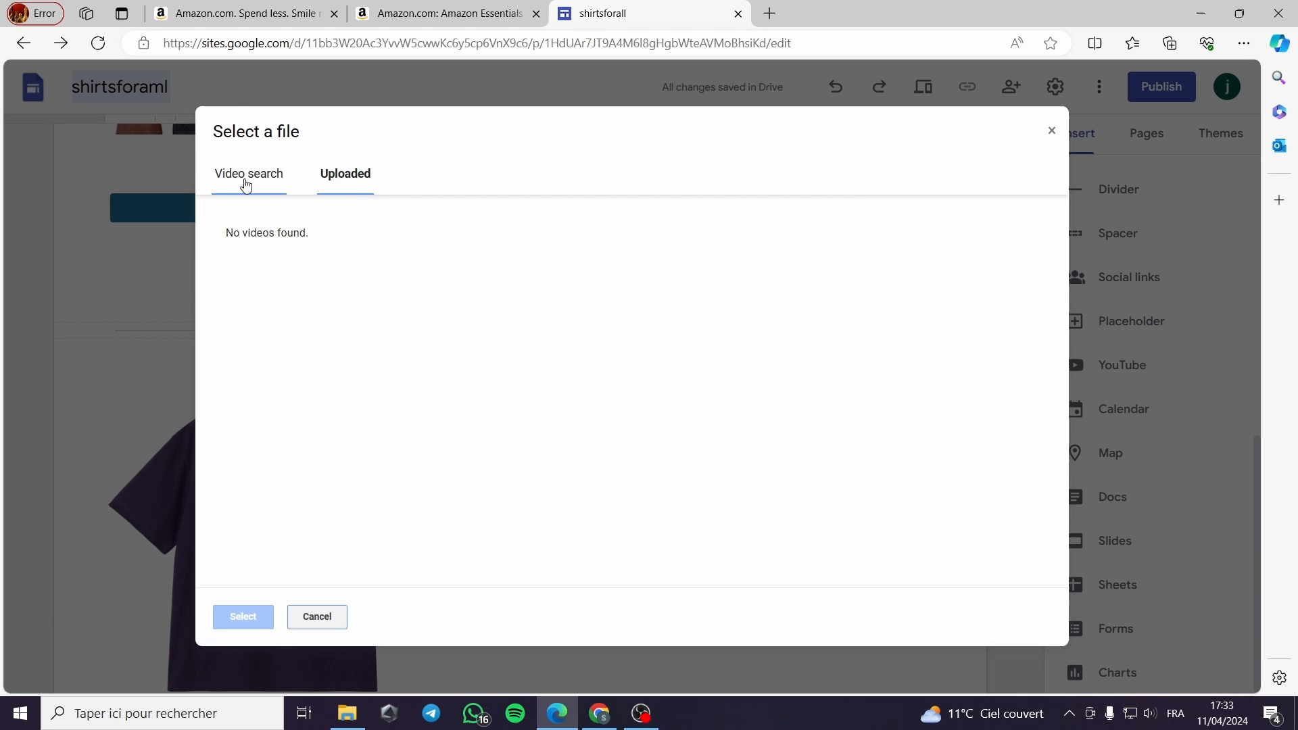
left_click(248, 174)
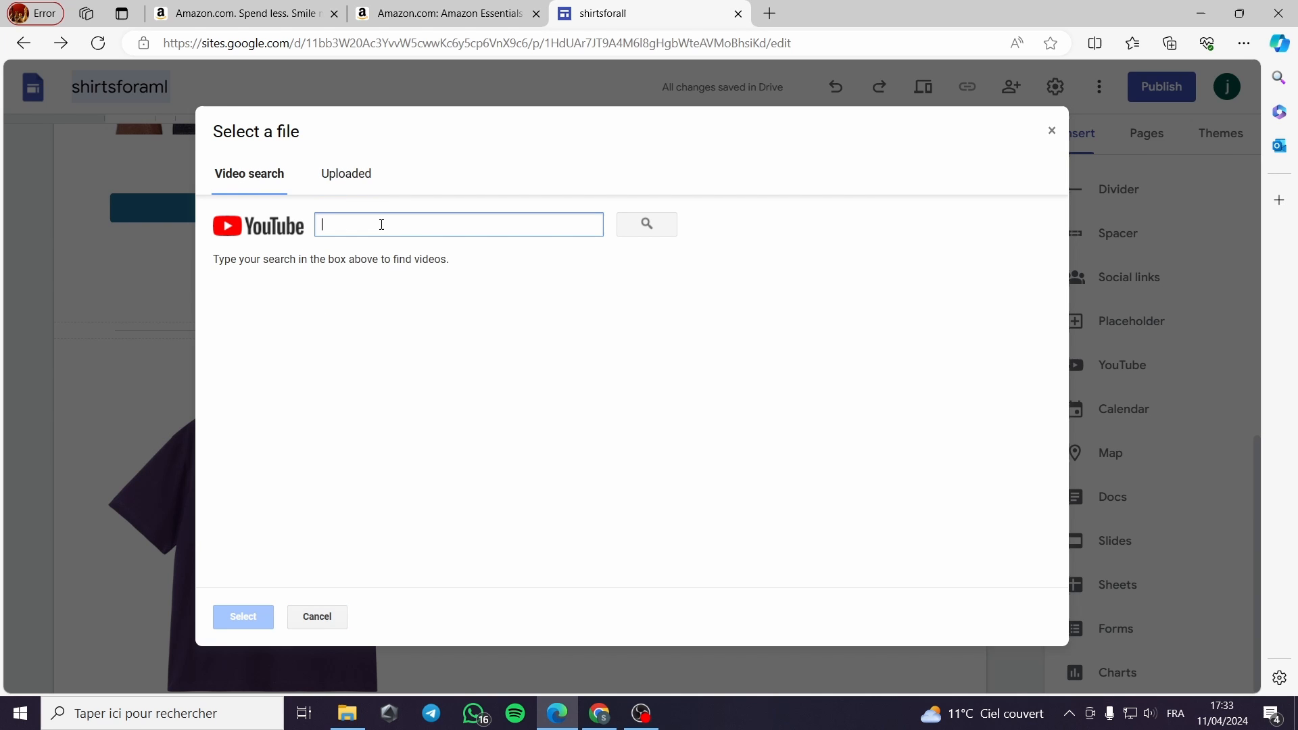
left_click(316, 617)
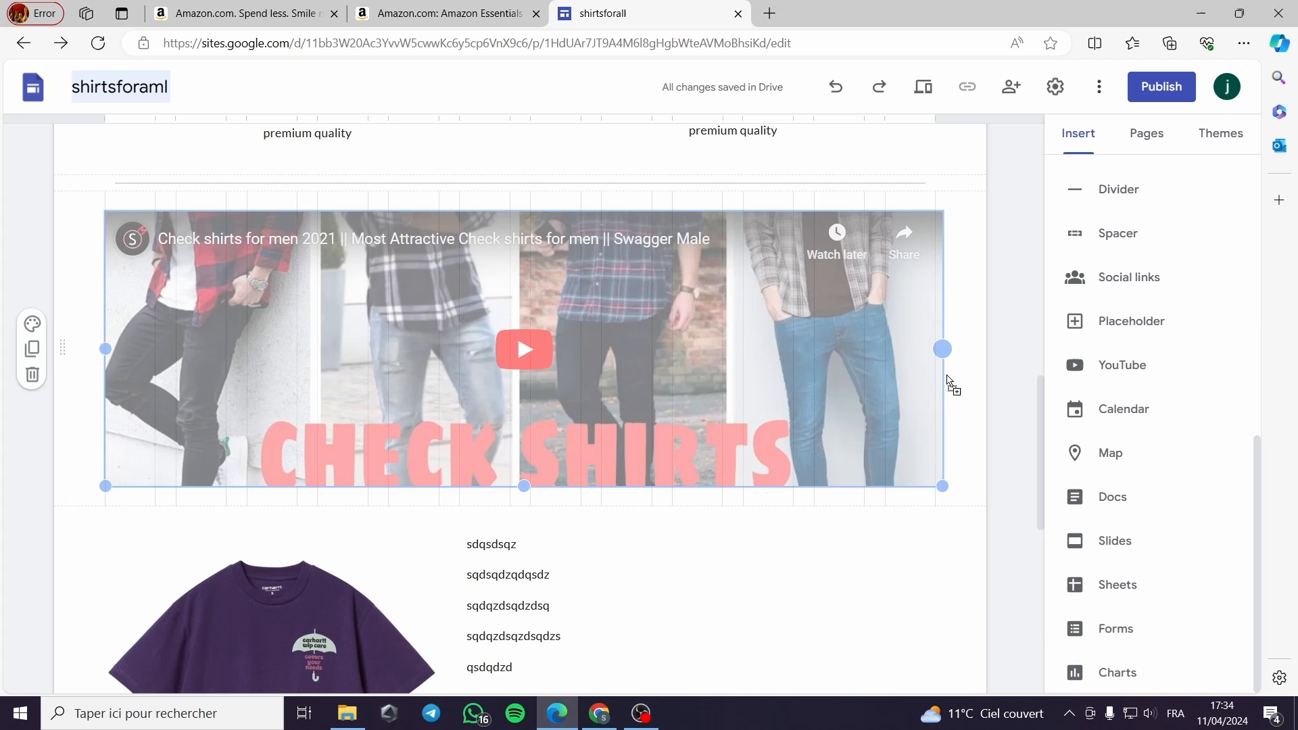
Drag the YouTube video block to the right of the image carousel.
left_click_drag(942, 349, 476, 349)
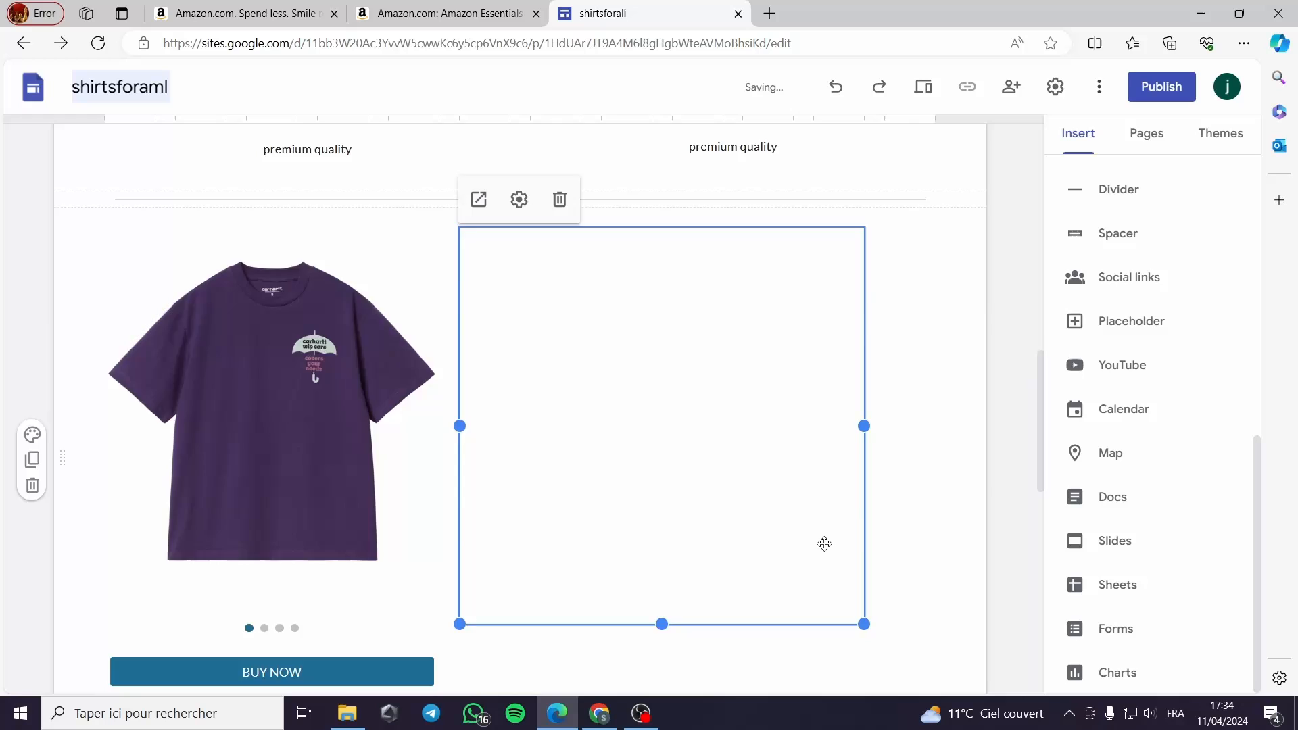
scroll("down", 3)
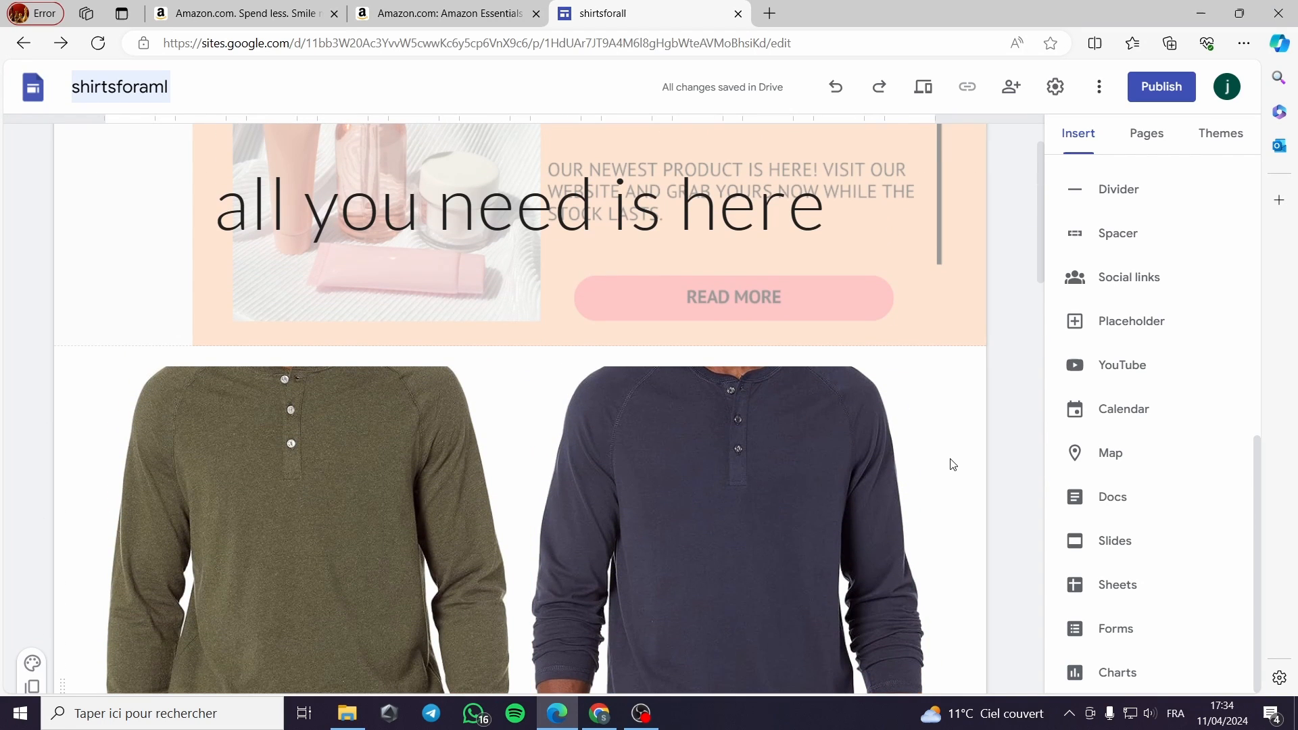
mouse_move(1151, 225)
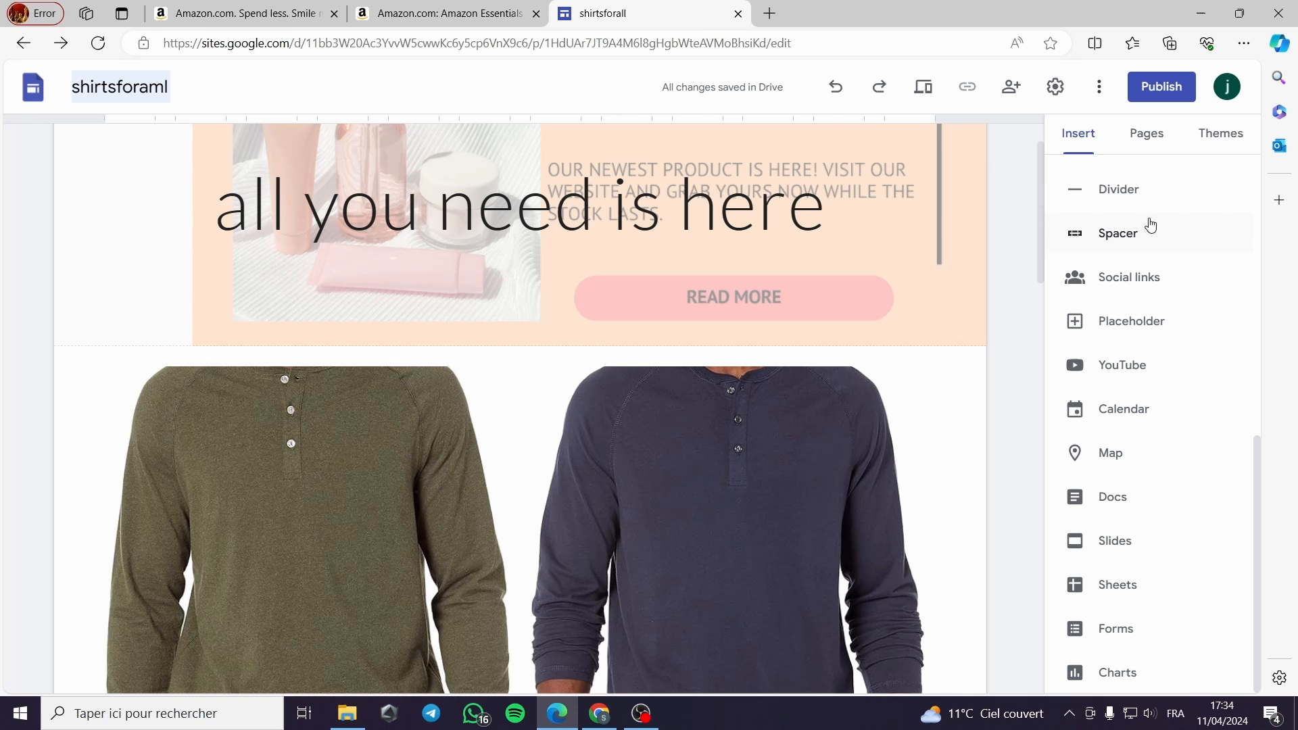
mouse_move(1149, 147)
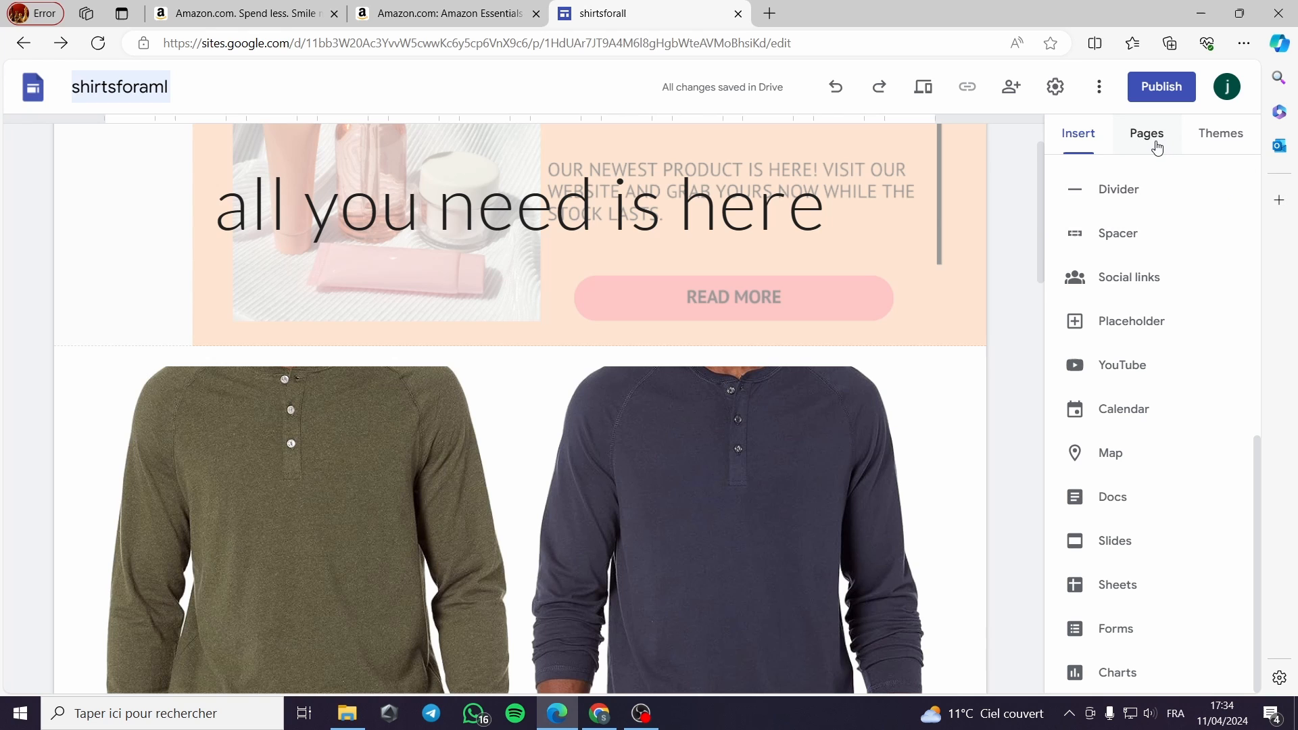